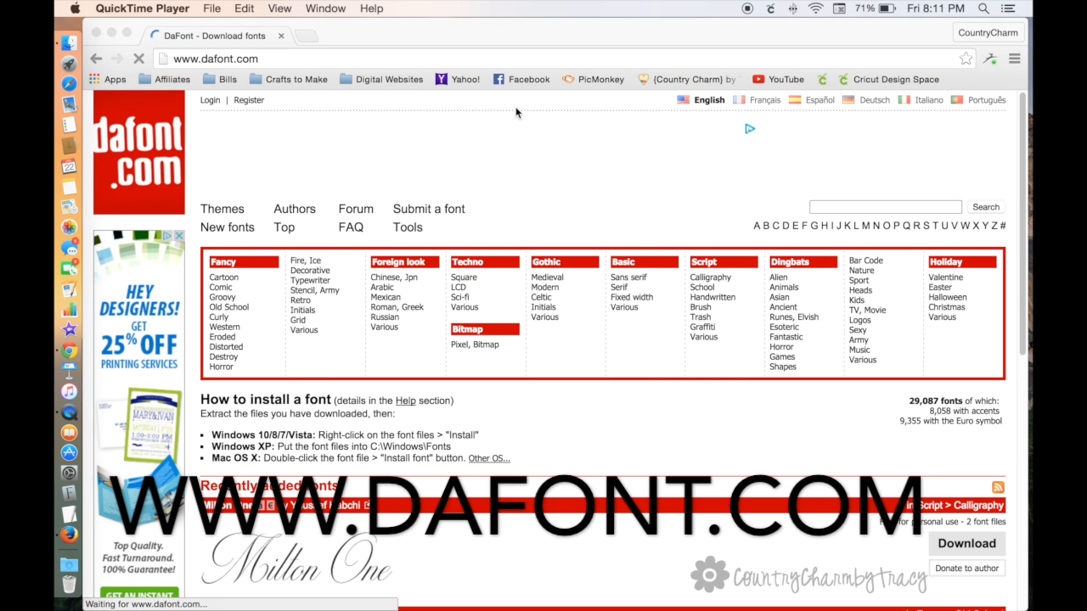
{"action": "mouse_move", "coordinate": [495, 170]}
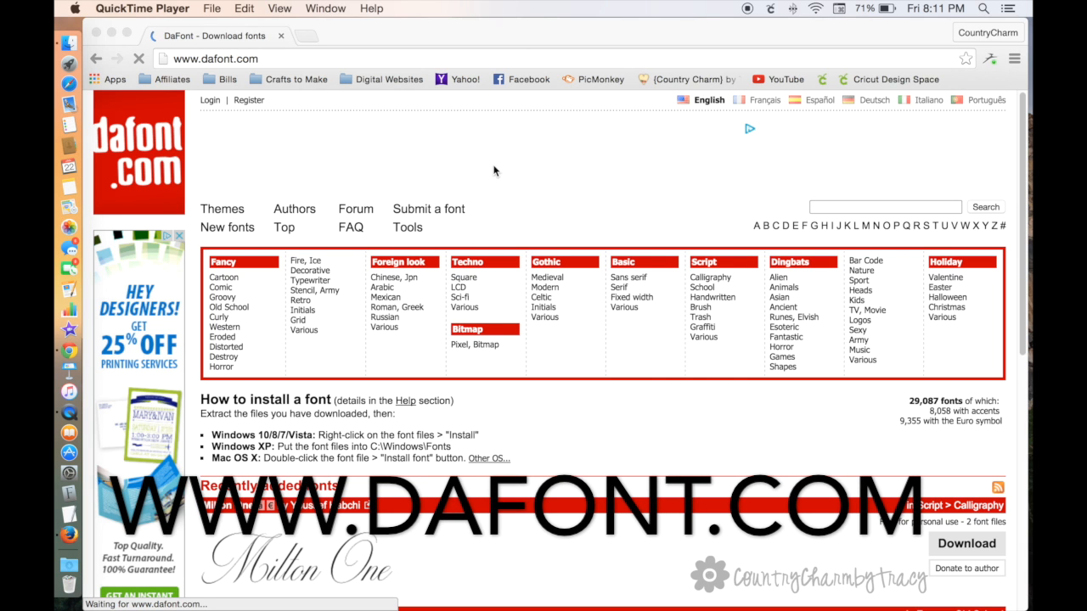
- Look over DaFont's themes and open the Fancy > Cartoon category
{"action": "scroll", "scroll_direction": "down", "scroll_amount": 3}
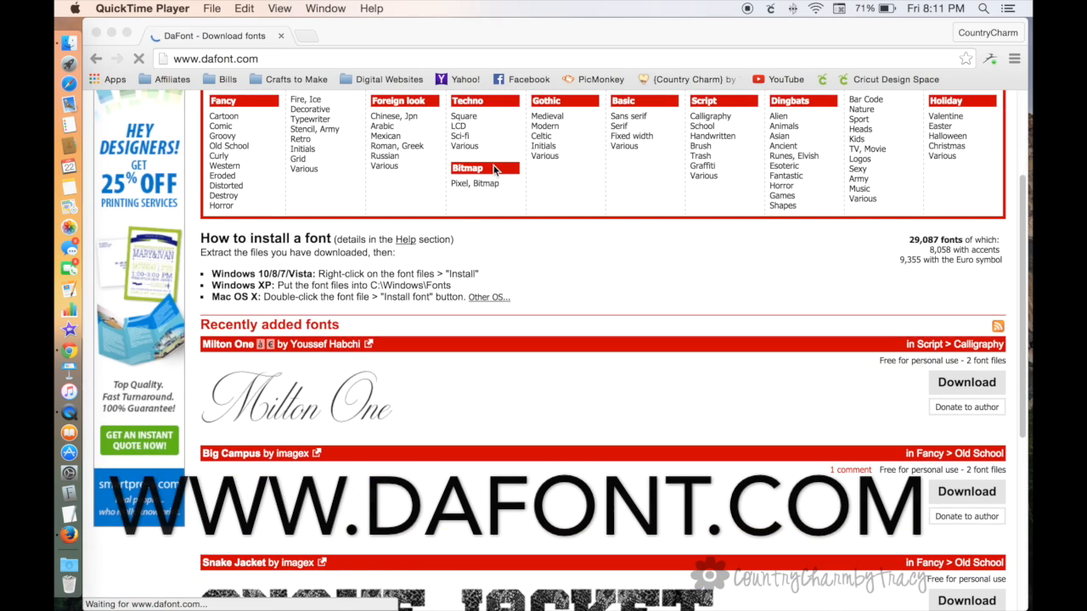
{"action": "scroll", "scroll_direction": "up", "scroll_amount": 3}
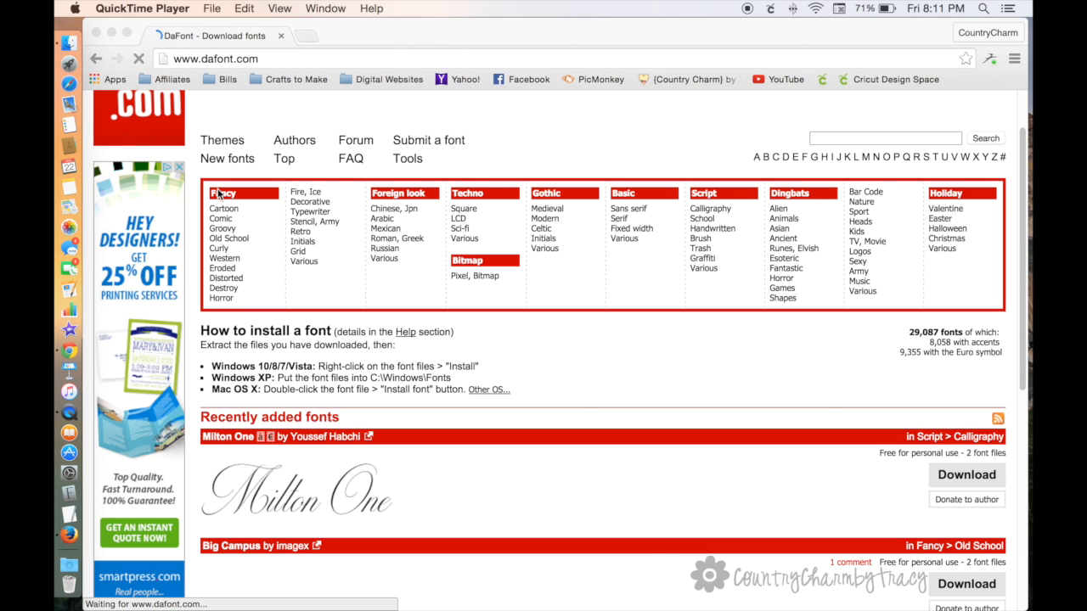
{"action": "mouse_move", "coordinate": [416, 204]}
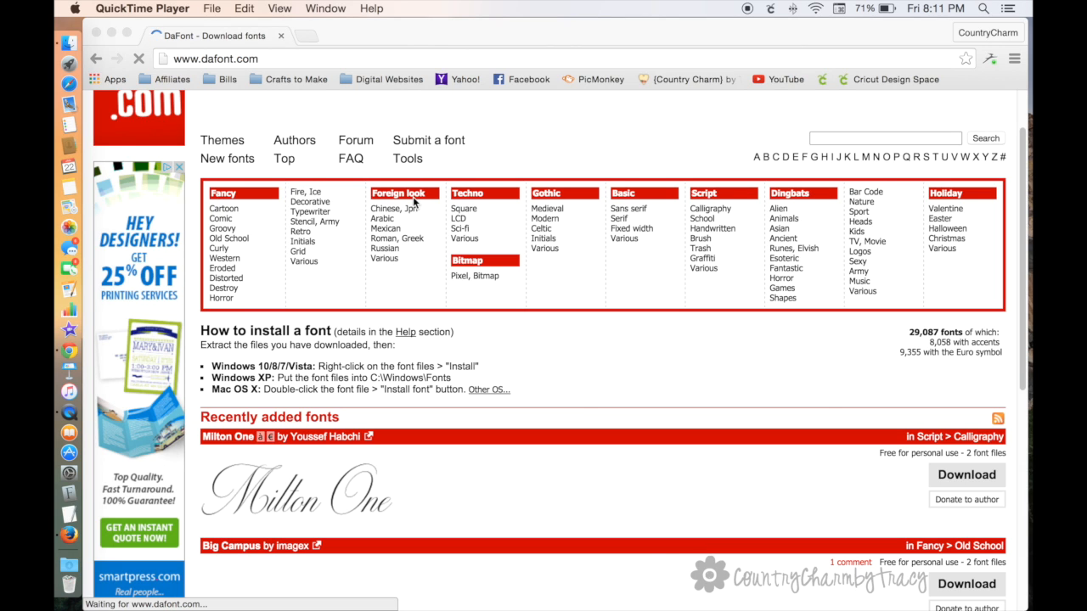
{"action": "mouse_move", "coordinate": [550, 194]}
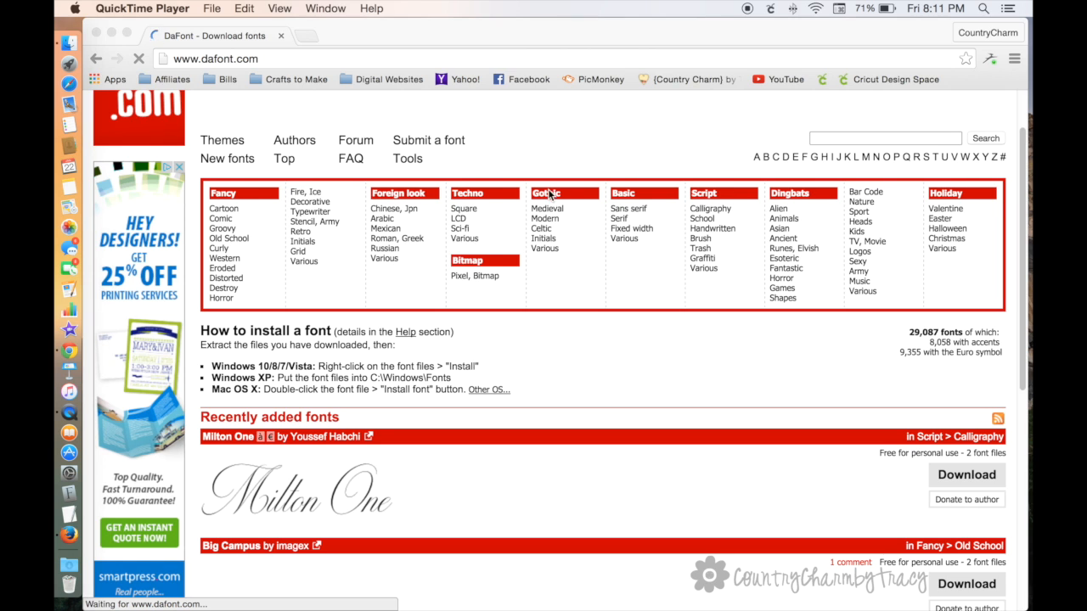
{"action": "scroll", "scroll_direction": "down", "scroll_amount": 3}
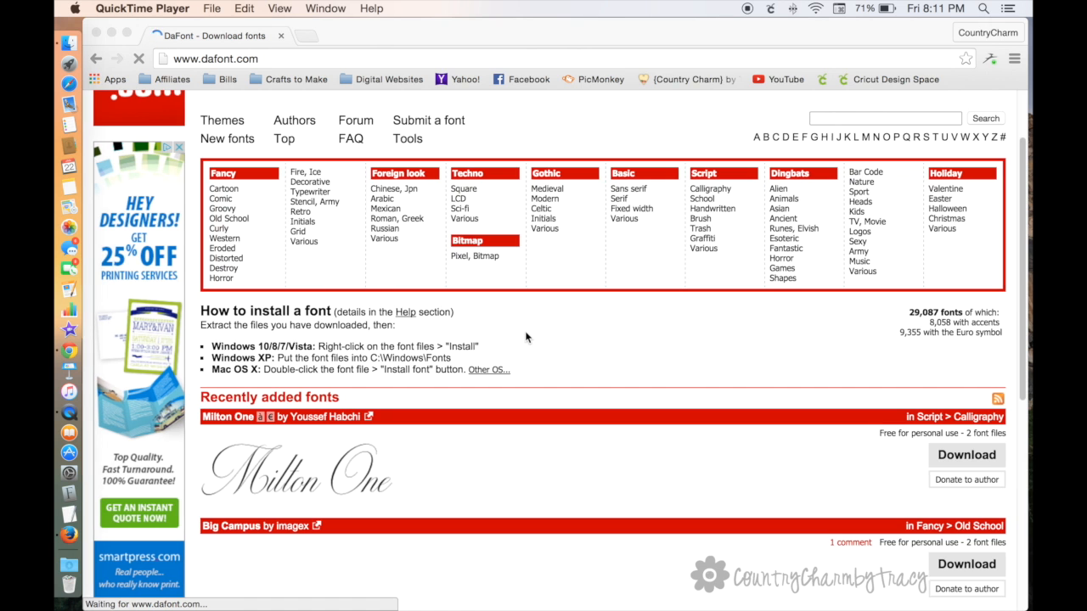
{"action": "scroll", "scroll_direction": "down", "scroll_amount": 3}
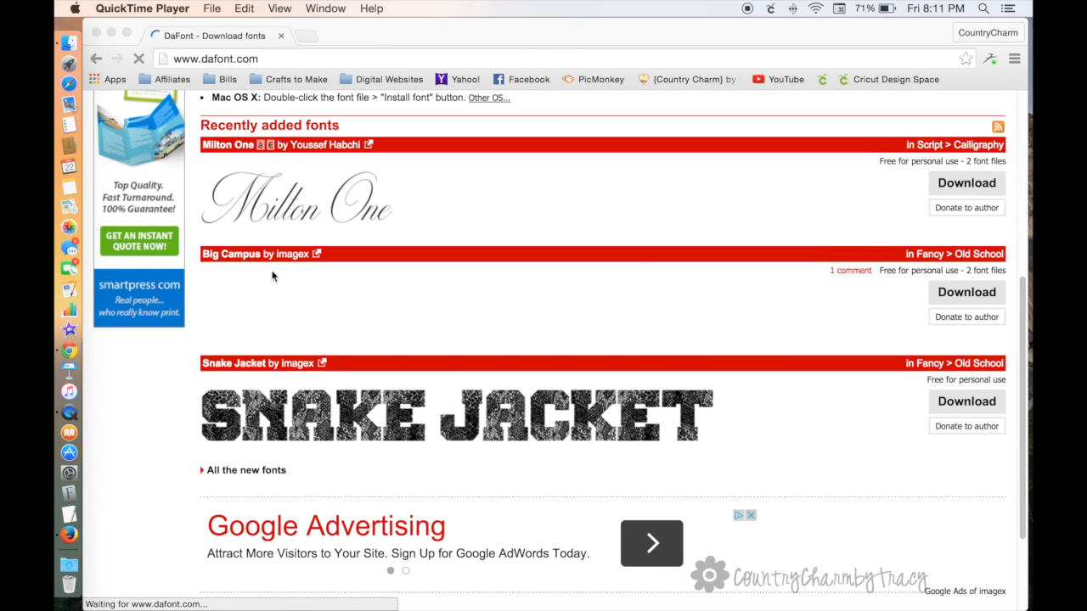
{"action": "scroll", "scroll_direction": "up", "scroll_amount": 3}
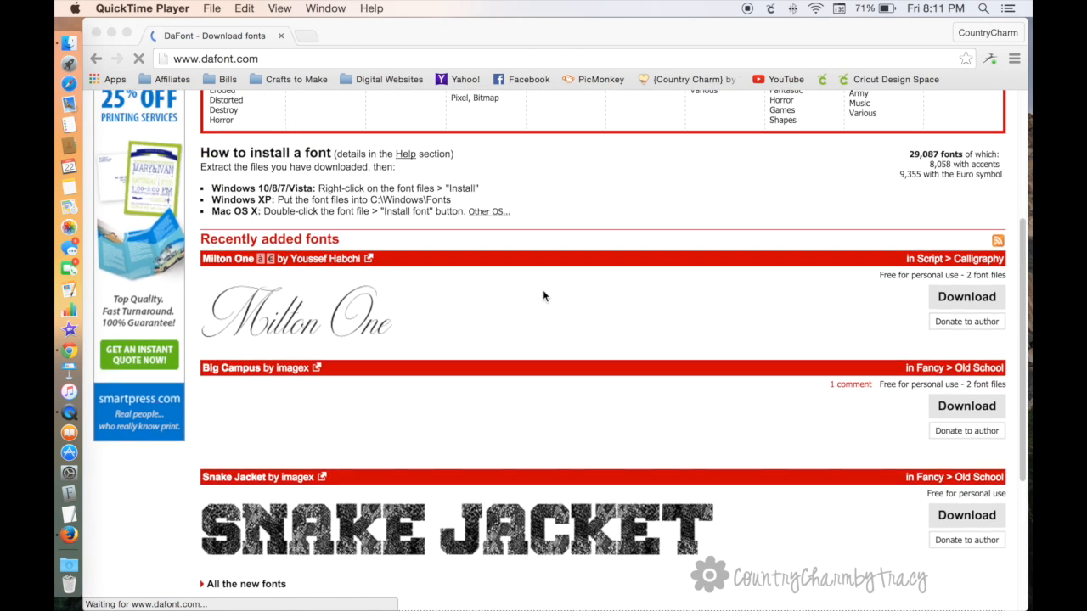
{"action": "scroll", "scroll_direction": "up", "scroll_amount": 3}
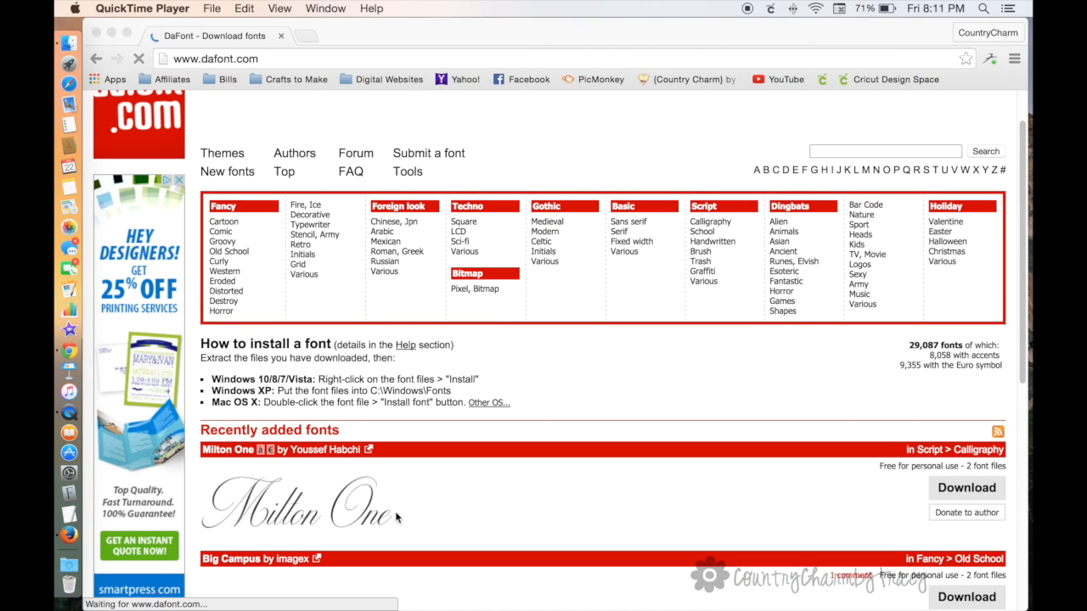
{"action": "mouse_move", "coordinate": [697, 460]}
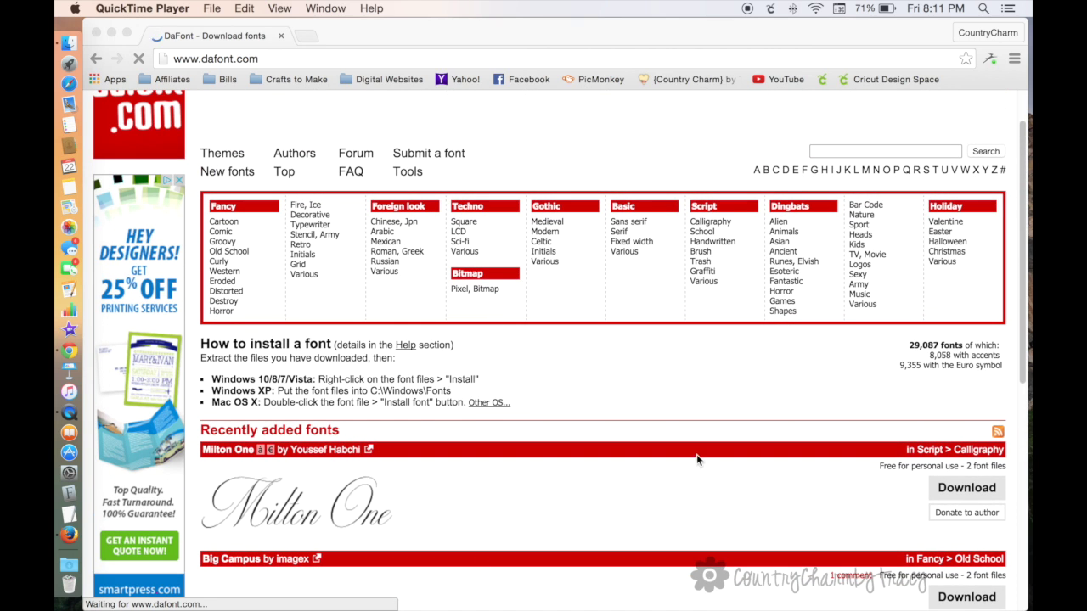
{"action": "scroll", "scroll_direction": "down", "scroll_amount": 3}
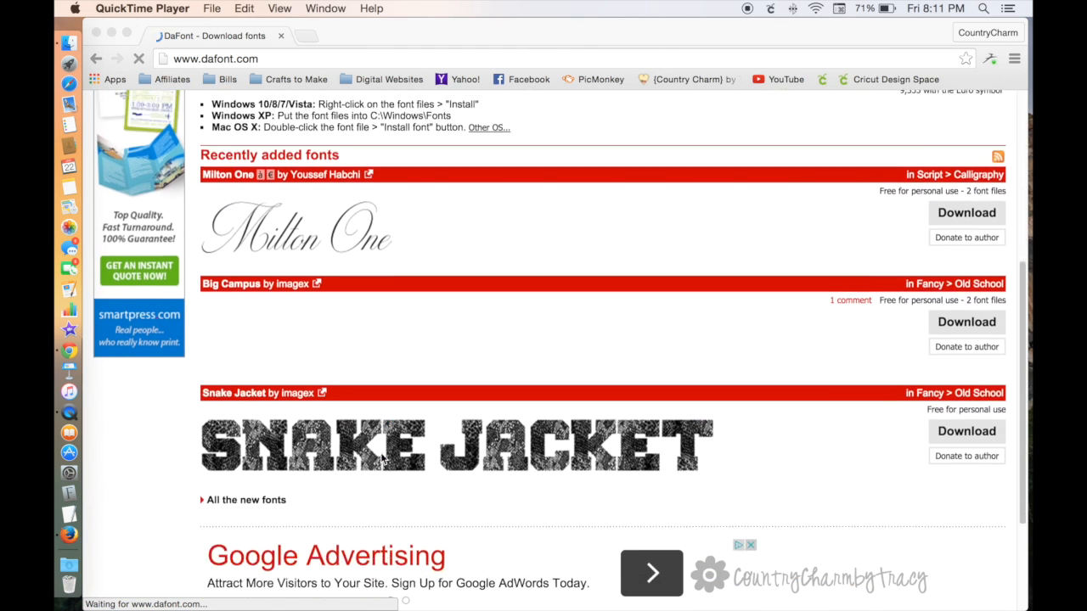
{"action": "scroll", "scroll_direction": "up", "scroll_amount": 3}
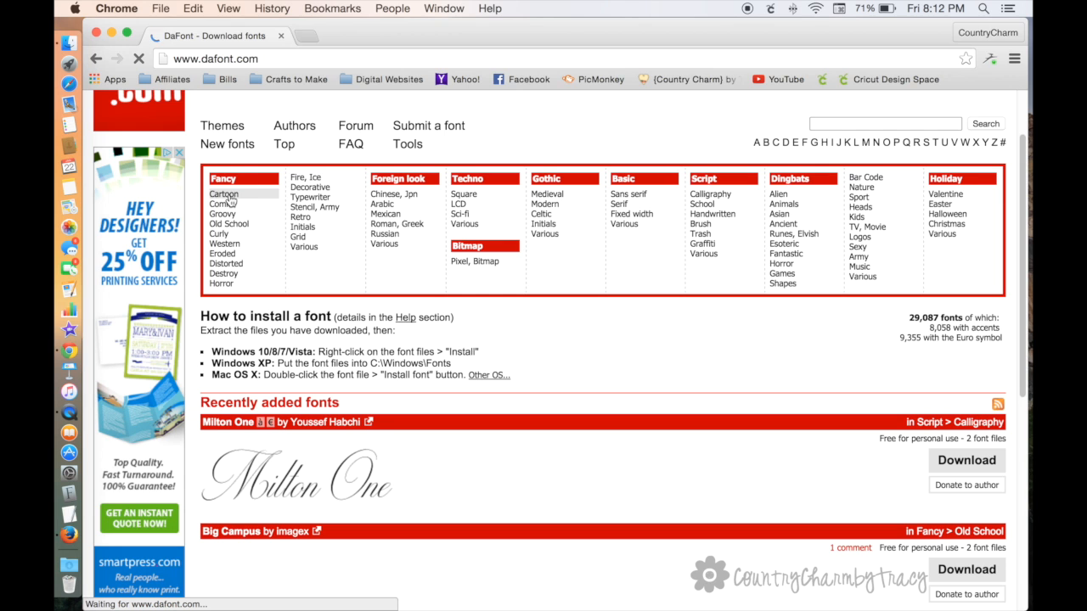
{"action": "left_click", "coordinate": [224, 193]}
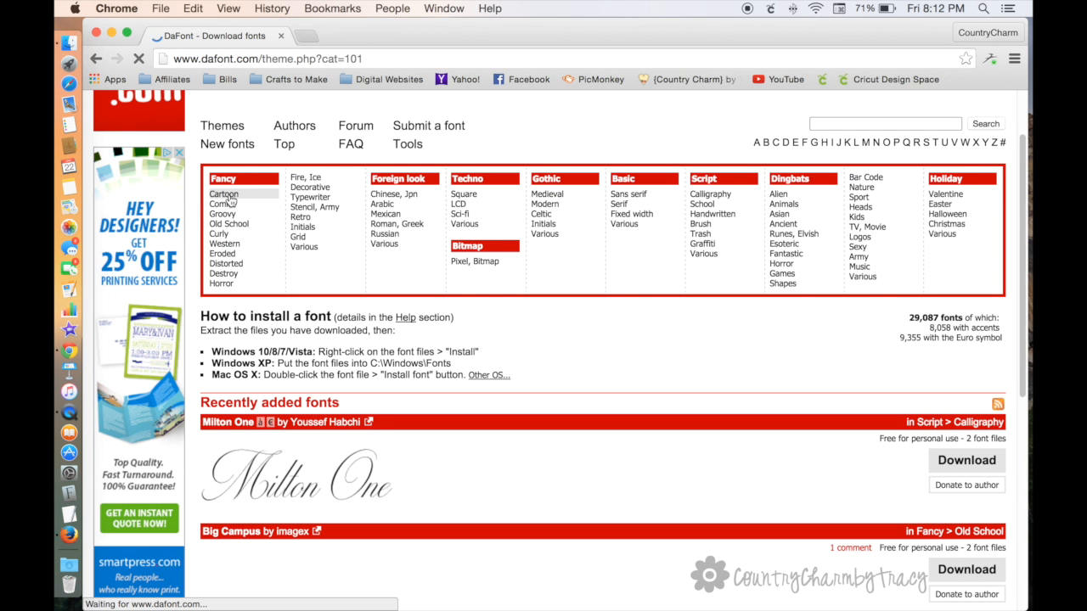
{"action": "left_click", "coordinate": [224, 194]}
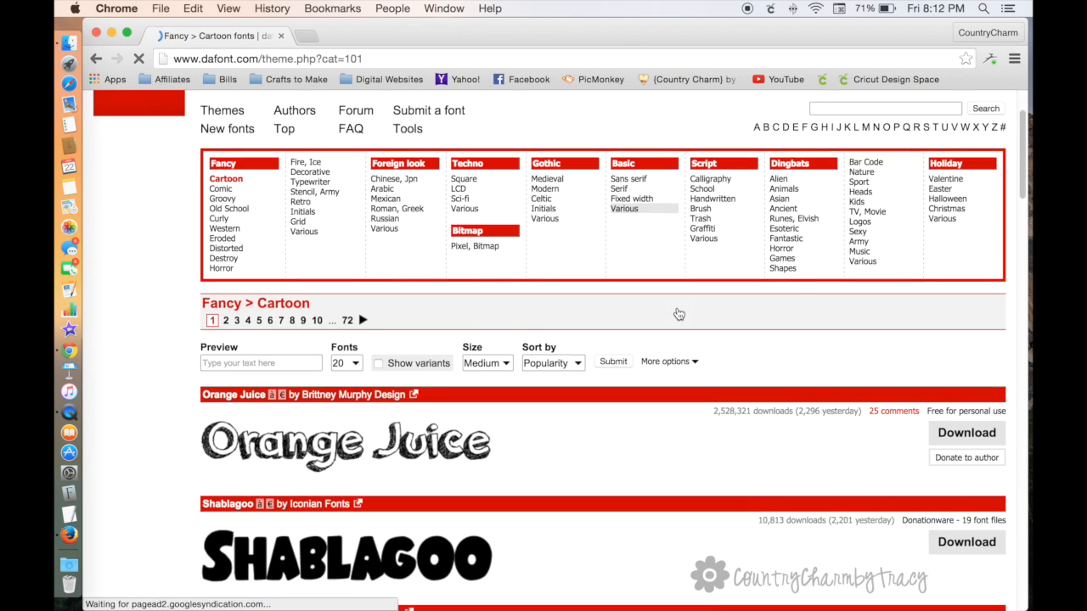
- Browse page 1 of the Cartoon fonts down to the page list
{"action": "scroll", "scroll_direction": "down", "scroll_amount": 3}
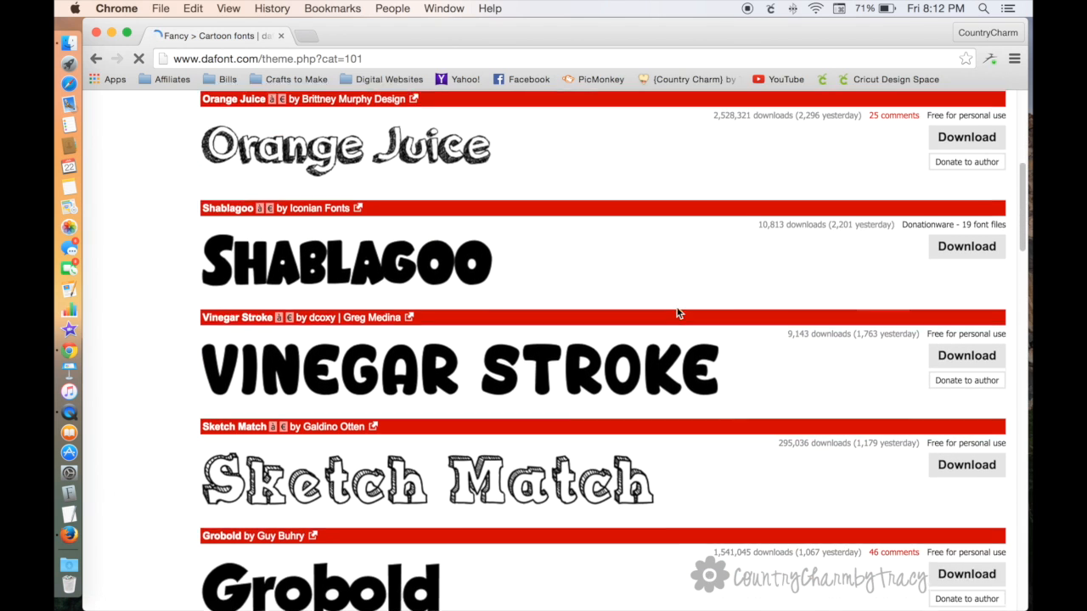
{"action": "scroll", "scroll_direction": "down", "scroll_amount": 3}
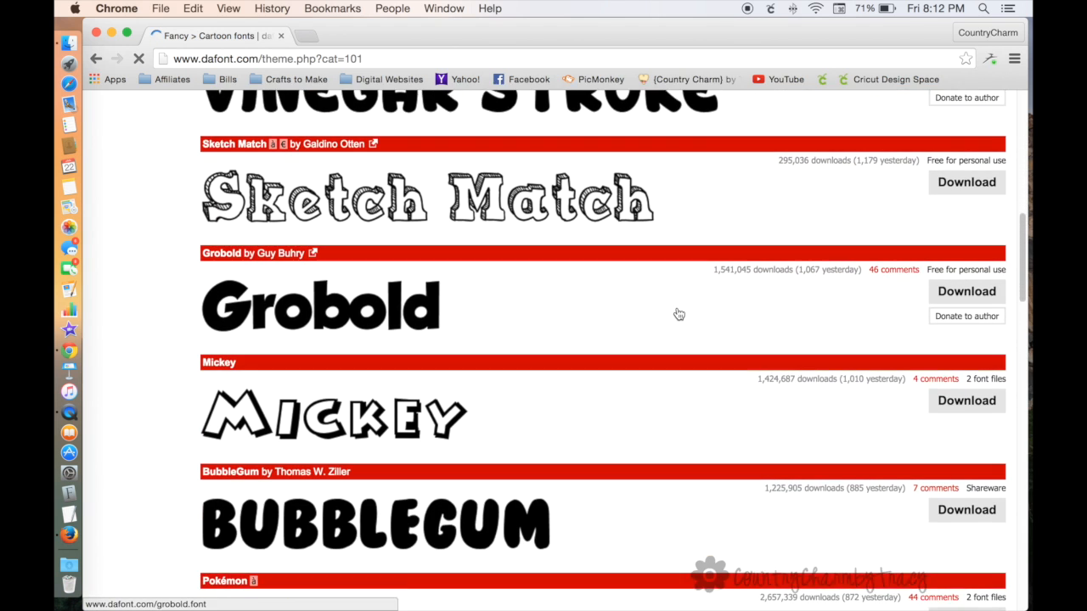
{"action": "scroll", "scroll_direction": "down", "scroll_amount": 3}
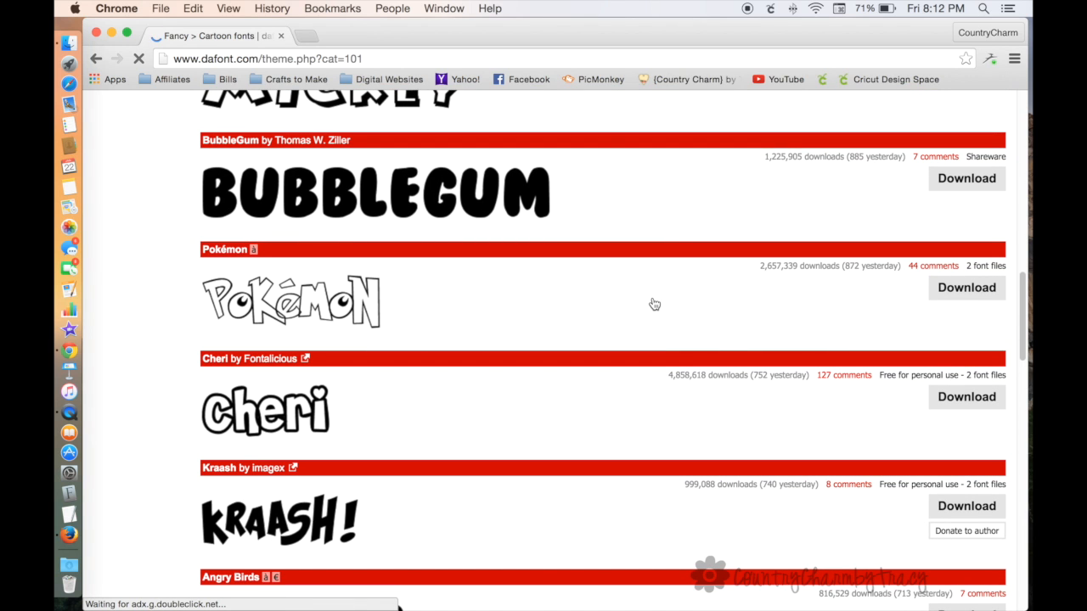
{"action": "scroll", "scroll_direction": "down", "scroll_amount": 3}
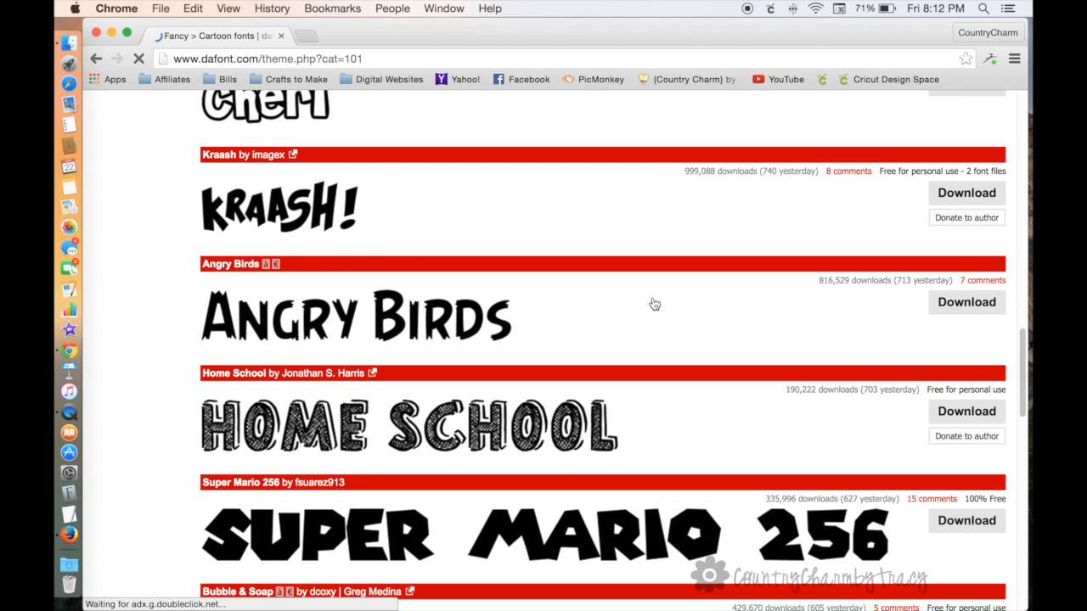
{"action": "scroll", "scroll_direction": "down", "scroll_amount": 3}
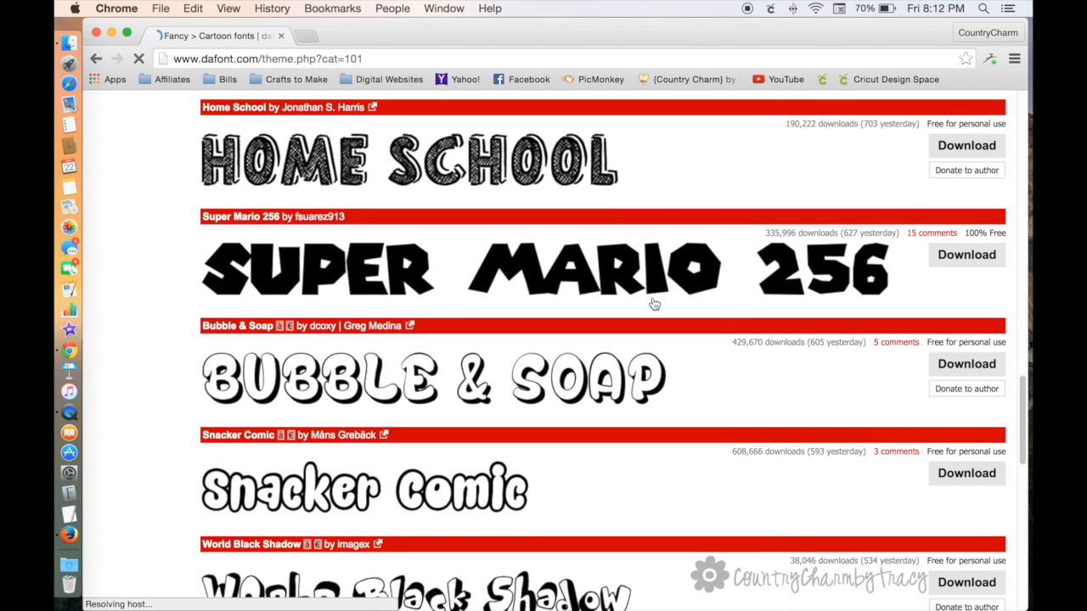
{"action": "scroll", "scroll_direction": "down", "scroll_amount": 3}
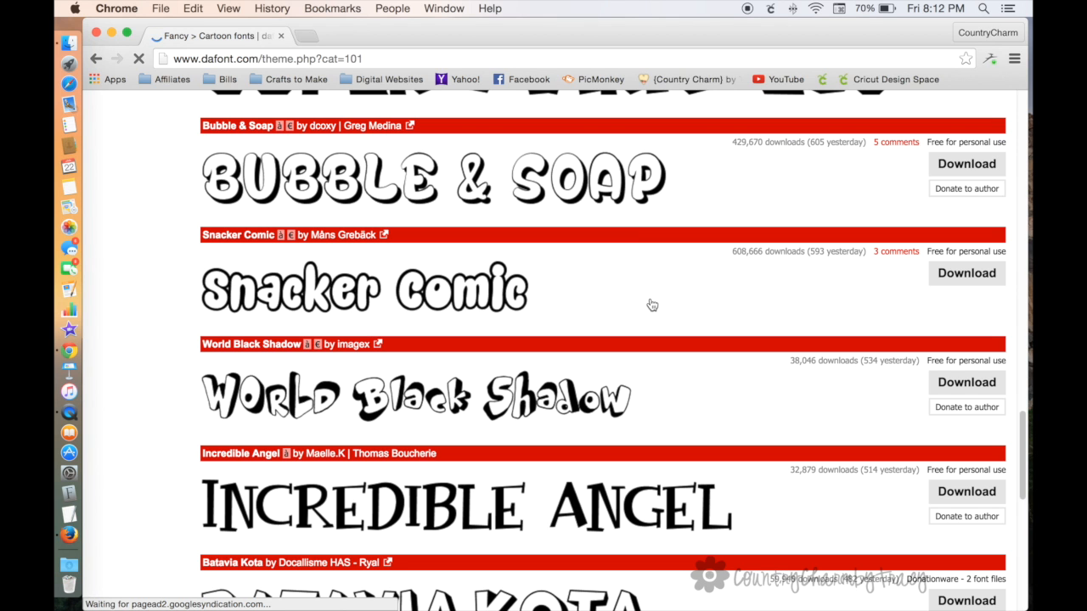
{"action": "scroll", "scroll_direction": "down", "scroll_amount": 3}
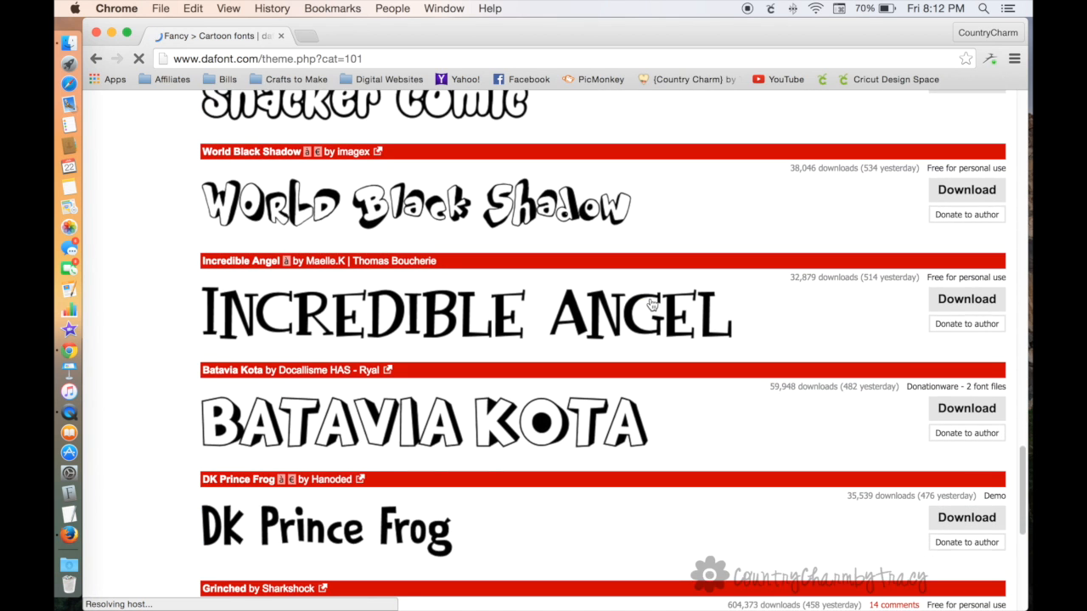
{"action": "scroll", "scroll_direction": "down", "scroll_amount": 3}
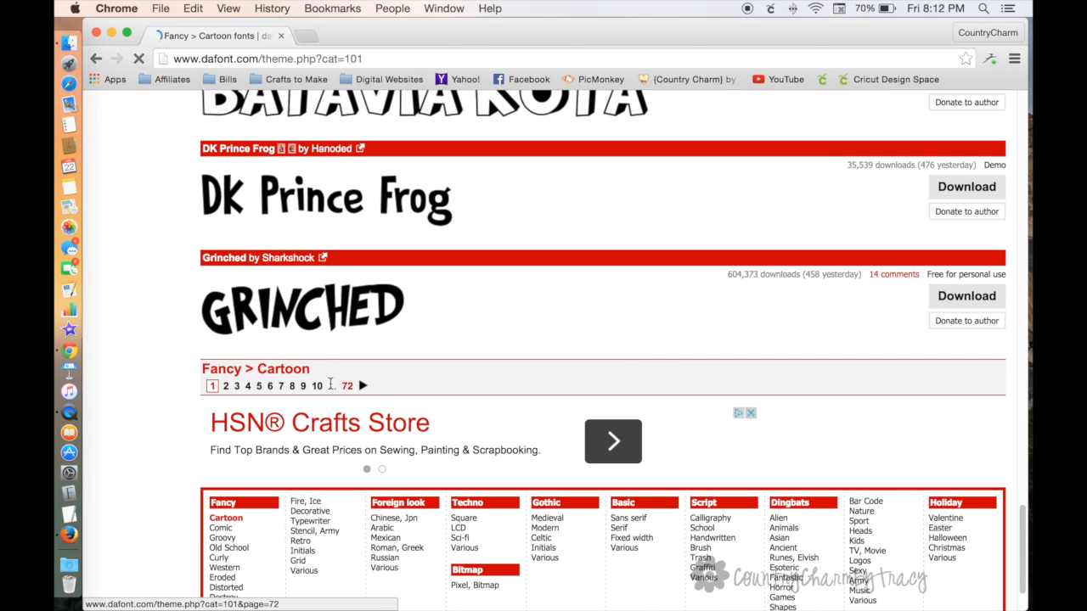
{"action": "left_click", "coordinate": [225, 386]}
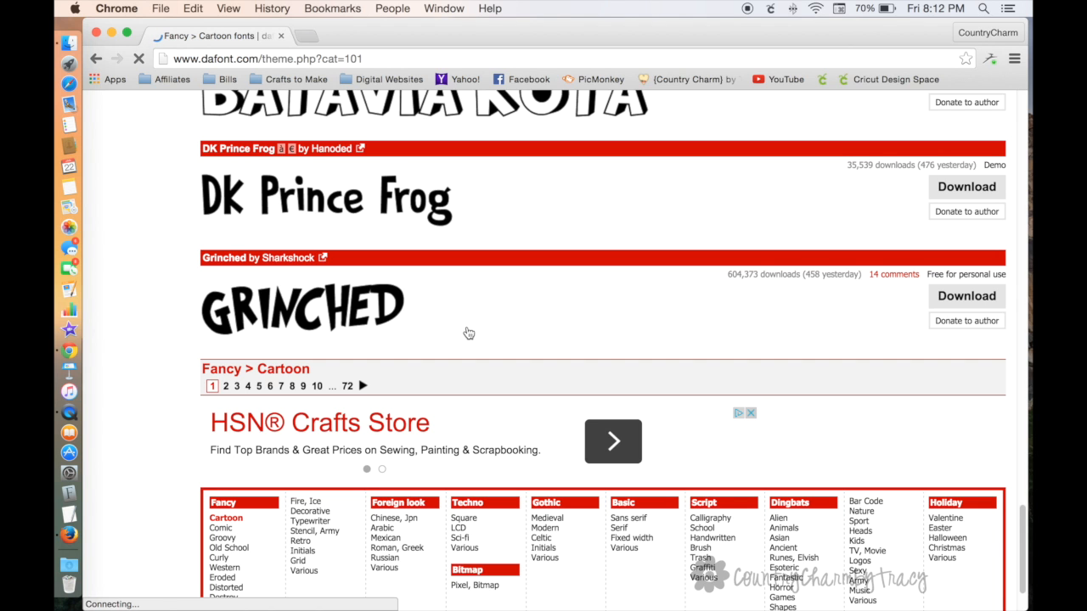
{"action": "left_click", "coordinate": [225, 385]}
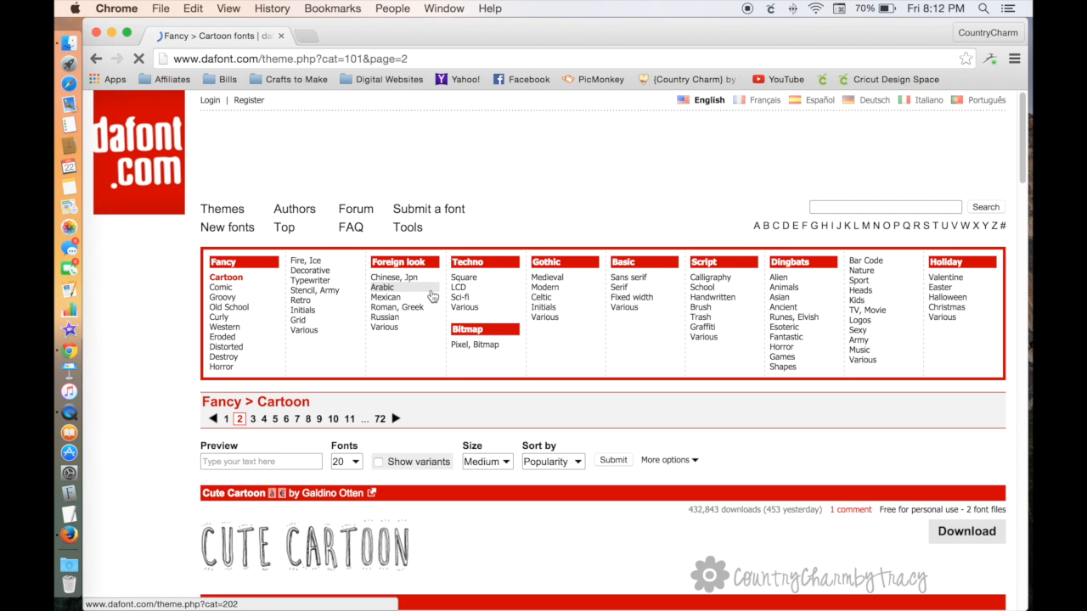
{"action": "scroll", "scroll_direction": "down", "scroll_amount": 3}
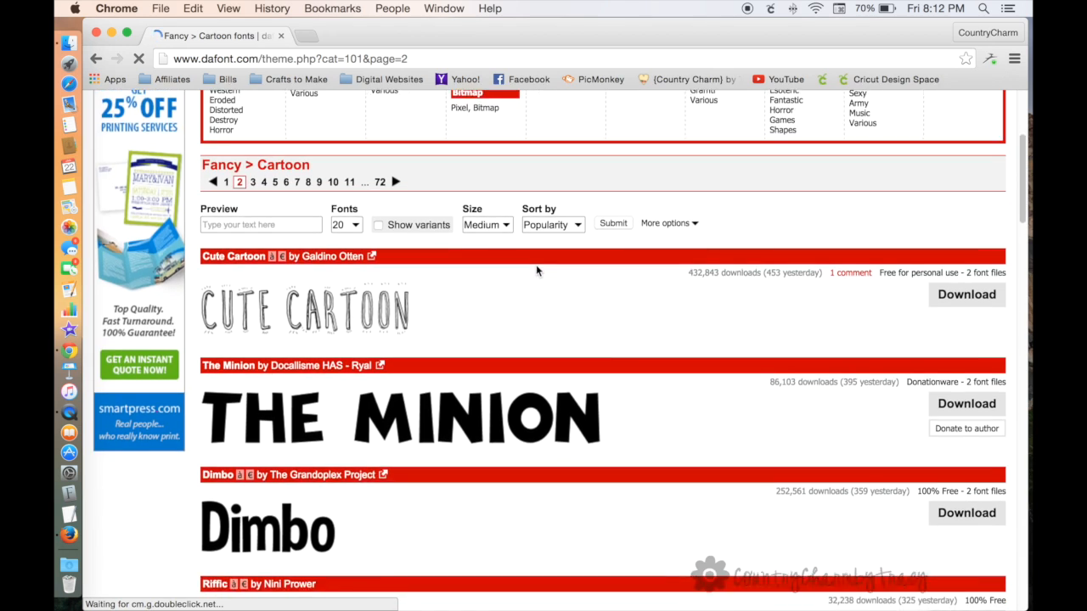
{"action": "scroll", "scroll_direction": "down", "scroll_amount": 3}
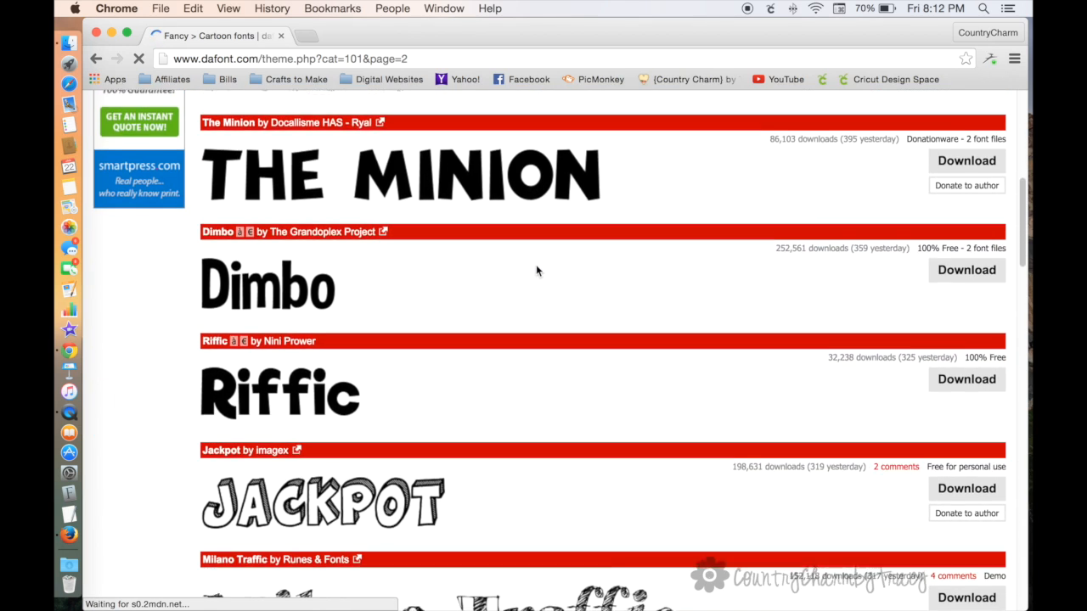
{"action": "scroll", "scroll_direction": "down", "scroll_amount": 3}
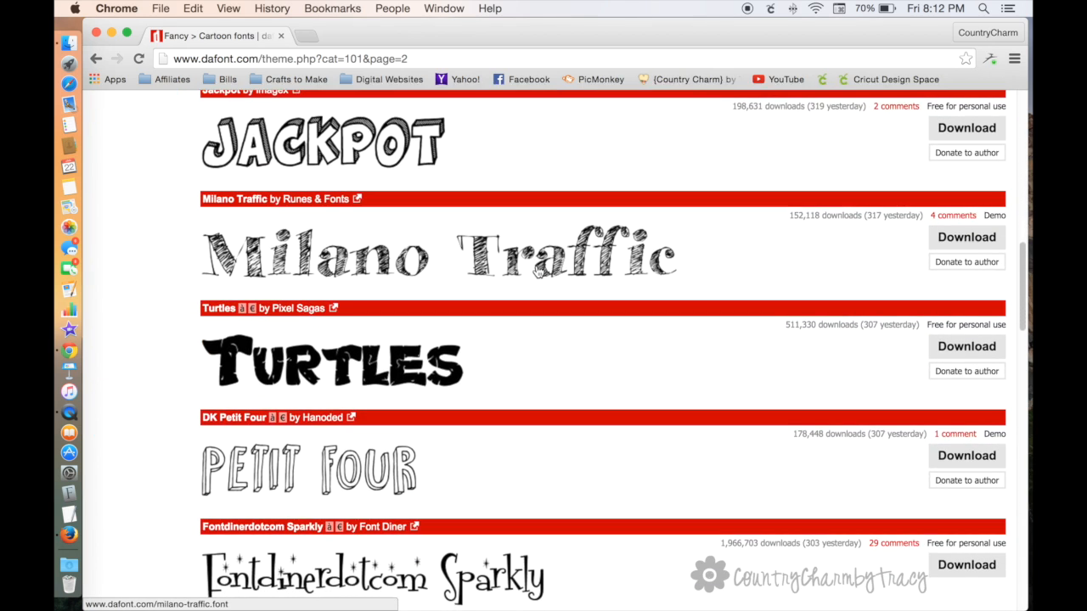
{"action": "scroll", "scroll_direction": "down", "scroll_amount": 3}
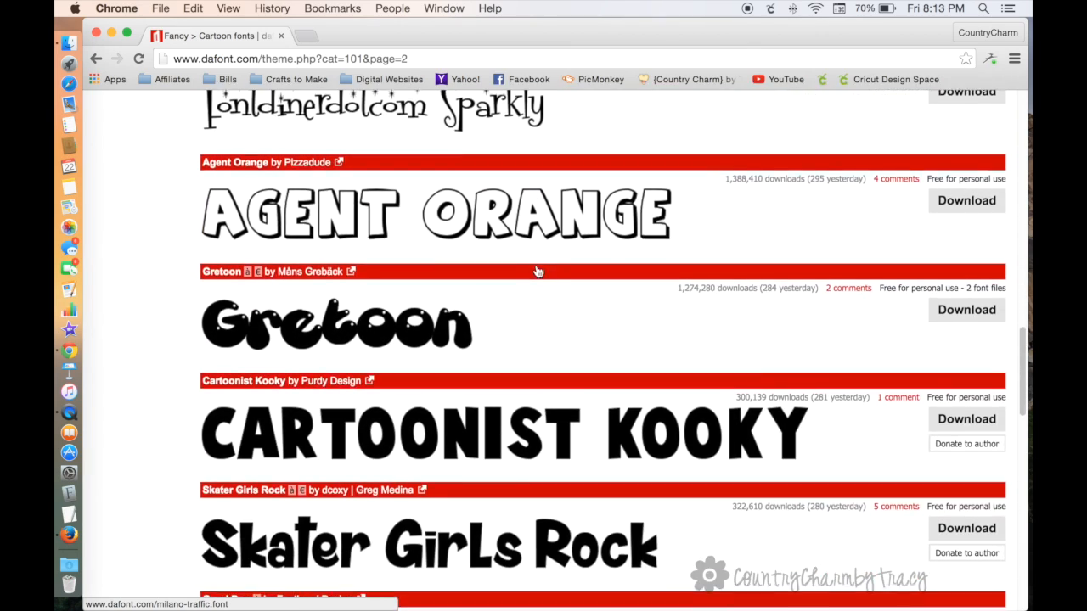
{"action": "scroll", "scroll_direction": "down", "scroll_amount": 3}
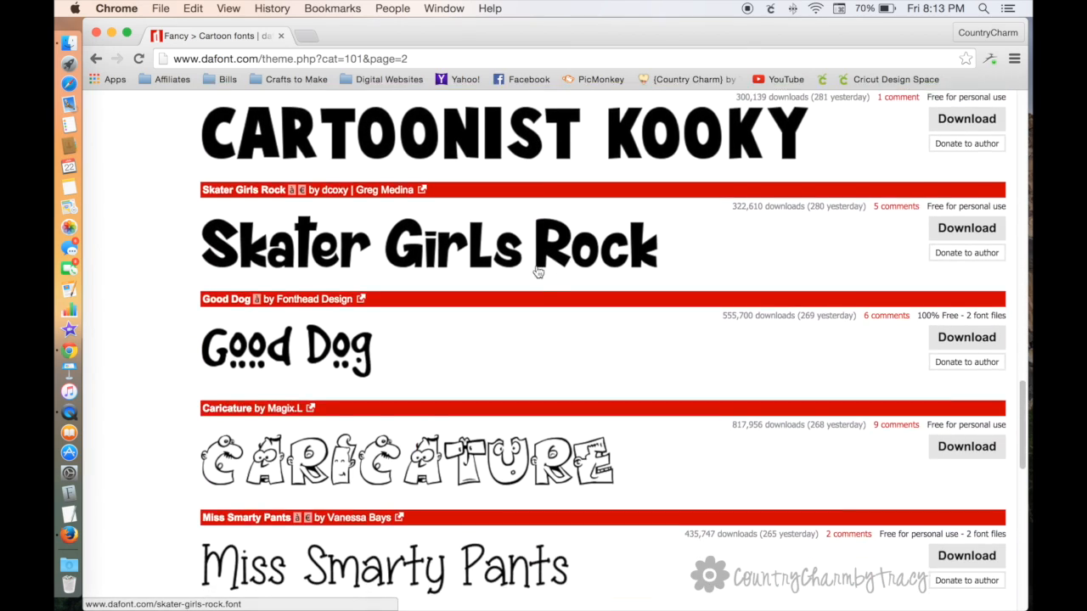
{"action": "scroll", "scroll_direction": "down", "scroll_amount": 3}
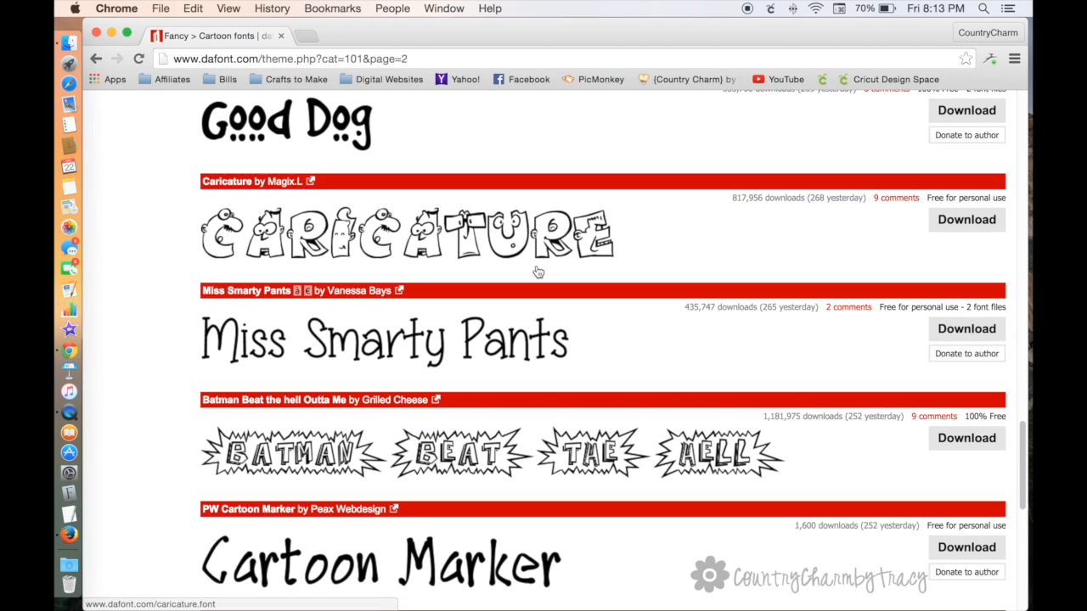
{"action": "mouse_move", "coordinate": [534, 260]}
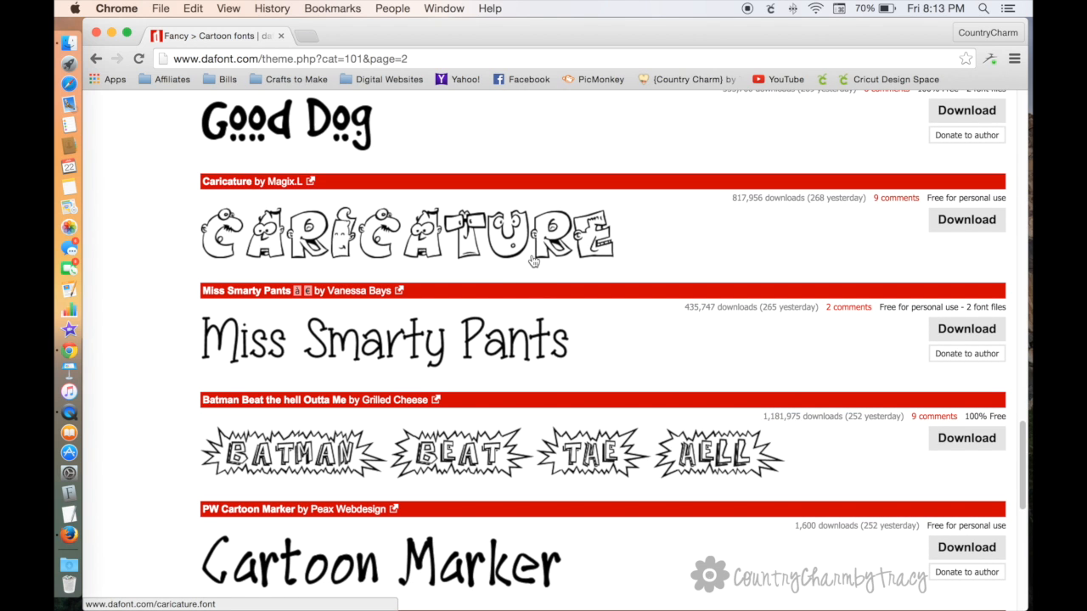
{"action": "mouse_move", "coordinate": [495, 276]}
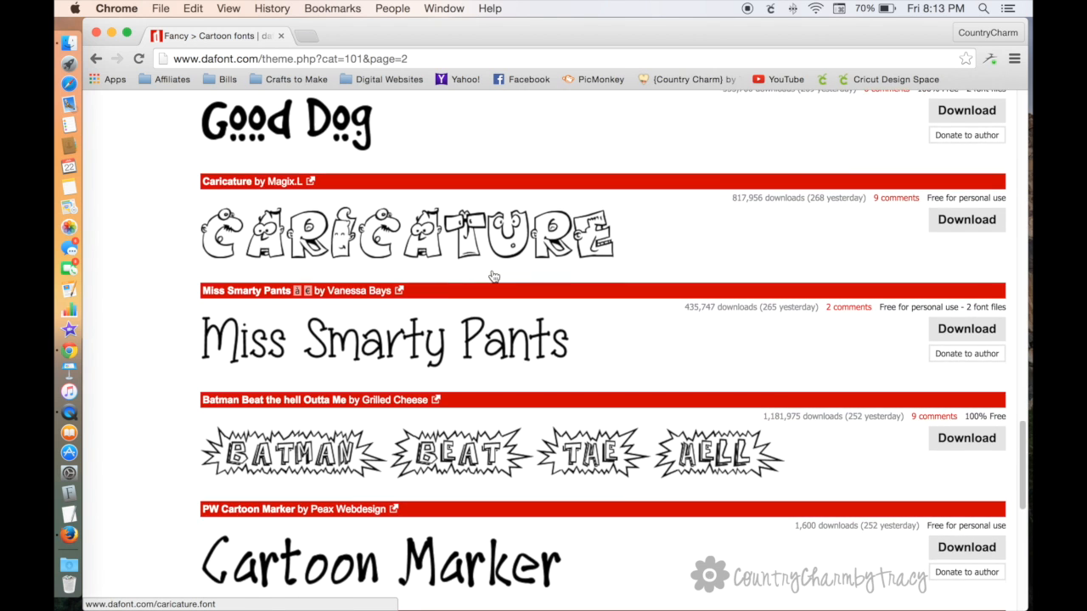
{"action": "scroll", "scroll_direction": "down", "scroll_amount": 3}
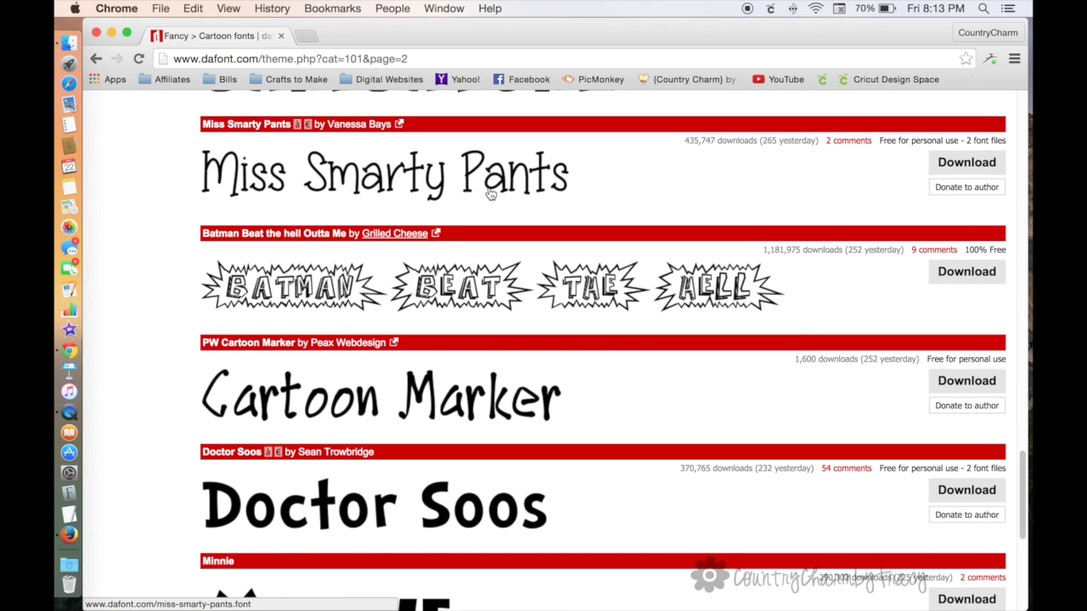
{"action": "scroll", "scroll_direction": "up", "scroll_amount": 3}
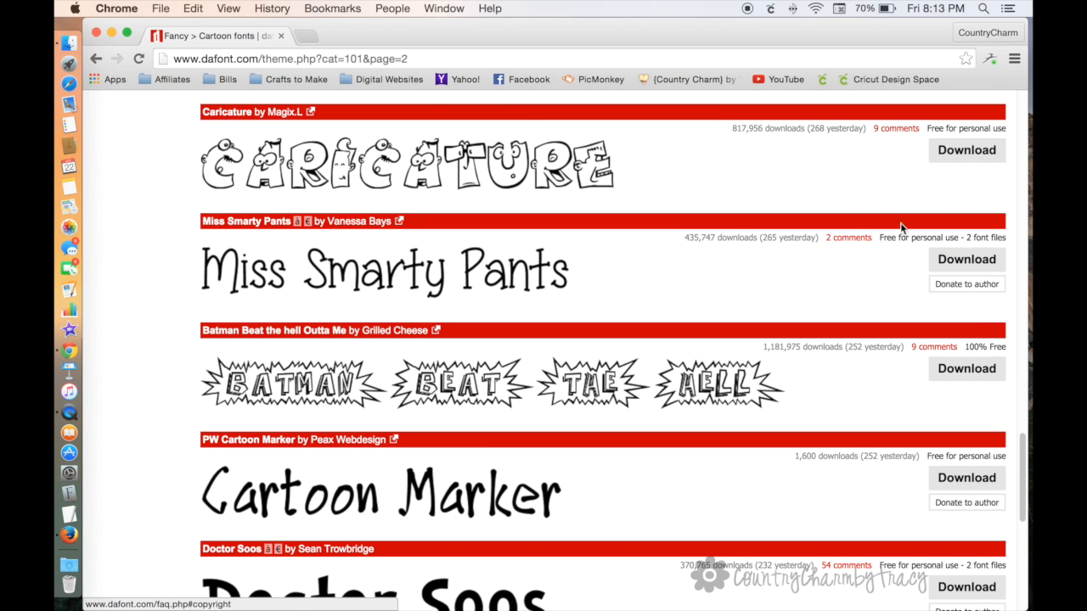
{"action": "mouse_move", "coordinate": [911, 255]}
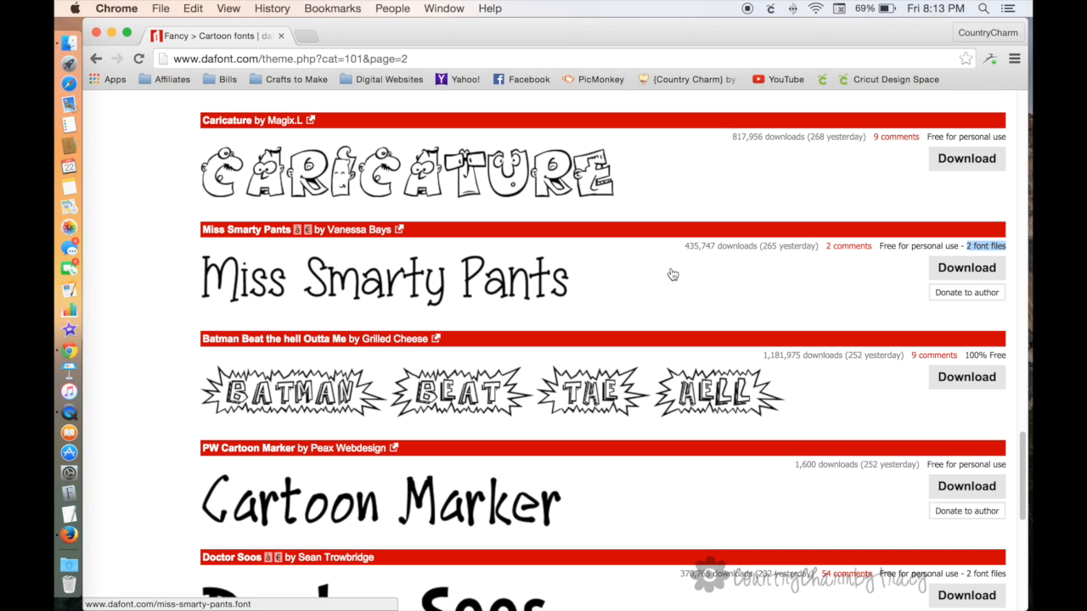
{"action": "mouse_move", "coordinate": [461, 286]}
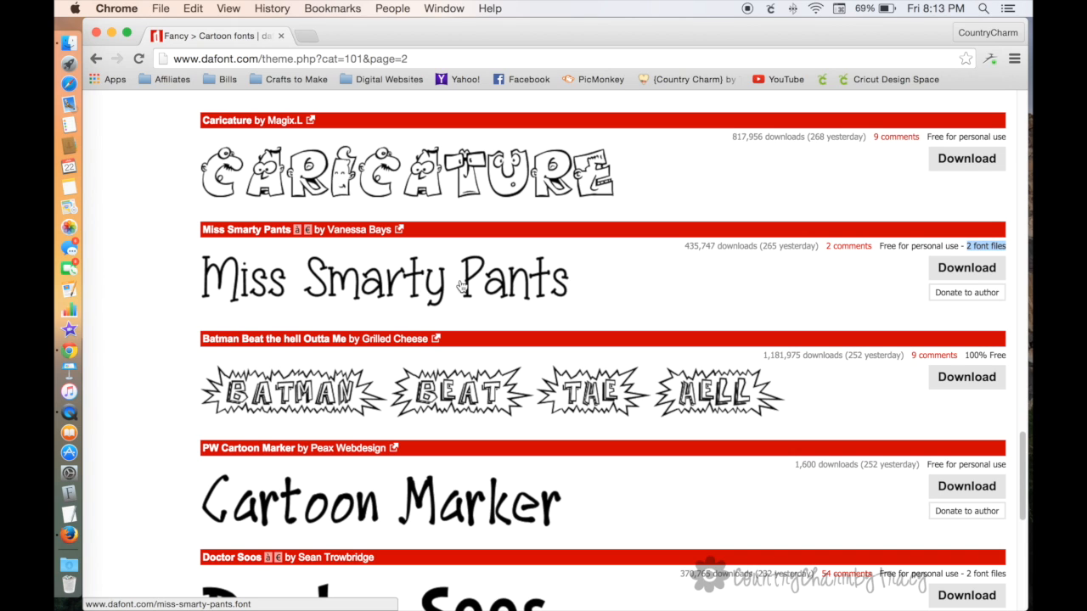
{"action": "mouse_move", "coordinate": [495, 285]}
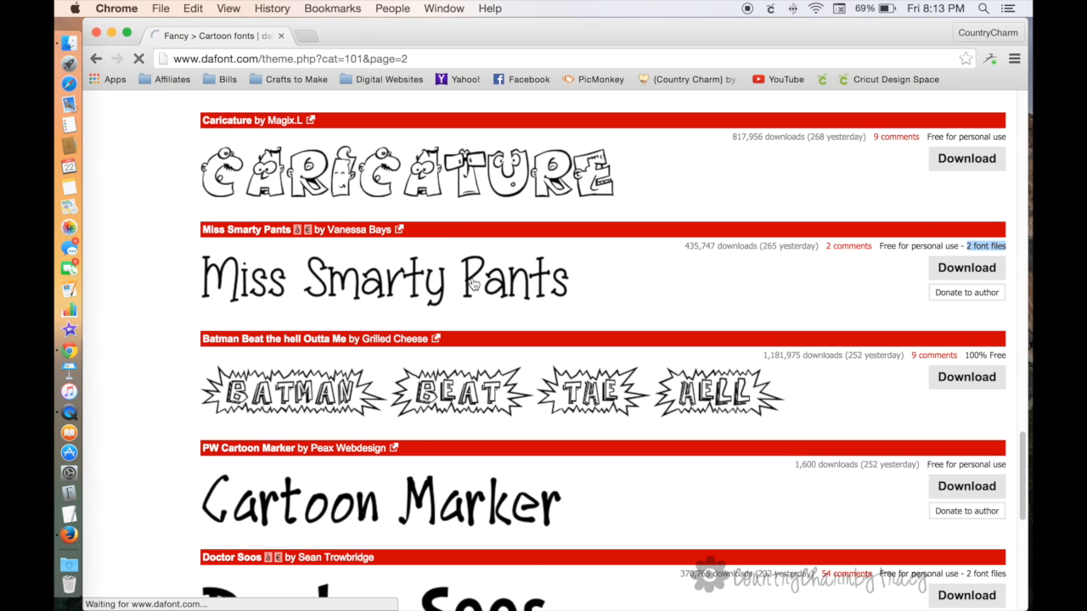
{"action": "left_click", "coordinate": [245, 229]}
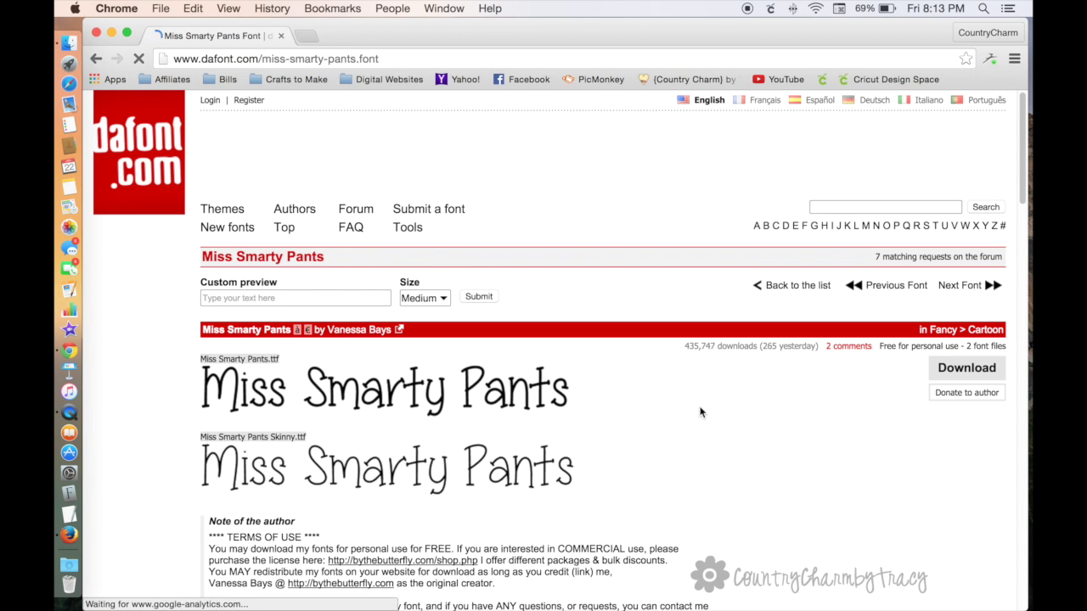
{"action": "mouse_move", "coordinate": [466, 405]}
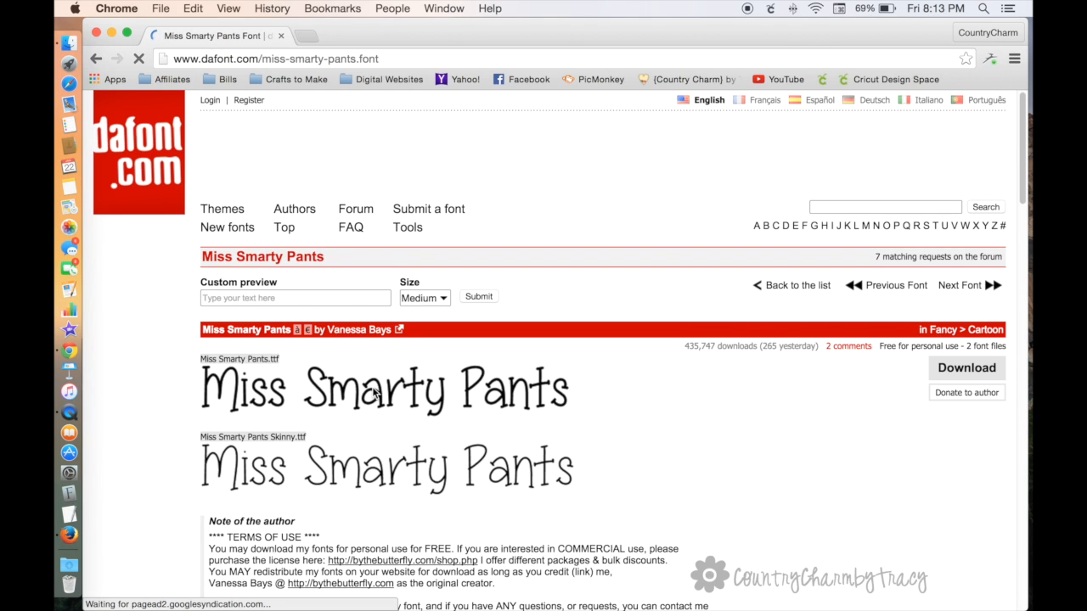
{"action": "scroll", "scroll_direction": "down", "scroll_amount": 3}
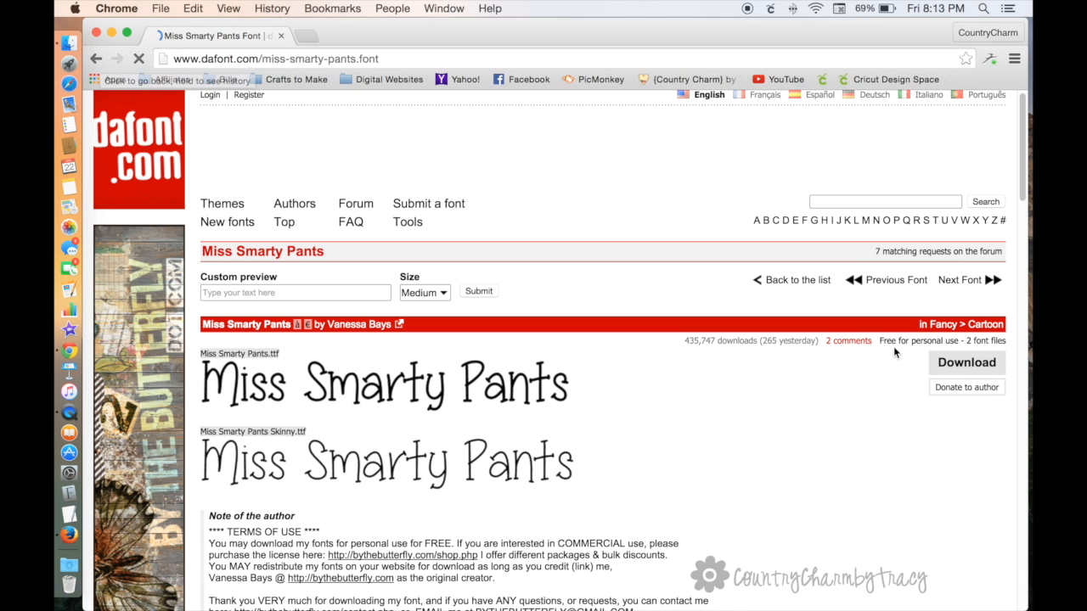
{"action": "mouse_move", "coordinate": [966, 387]}
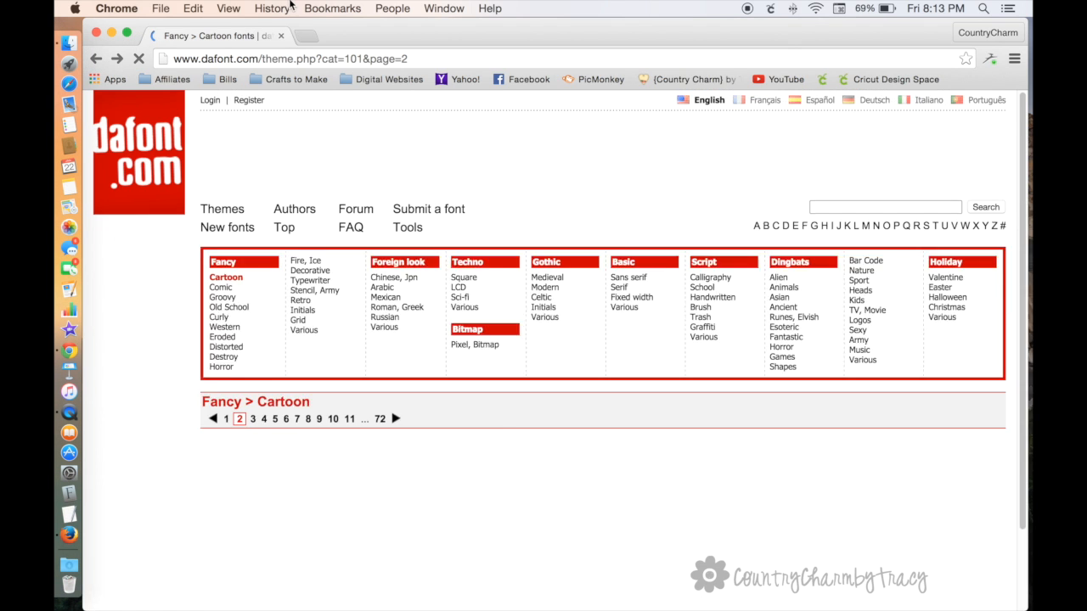
- Go to page 3 of the Fancy > Cartoon font listing
{"action": "scroll", "scroll_direction": "down", "scroll_amount": 3}
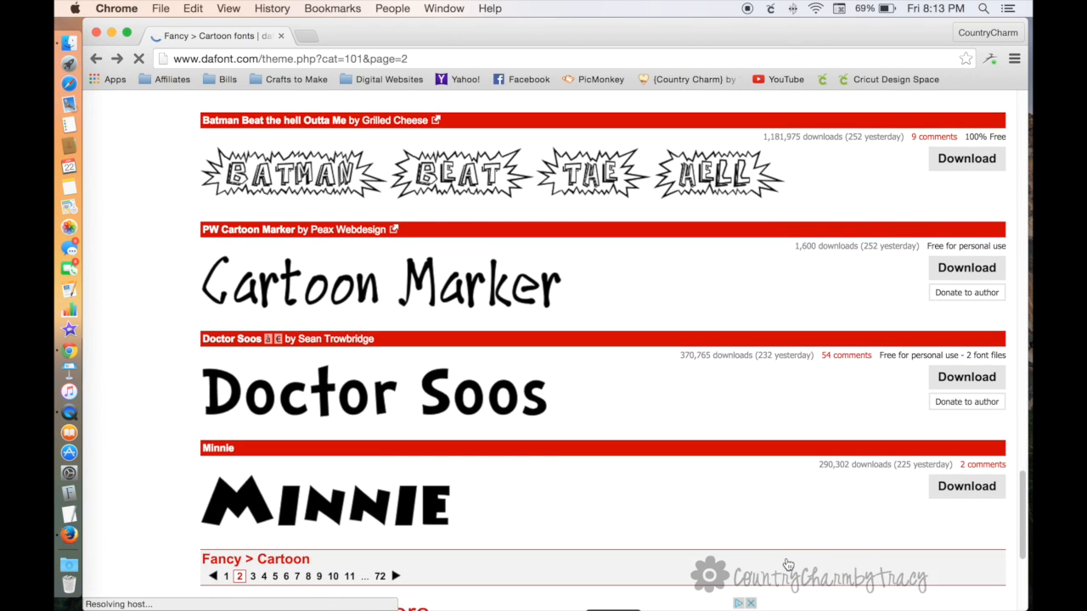
{"action": "scroll", "scroll_direction": "down", "scroll_amount": 3}
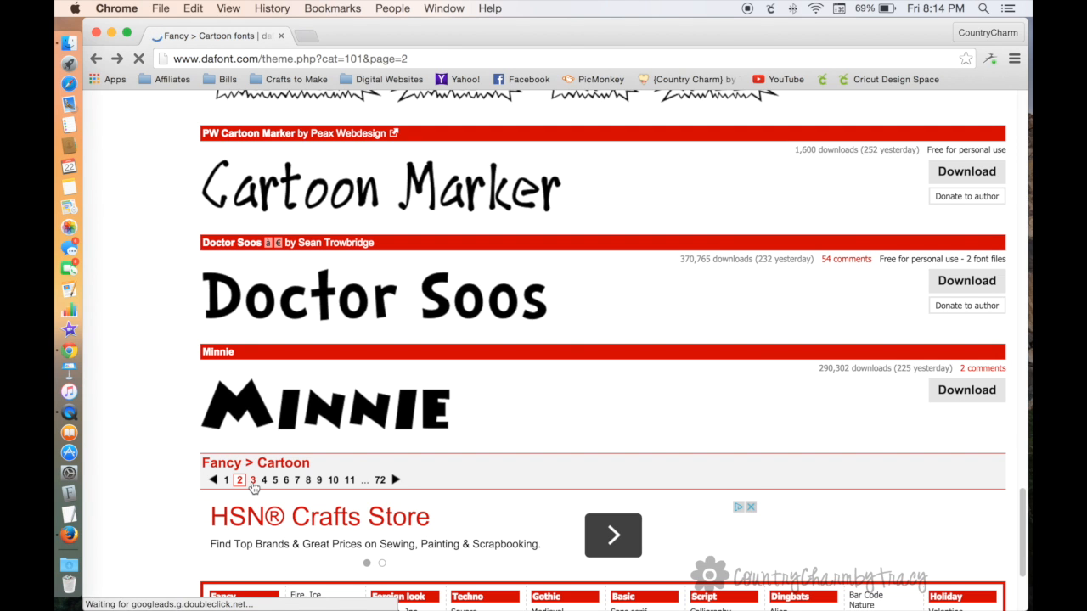
{"action": "left_click", "coordinate": [252, 480]}
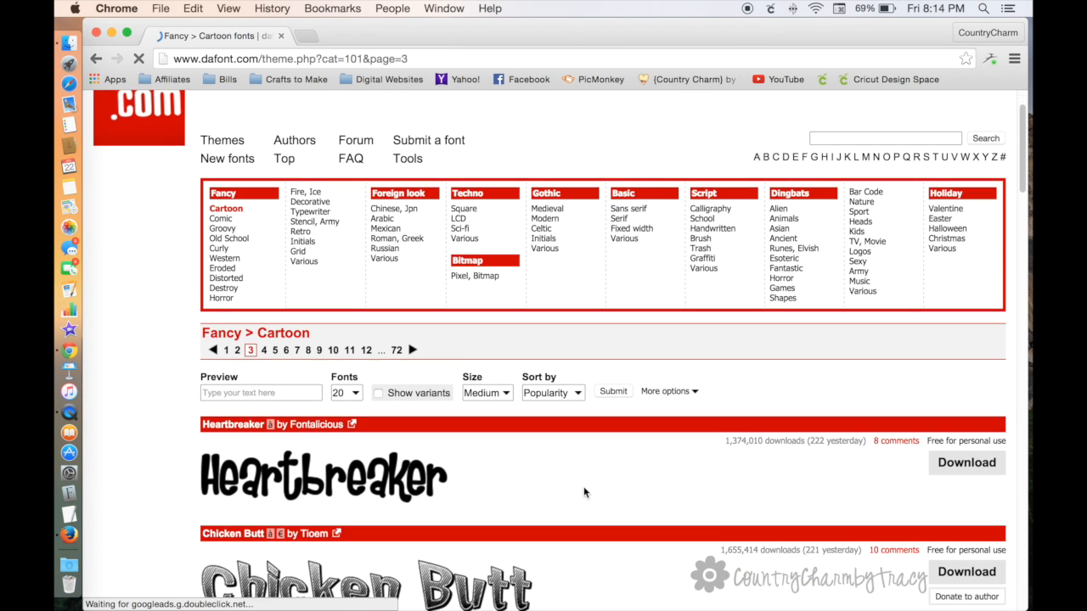
- Scroll through the font samples on the listing
{"action": "scroll", "scroll_direction": "down", "scroll_amount": 3}
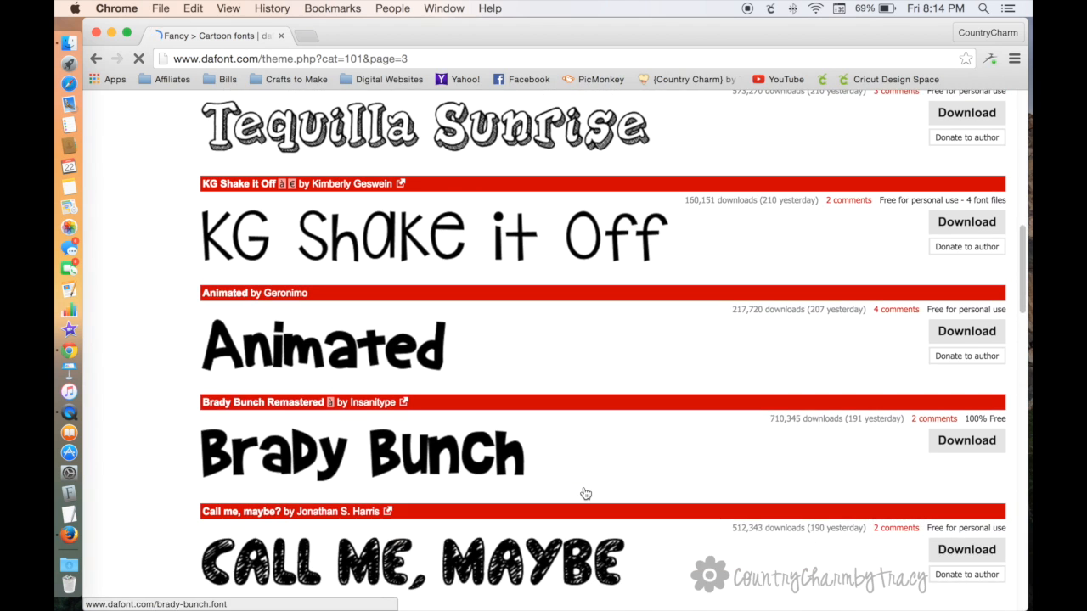
{"action": "scroll", "scroll_direction": "down", "scroll_amount": 3}
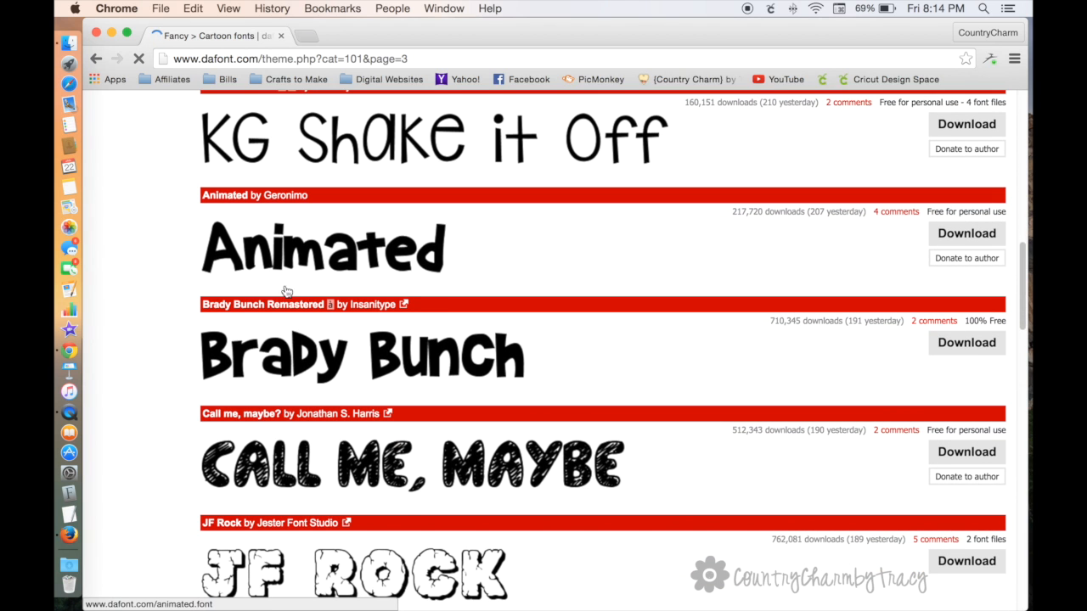
{"action": "scroll", "scroll_direction": "down", "scroll_amount": 3}
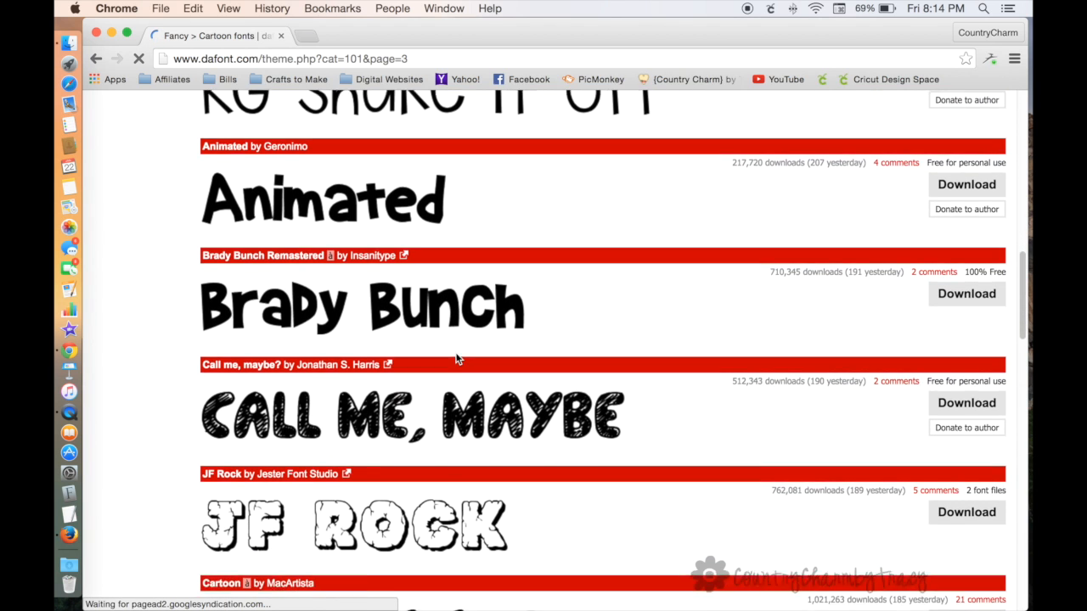
{"action": "scroll", "scroll_direction": "down", "scroll_amount": 3}
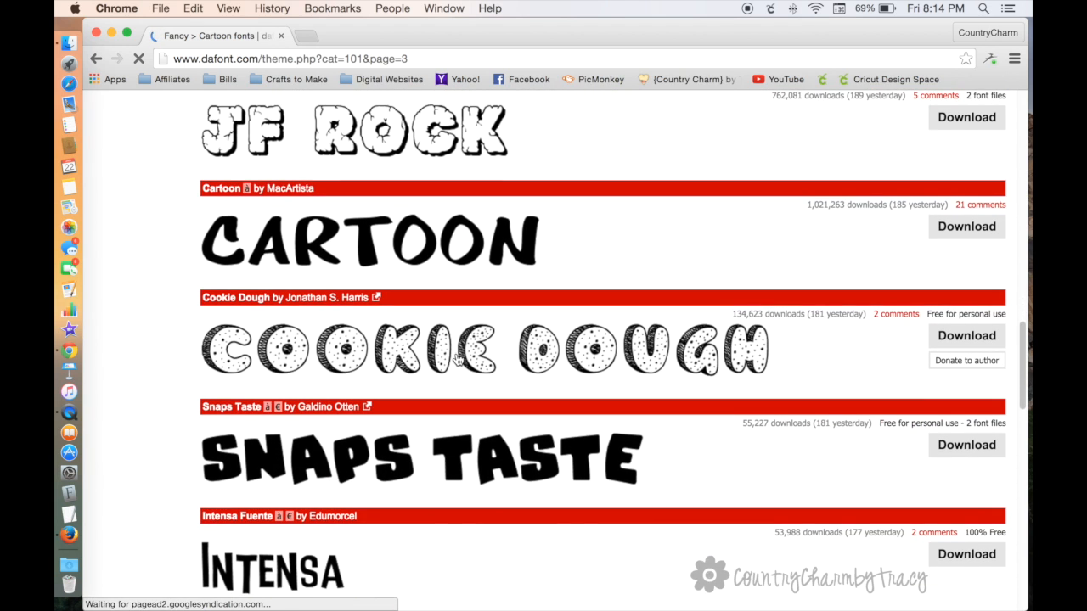
{"action": "scroll", "scroll_direction": "down", "scroll_amount": 3}
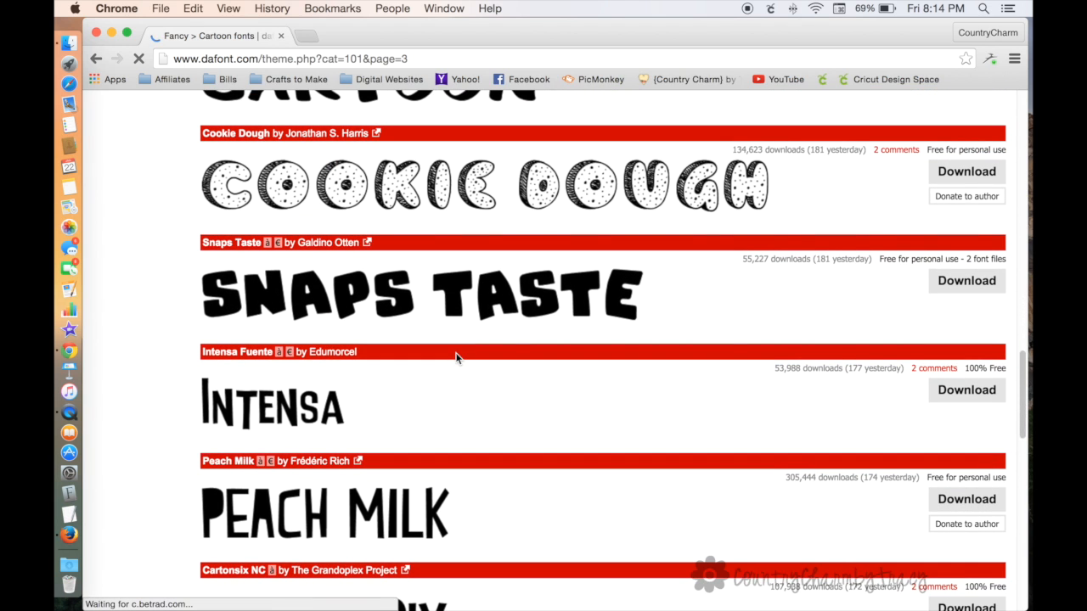
{"action": "scroll", "scroll_direction": "down", "scroll_amount": 3}
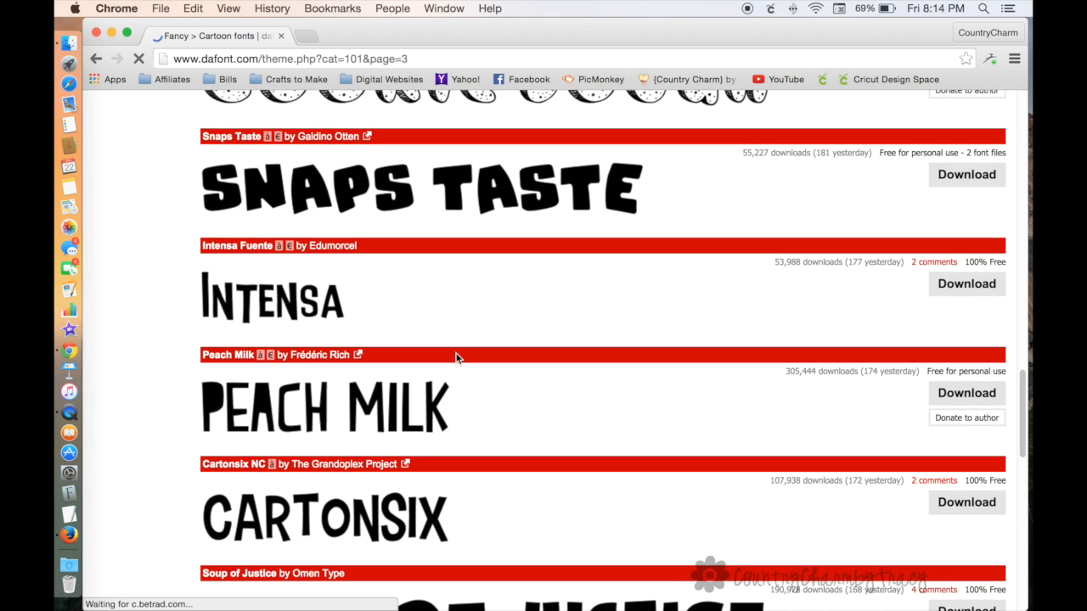
{"action": "scroll", "scroll_direction": "down", "scroll_amount": 3}
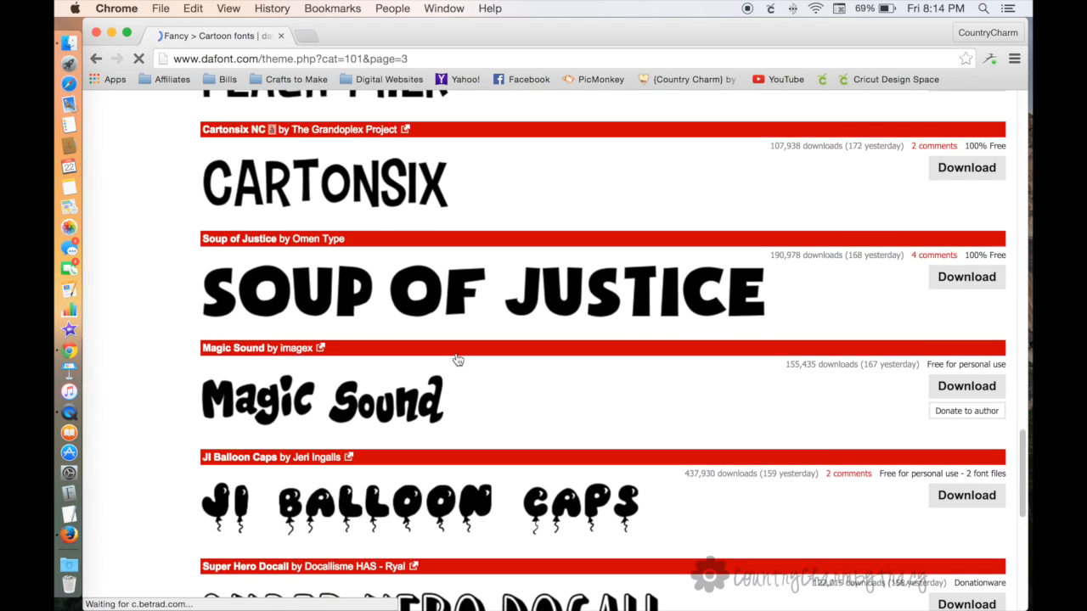
{"action": "scroll", "scroll_direction": "down", "scroll_amount": 3}
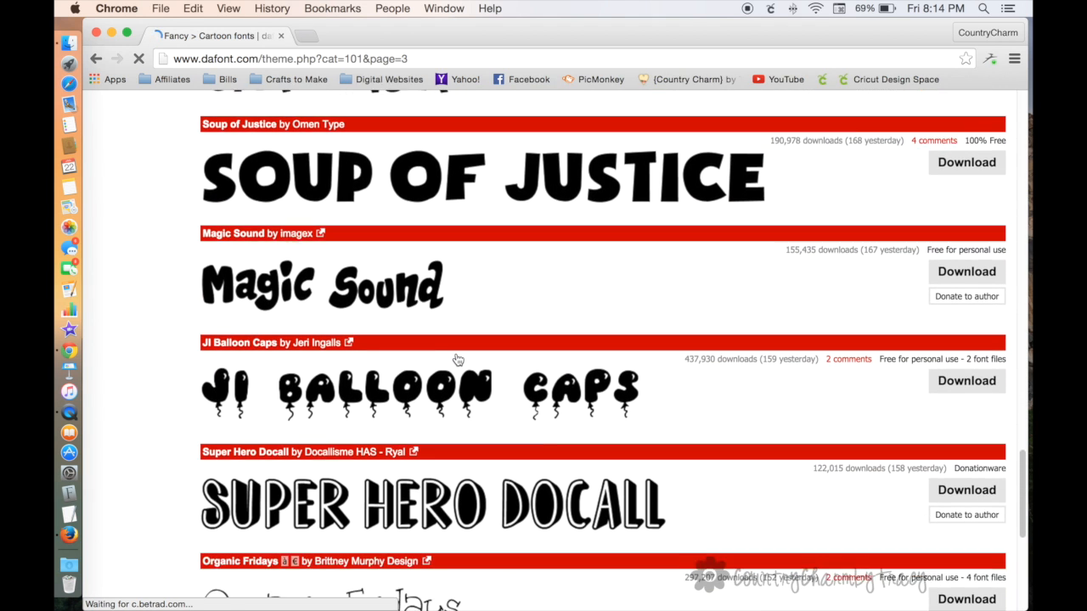
{"action": "scroll", "scroll_direction": "down", "scroll_amount": 3}
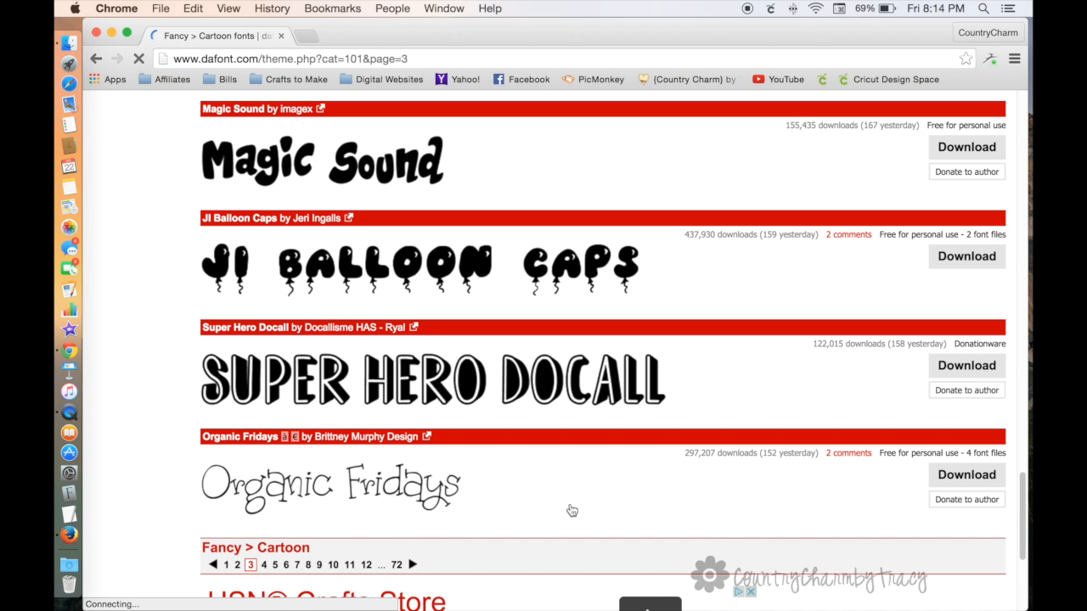
{"action": "mouse_move", "coordinate": [579, 443]}
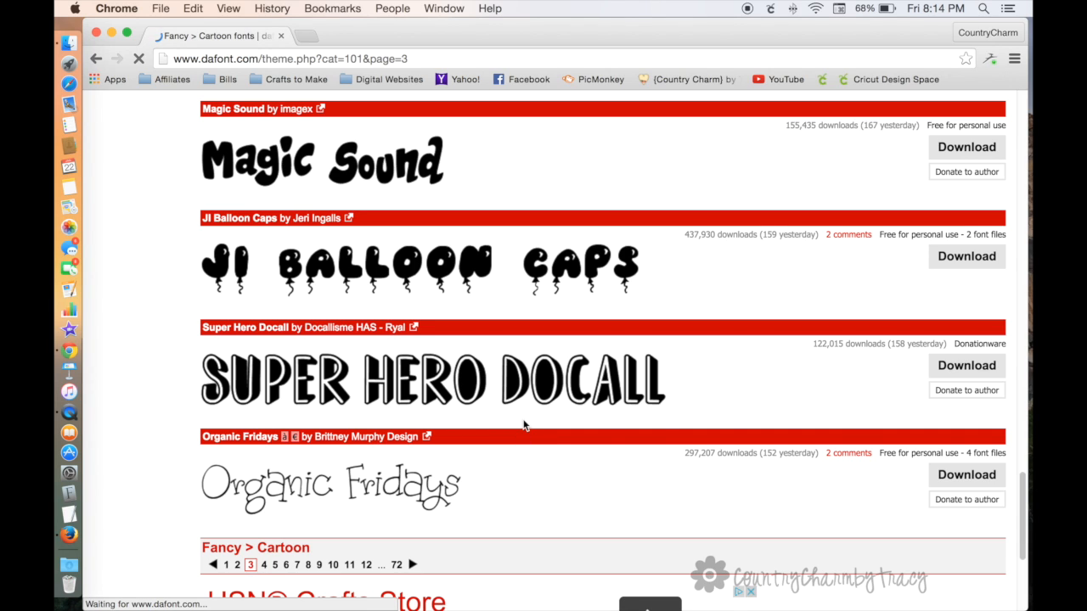
{"action": "mouse_move", "coordinate": [595, 417]}
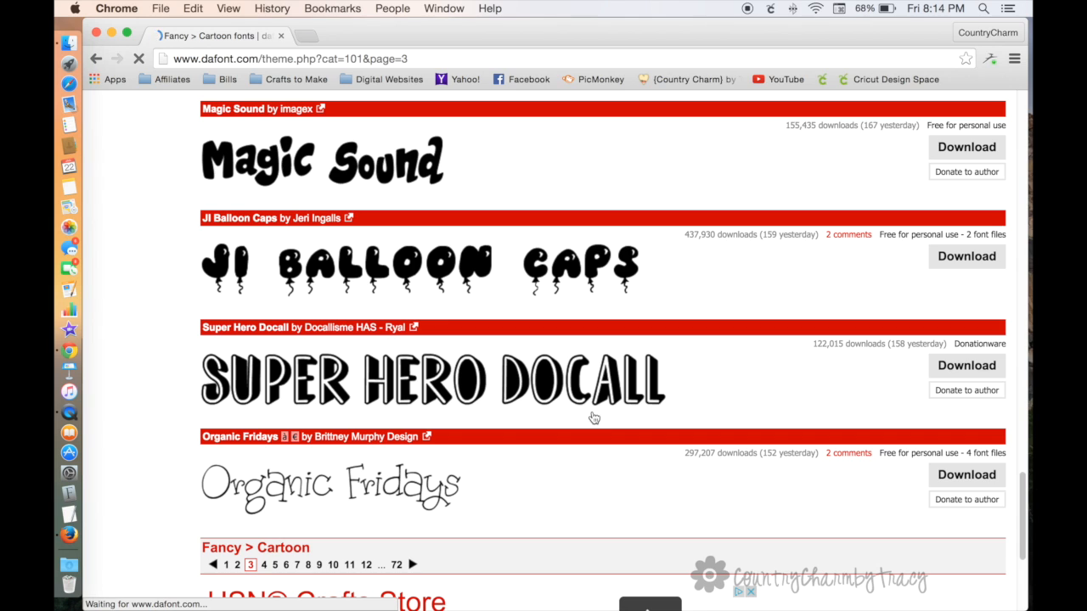
{"action": "mouse_move", "coordinate": [344, 530]}
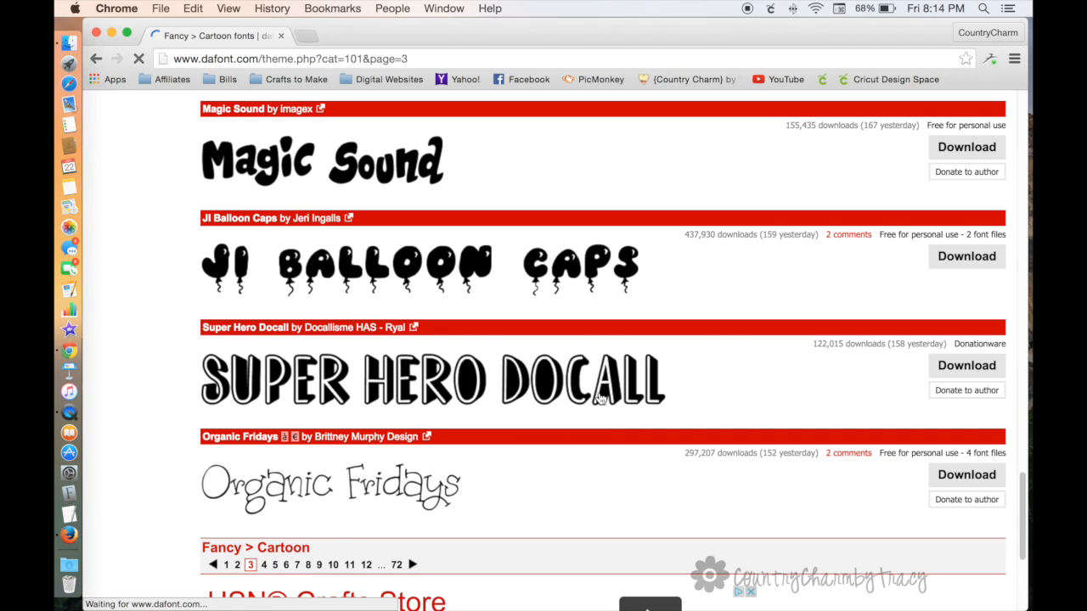
{"action": "scroll", "scroll_direction": "up", "scroll_amount": 3}
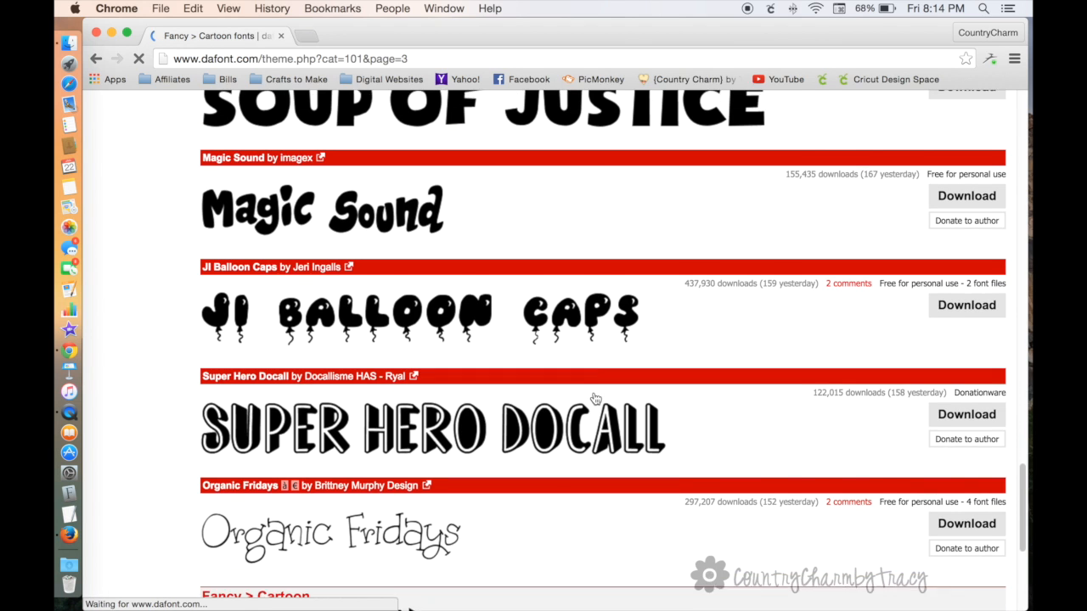
{"action": "scroll", "scroll_direction": "up", "scroll_amount": 3}
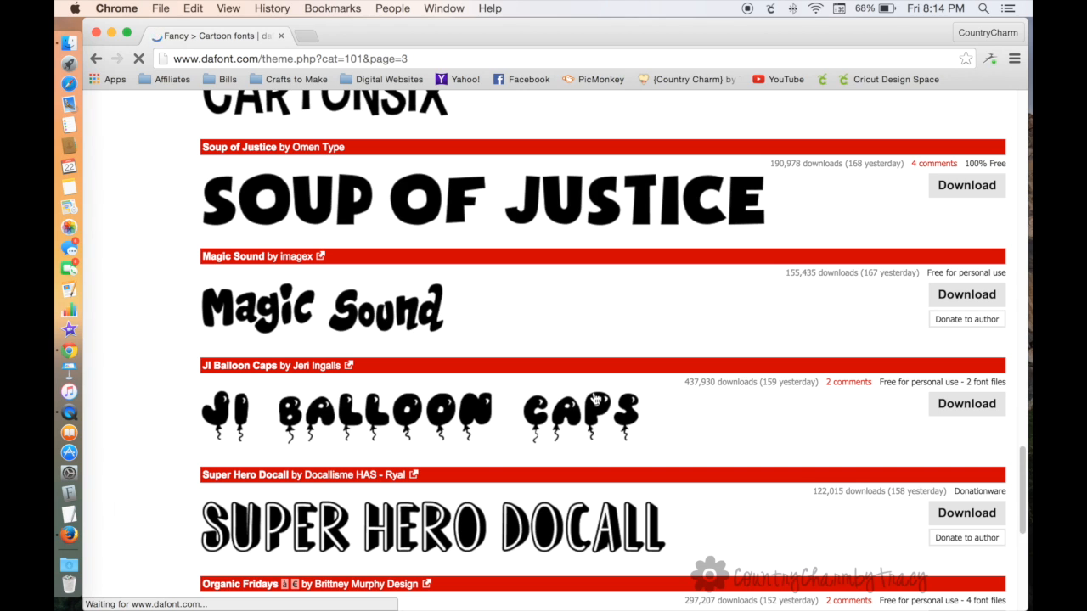
{"action": "mouse_move", "coordinate": [586, 399]}
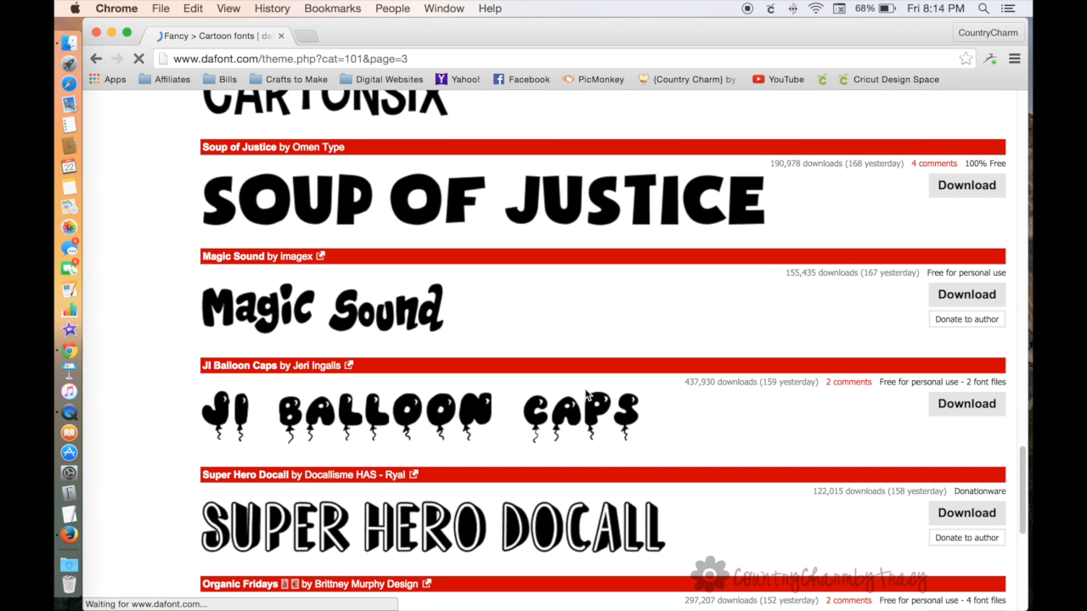
{"action": "scroll", "scroll_direction": "up", "scroll_amount": 3}
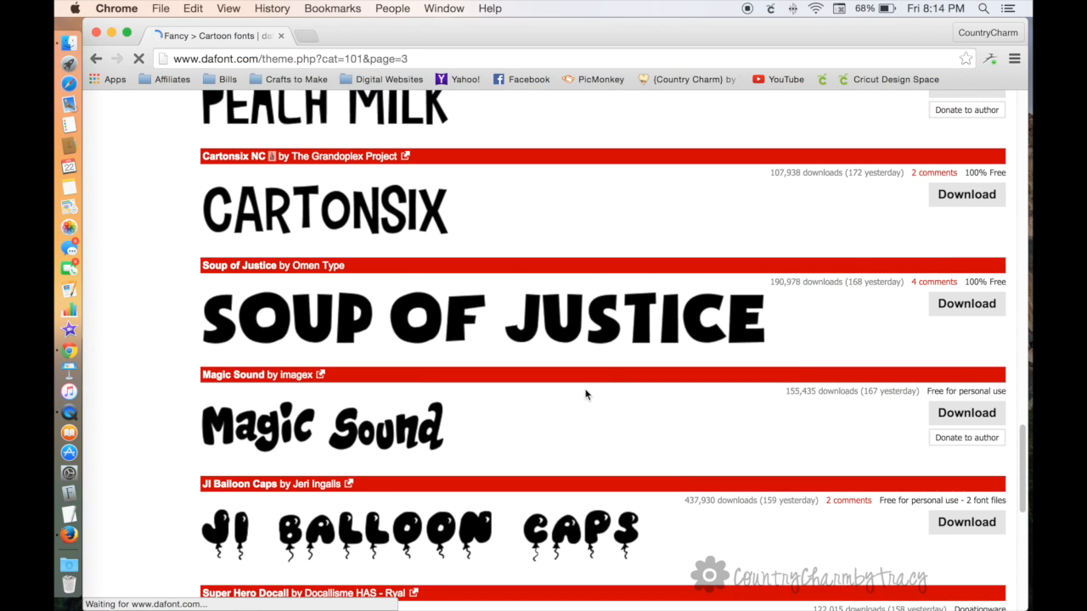
{"action": "scroll", "scroll_direction": "down", "scroll_amount": 3}
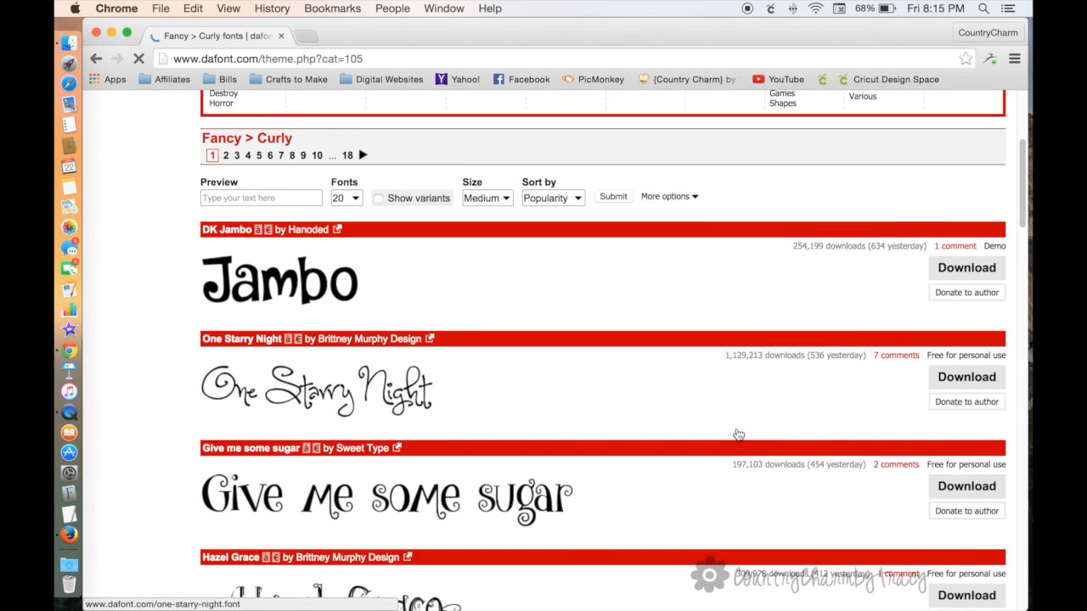
- Scroll the Curly listing past Hazel Grace and Wizards Magic to Janda Curlygirl
{"action": "scroll", "scroll_direction": "up", "scroll_amount": 3}
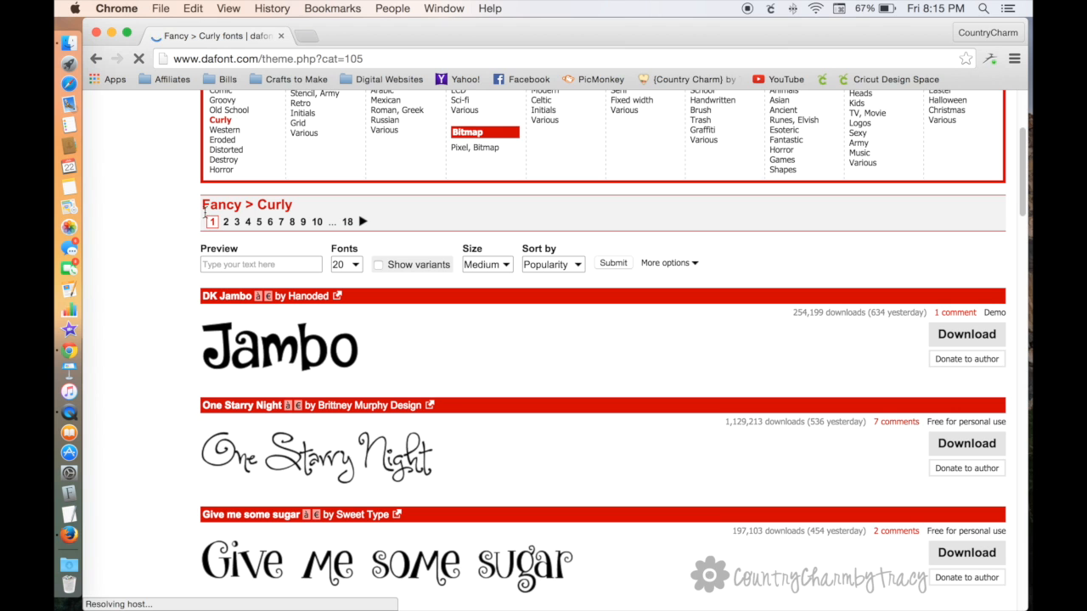
{"action": "scroll", "scroll_direction": "up", "scroll_amount": 3}
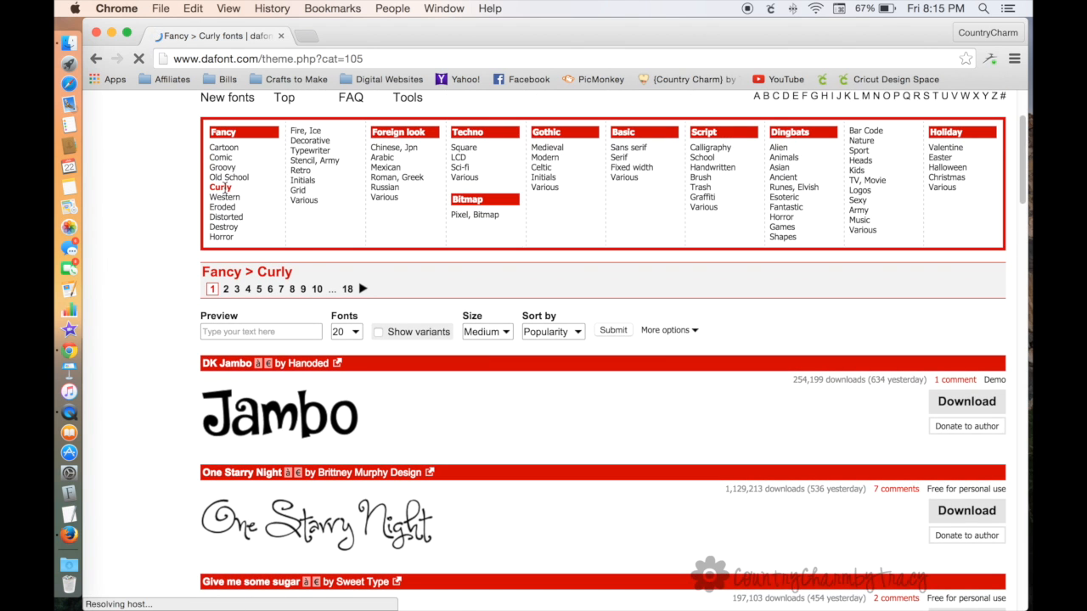
{"action": "scroll", "scroll_direction": "down", "scroll_amount": 3}
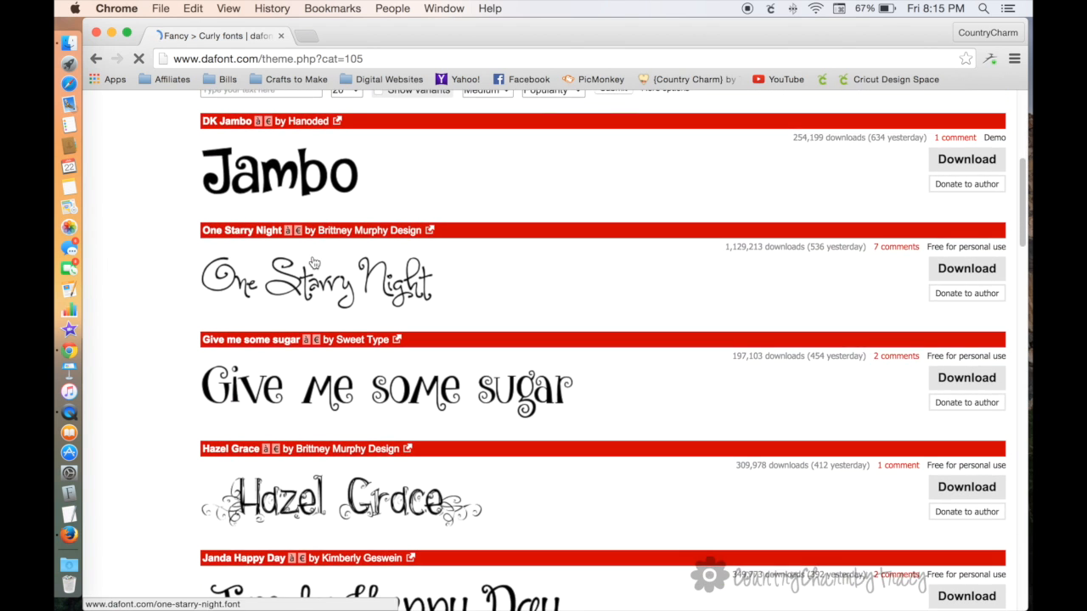
{"action": "scroll", "scroll_direction": "down", "scroll_amount": 3}
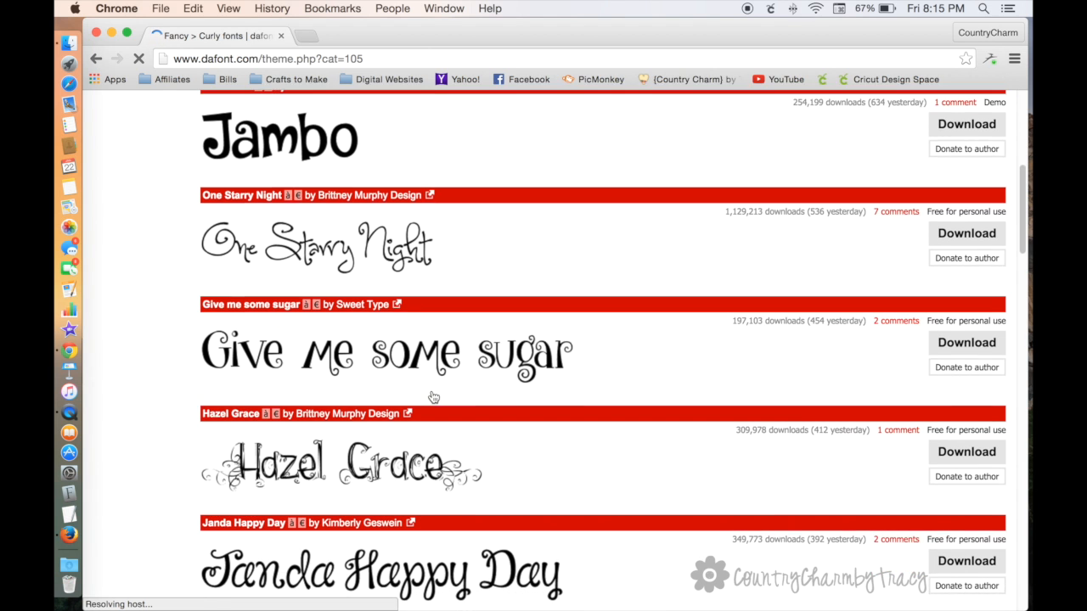
{"action": "scroll", "scroll_direction": "down", "scroll_amount": 3}
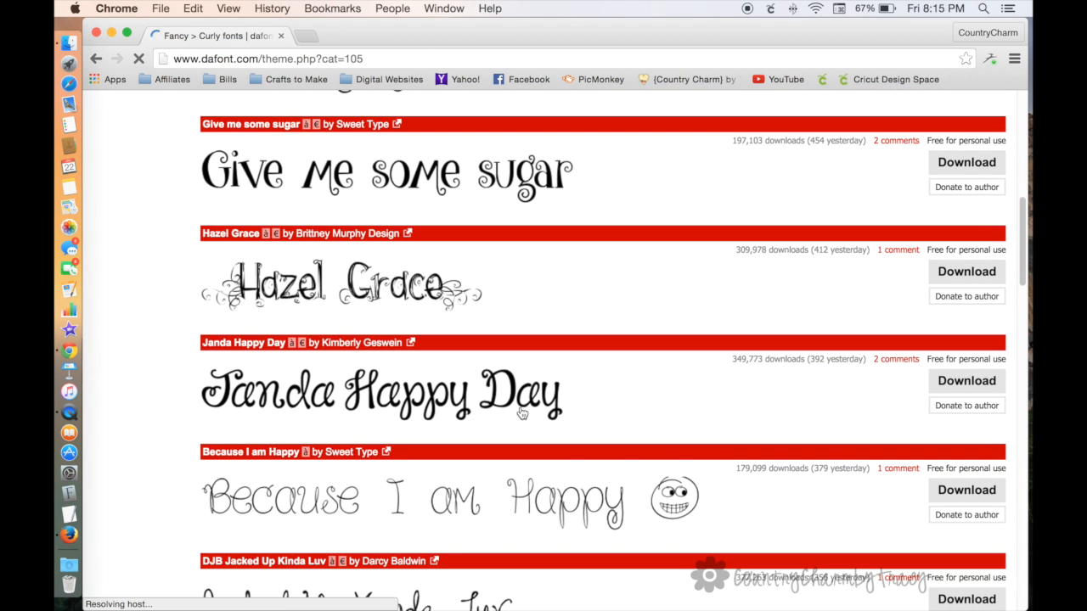
{"action": "scroll", "scroll_direction": "down", "scroll_amount": 3}
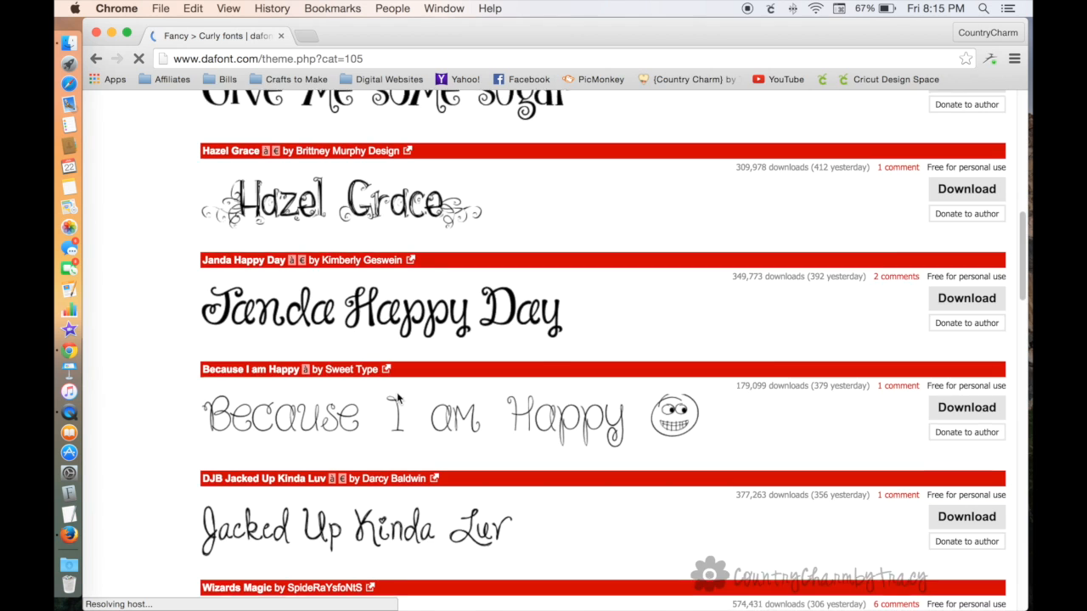
{"action": "scroll", "scroll_direction": "down", "scroll_amount": 3}
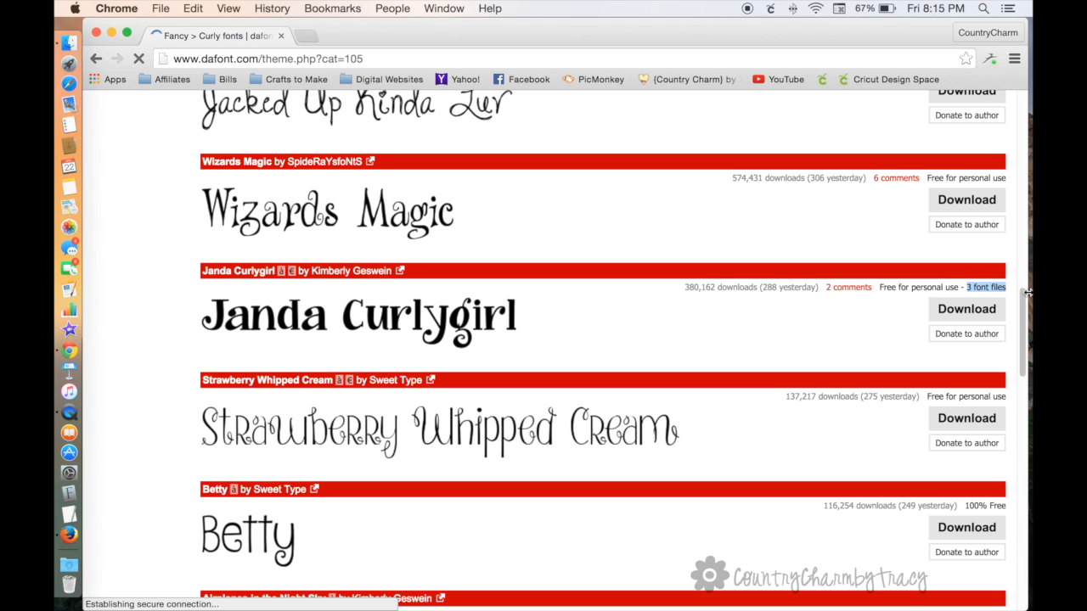
{"action": "mouse_move", "coordinate": [414, 323]}
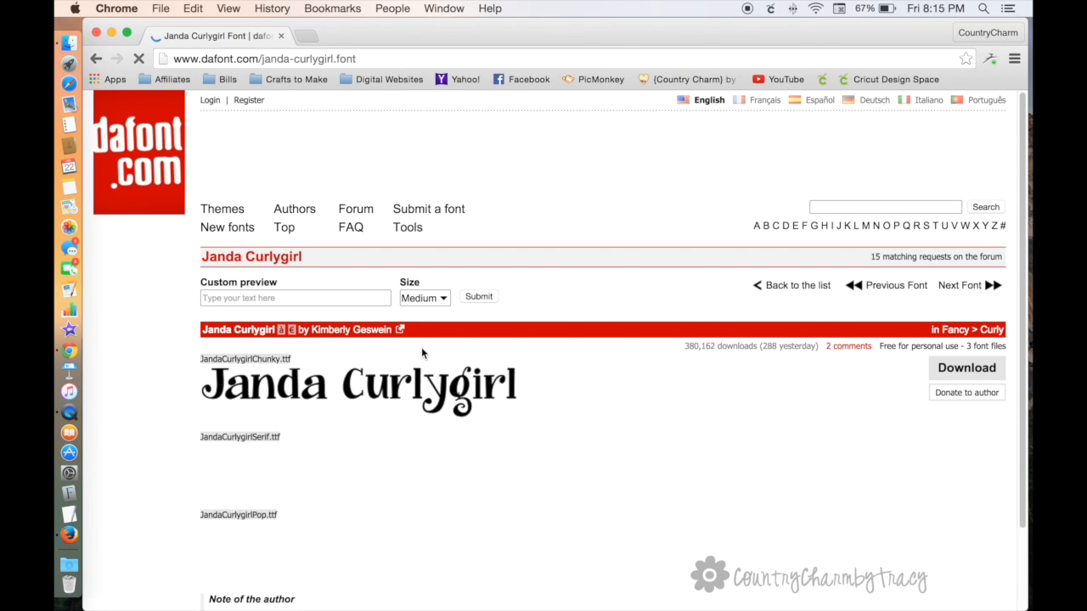
{"action": "scroll", "scroll_direction": "down", "scroll_amount": 3}
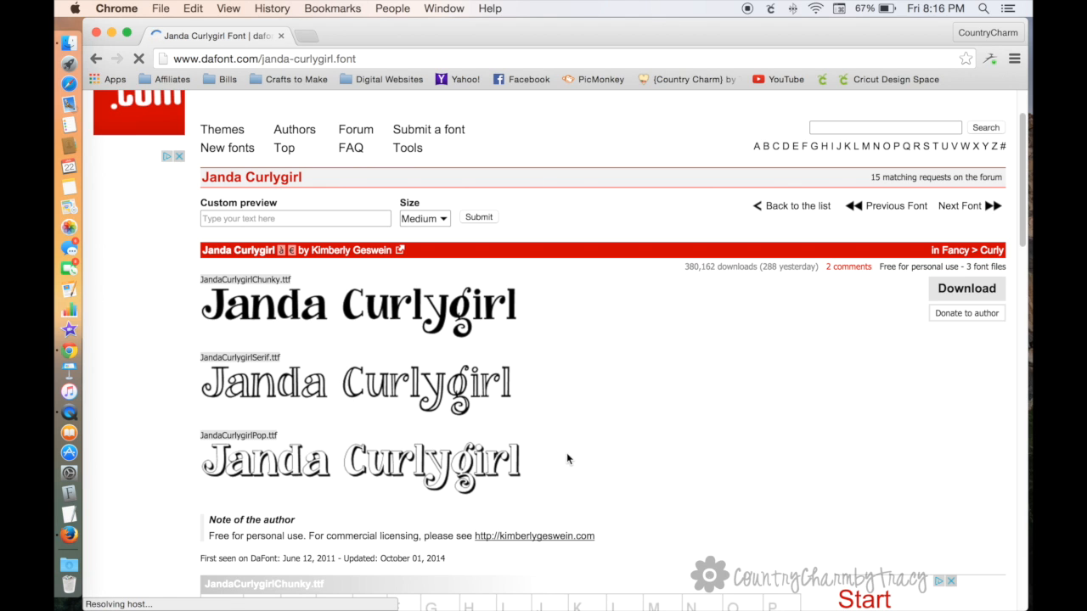
{"action": "scroll", "scroll_direction": "down", "scroll_amount": 3}
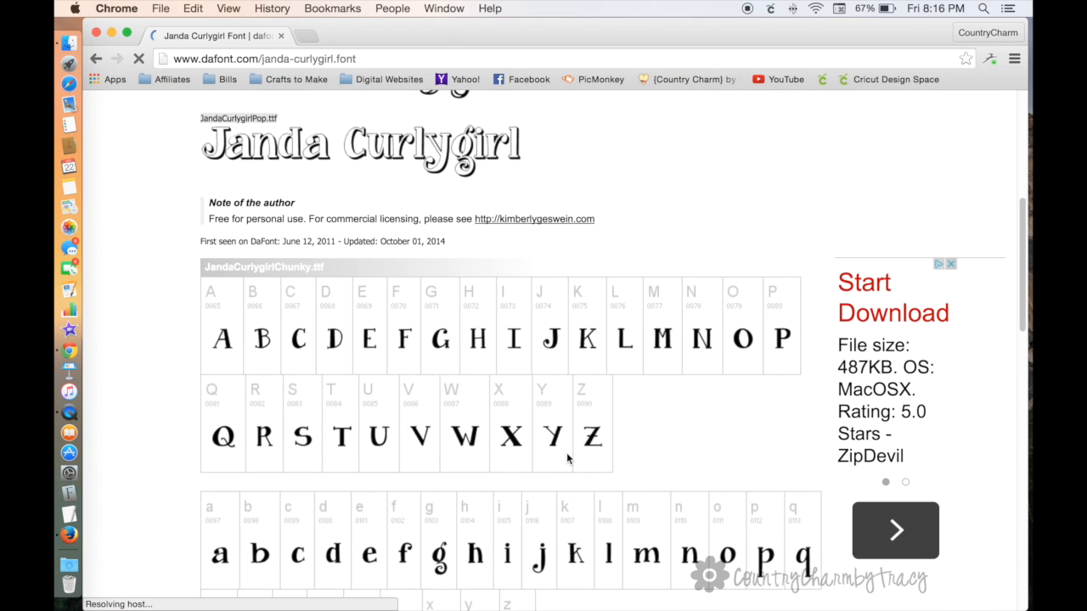
{"action": "scroll", "scroll_direction": "down", "scroll_amount": 3}
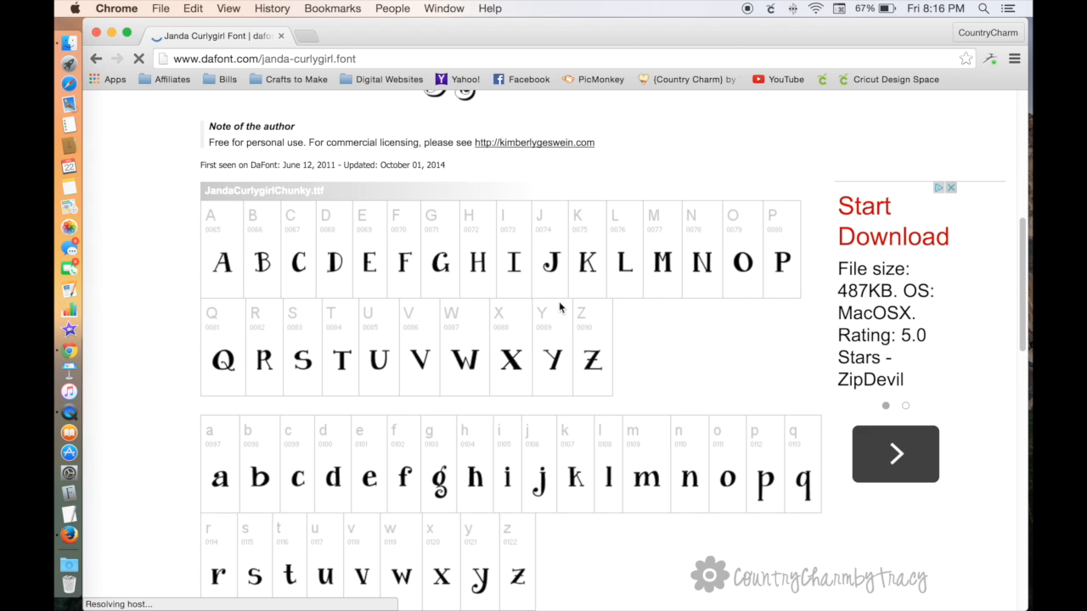
{"action": "scroll", "scroll_direction": "down", "scroll_amount": 3}
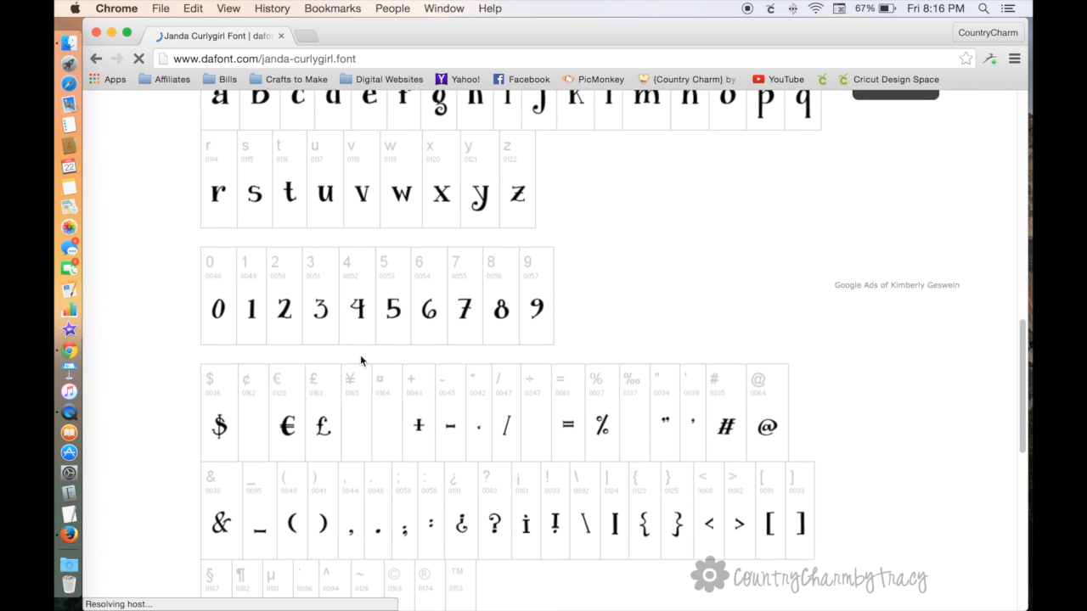
{"action": "scroll", "scroll_direction": "down", "scroll_amount": 3}
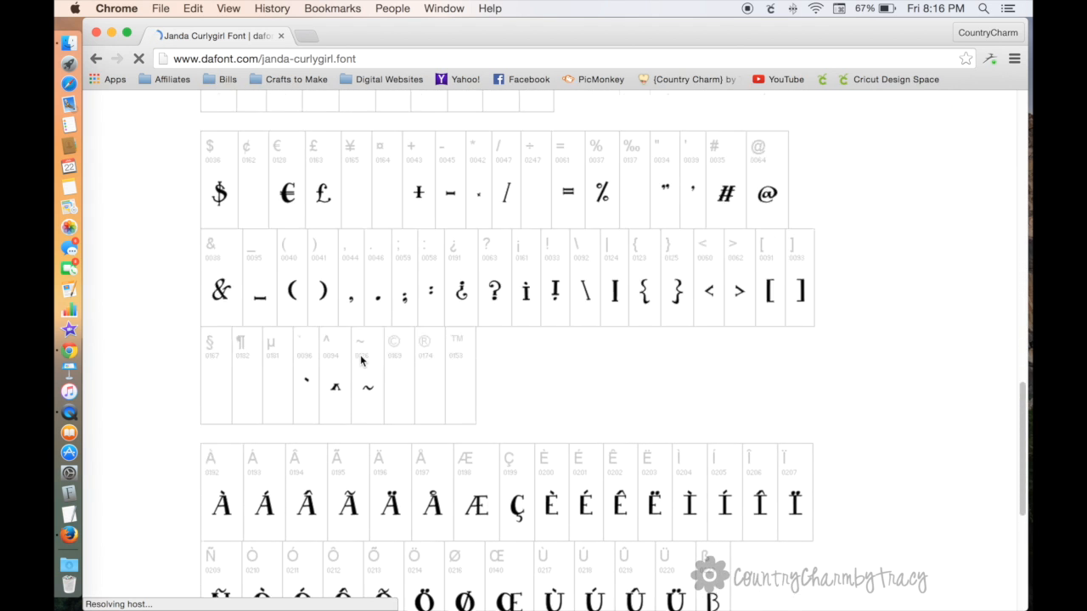
{"action": "scroll", "scroll_direction": "up", "scroll_amount": 3}
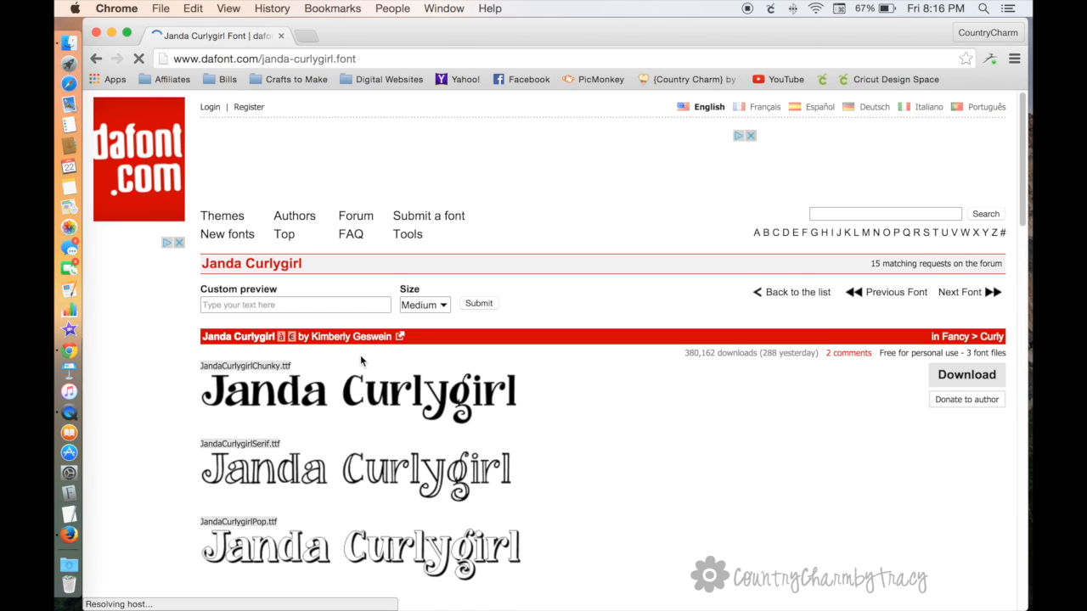
{"action": "scroll", "scroll_direction": "up", "scroll_amount": 3}
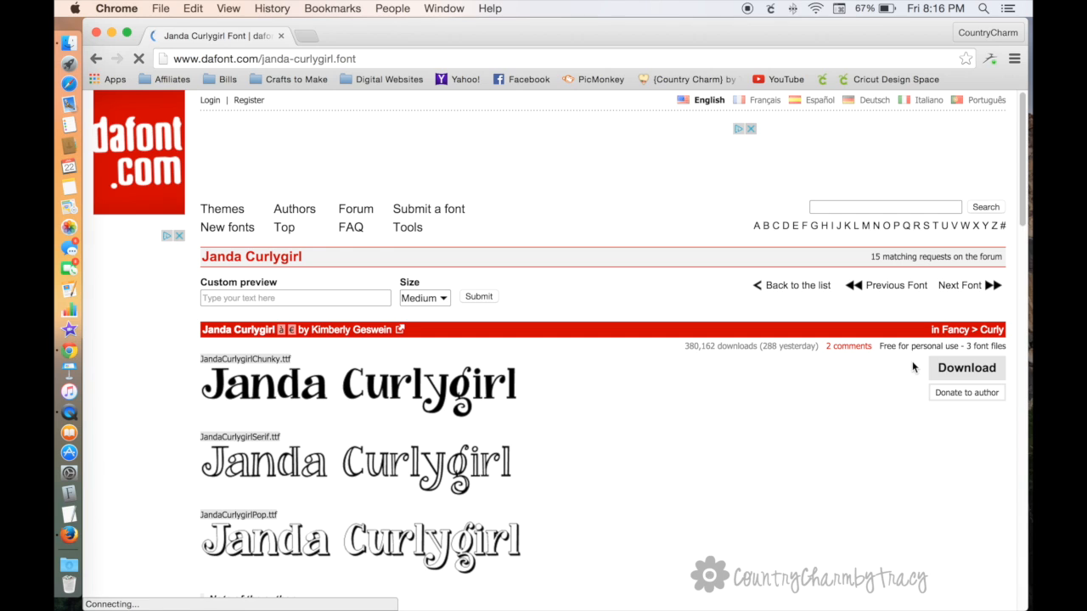
- Download janda_curlygirl.zip (74.6 KB) from the Janda Curlygirl font page
{"action": "left_click", "coordinate": [966, 368]}
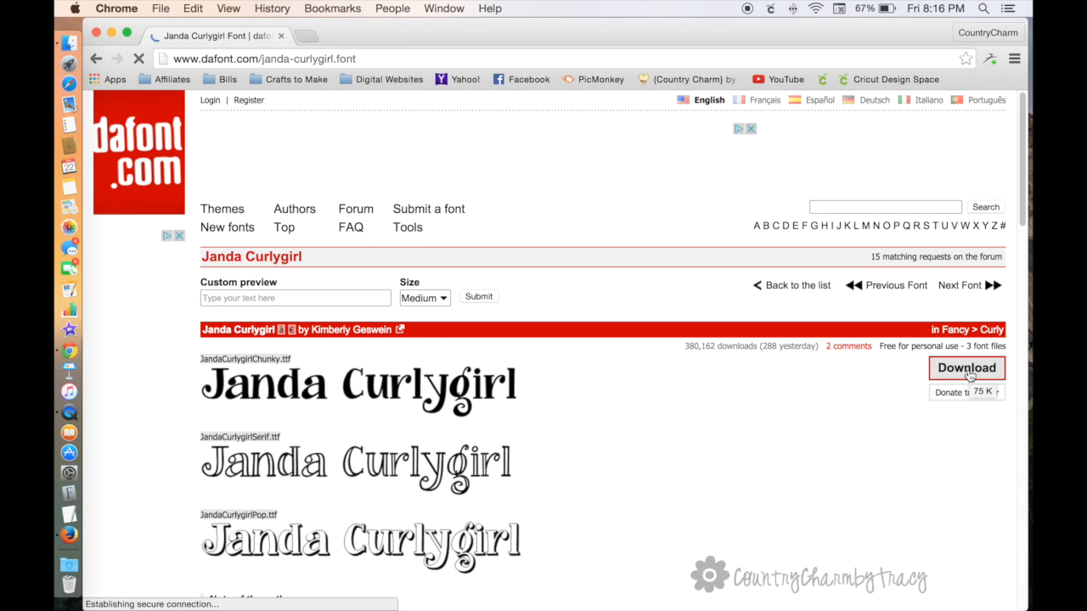
{"action": "left_click", "coordinate": [966, 368]}
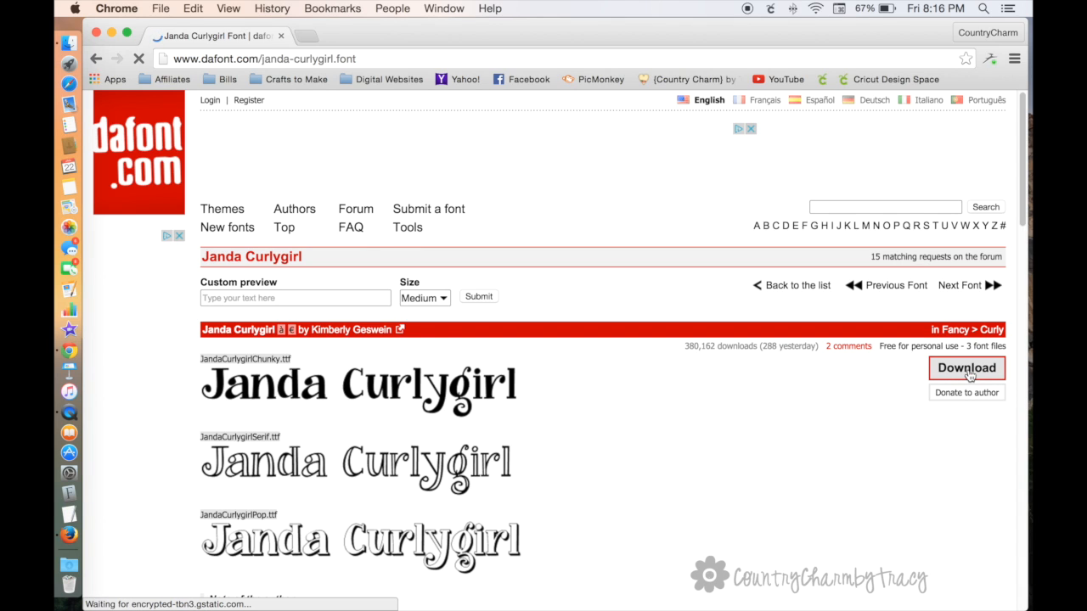
{"action": "left_click", "coordinate": [967, 367]}
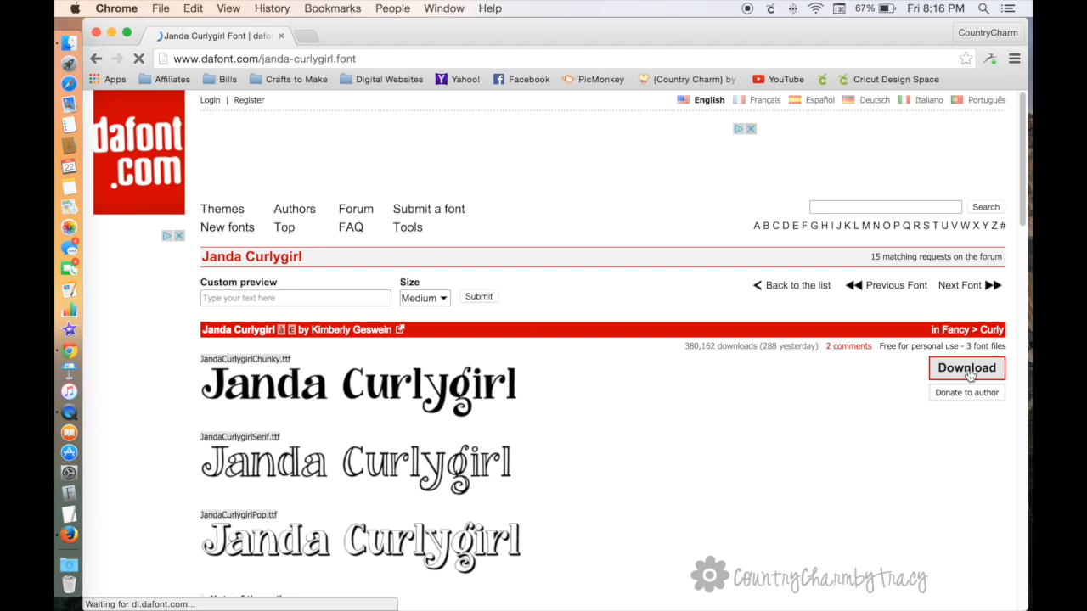
{"action": "left_click", "coordinate": [967, 368]}
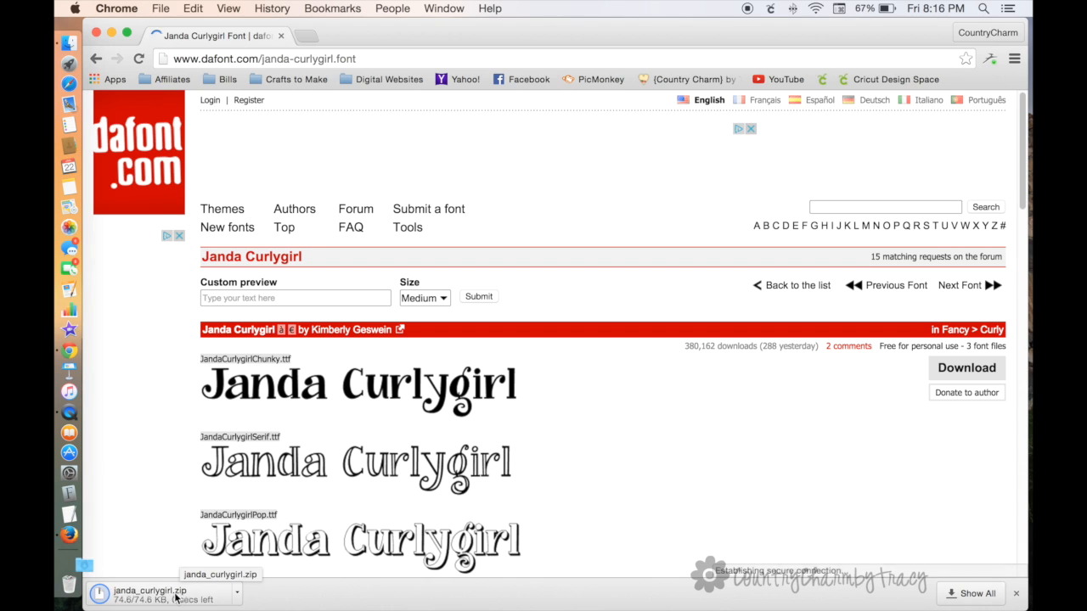
{"action": "mouse_move", "coordinate": [348, 592]}
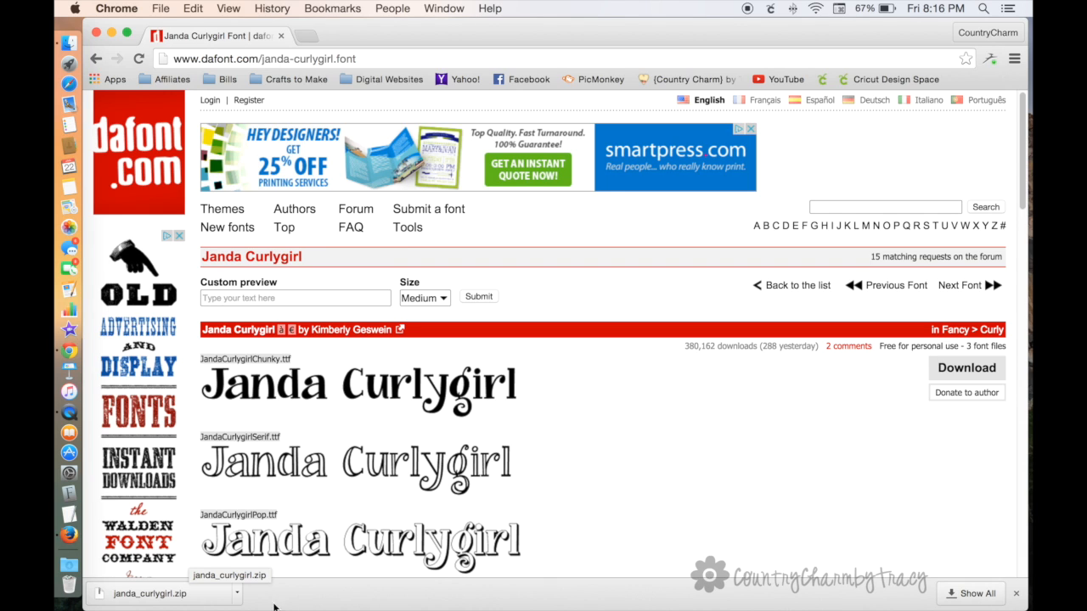
{"action": "mouse_move", "coordinate": [70, 564]}
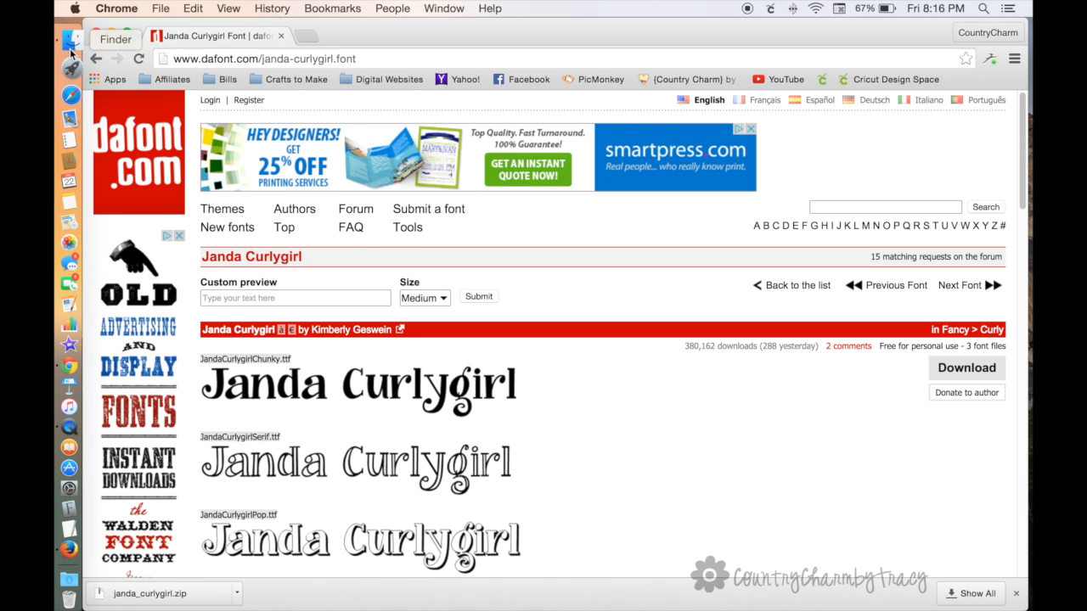
- Switch to Finder and show the Downloads folder containing janda_curlygirl
{"action": "left_click", "coordinate": [69, 43]}
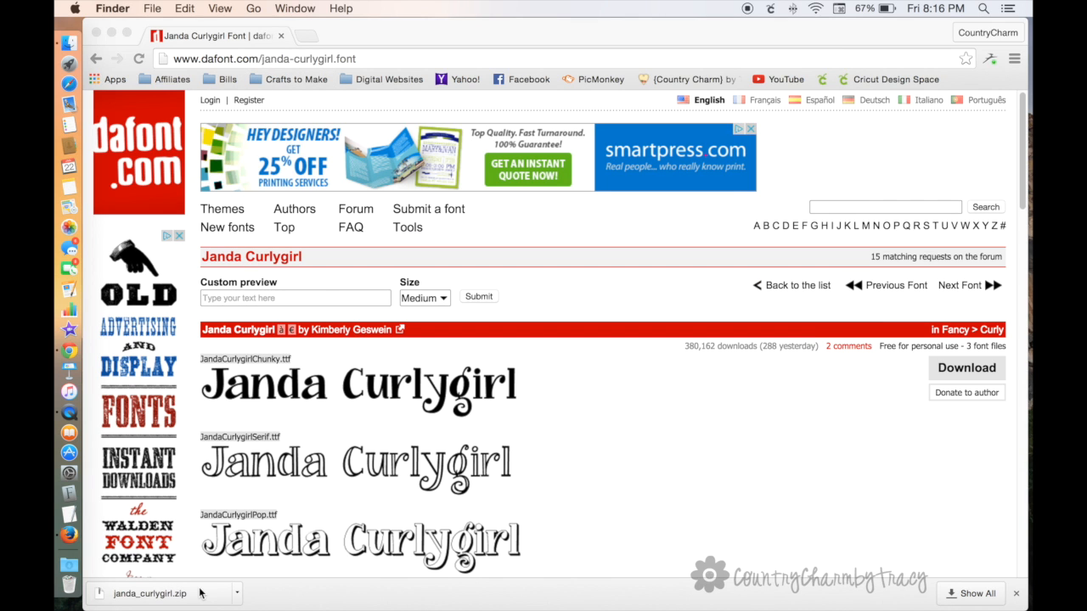
{"action": "mouse_move", "coordinate": [196, 598]}
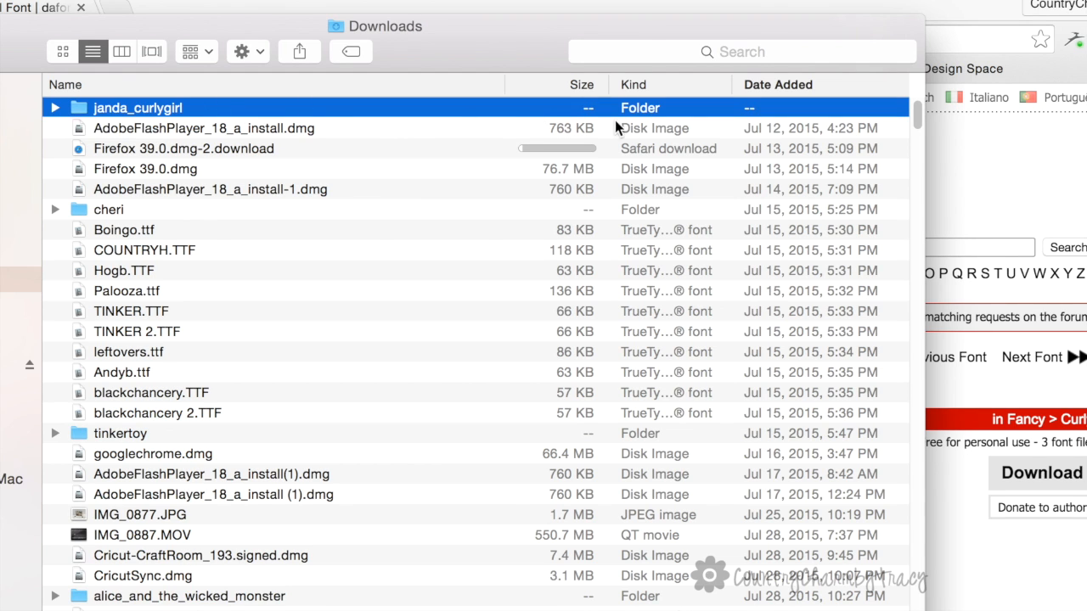
{"action": "scroll", "scroll_direction": "down", "scroll_amount": 3}
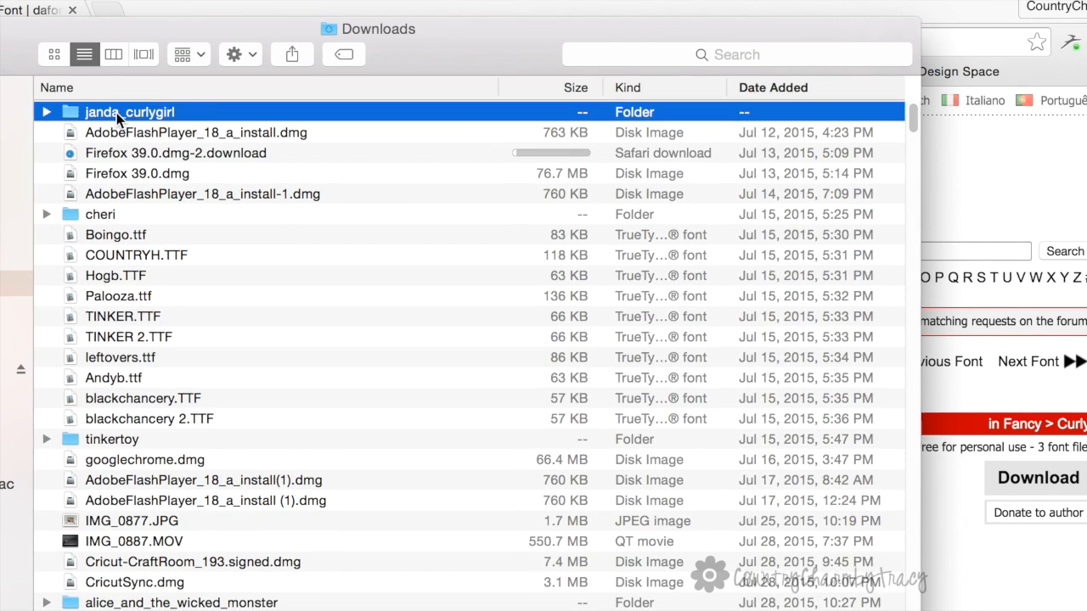
- Open the janda_curlygirl folder to list its three TTF files and terms-of-use text
{"action": "double_click", "coordinate": [129, 111]}
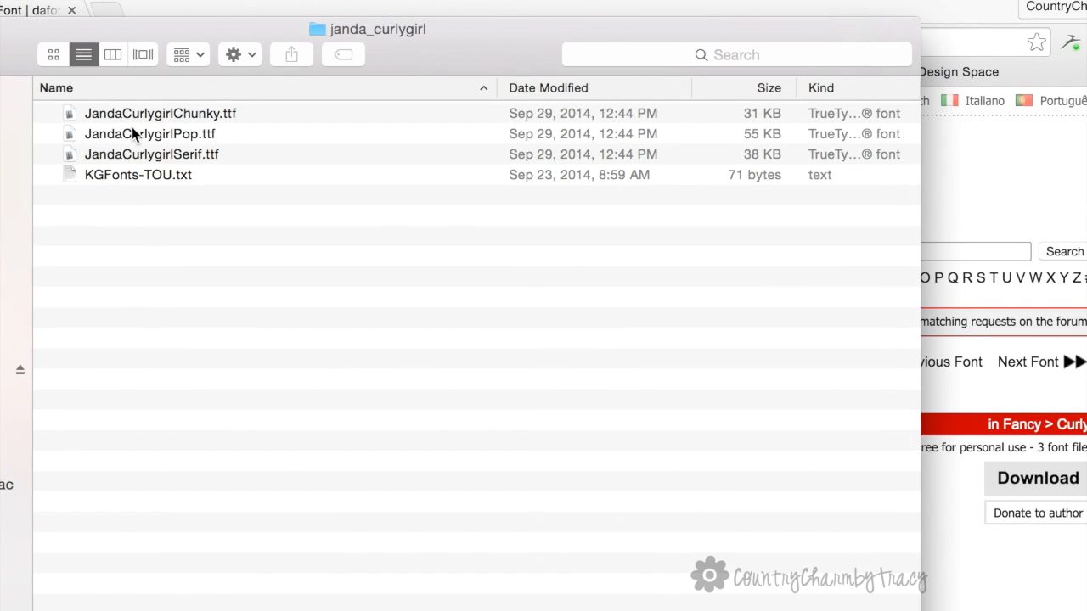
{"action": "mouse_move", "coordinate": [180, 154]}
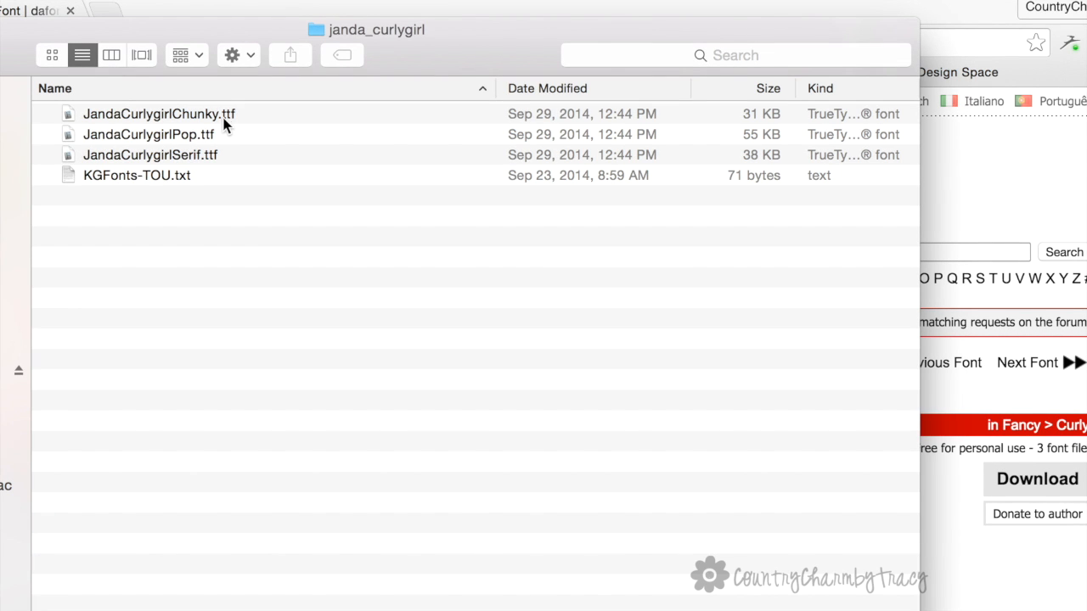
{"action": "mouse_move", "coordinate": [247, 128]}
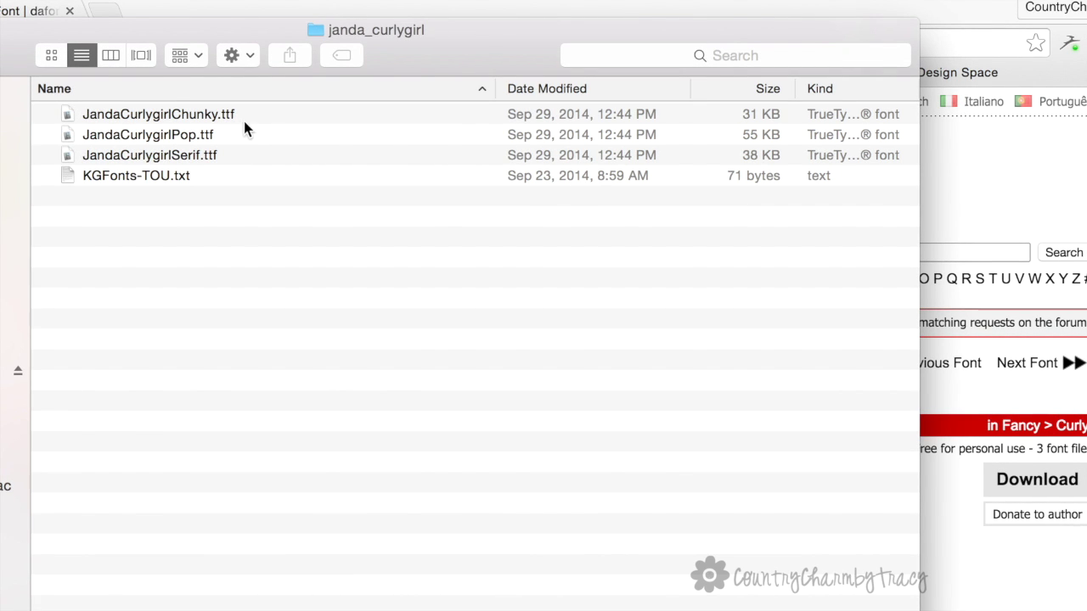
{"action": "mouse_move", "coordinate": [259, 122]}
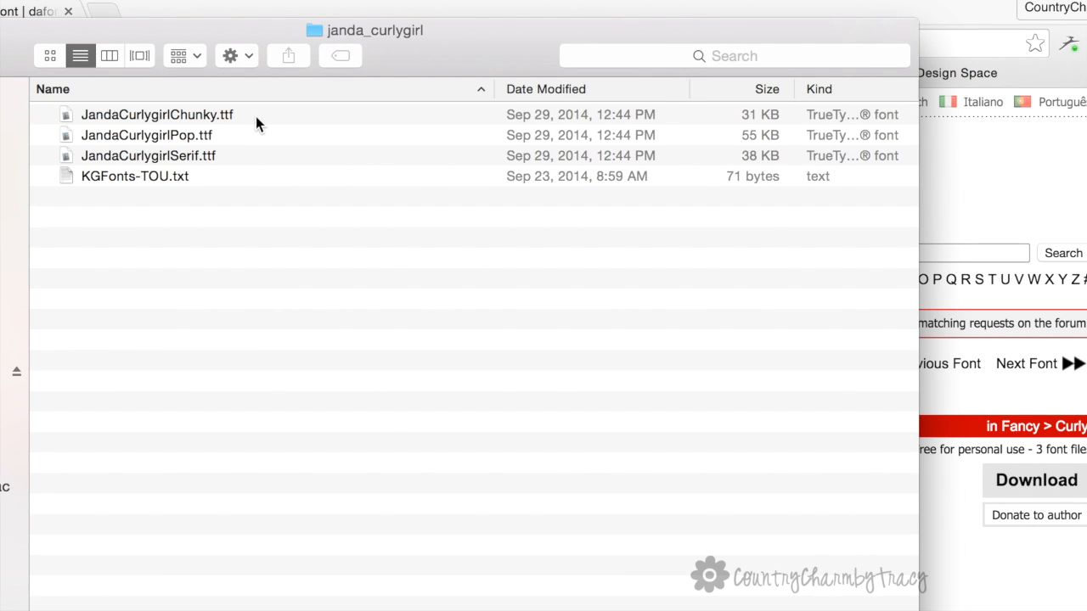
{"action": "mouse_move", "coordinate": [181, 118]}
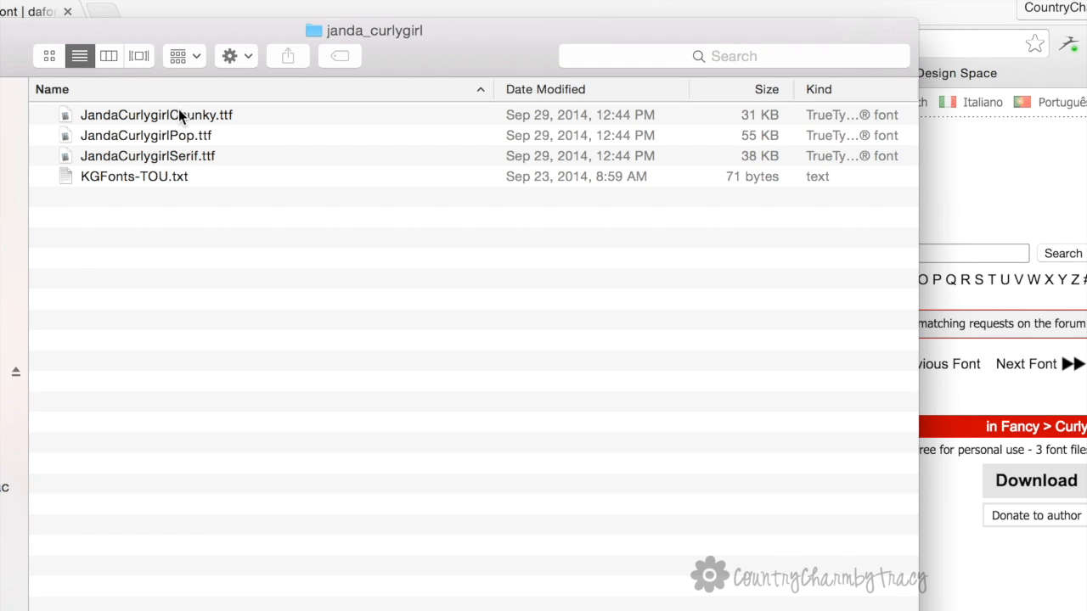
{"action": "mouse_move", "coordinate": [198, 119]}
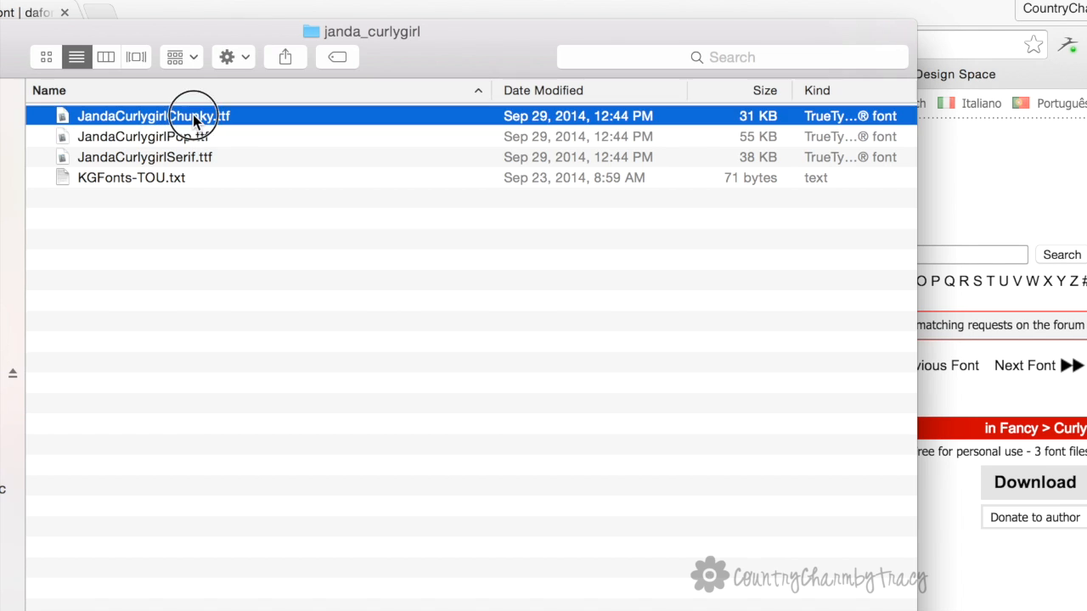
- Install JandaCurlygirlChunky.ttf through Font Book, then return to the font folder
{"action": "double_click", "coordinate": [153, 116]}
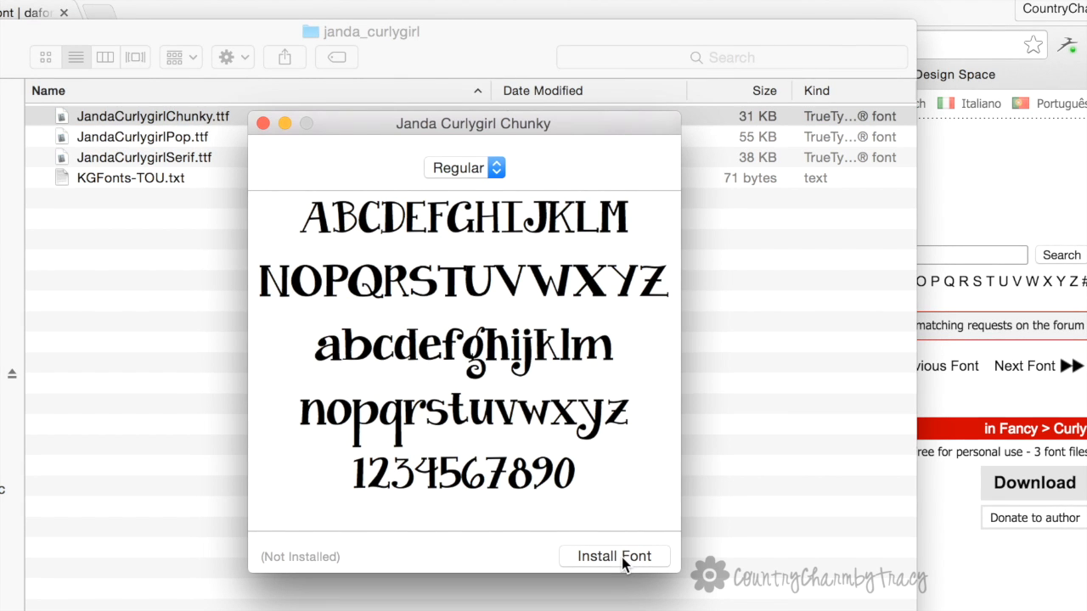
{"action": "left_click", "coordinate": [614, 556]}
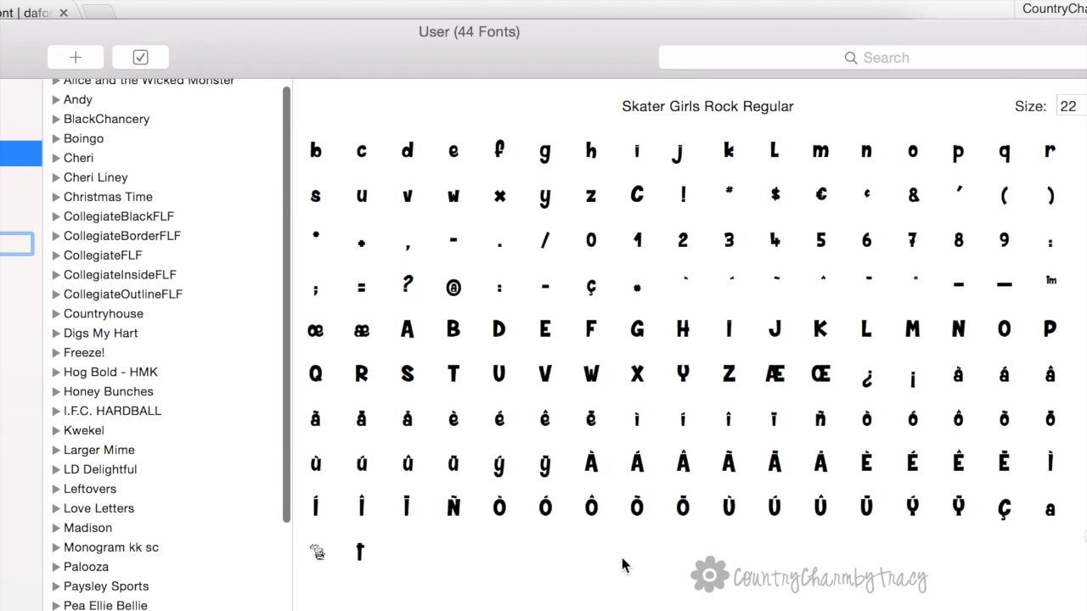
{"action": "mouse_move", "coordinate": [448, 425]}
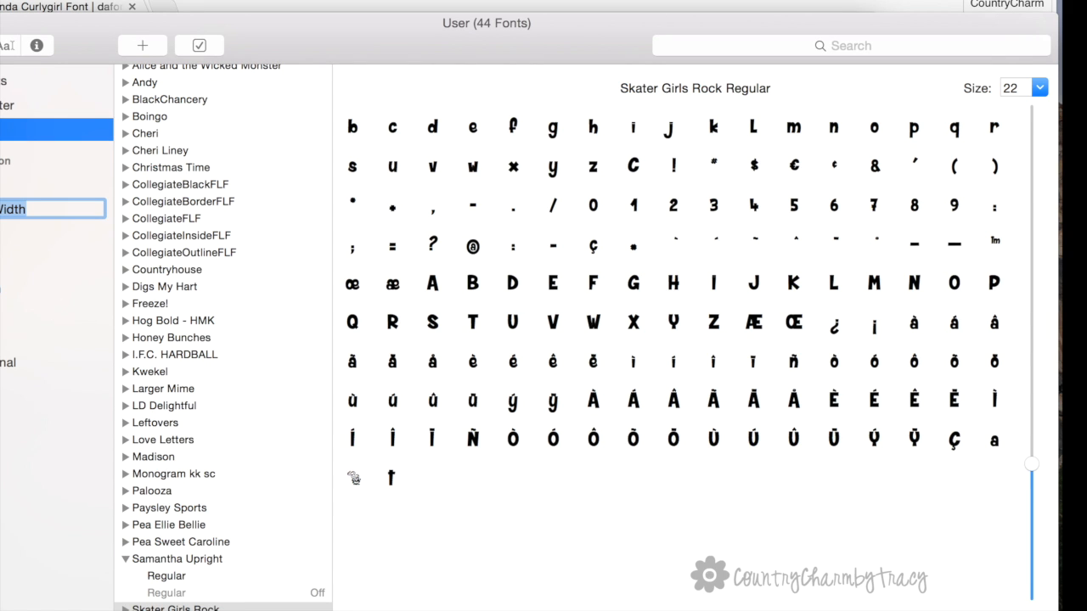
{"action": "left_click", "coordinate": [189, 371]}
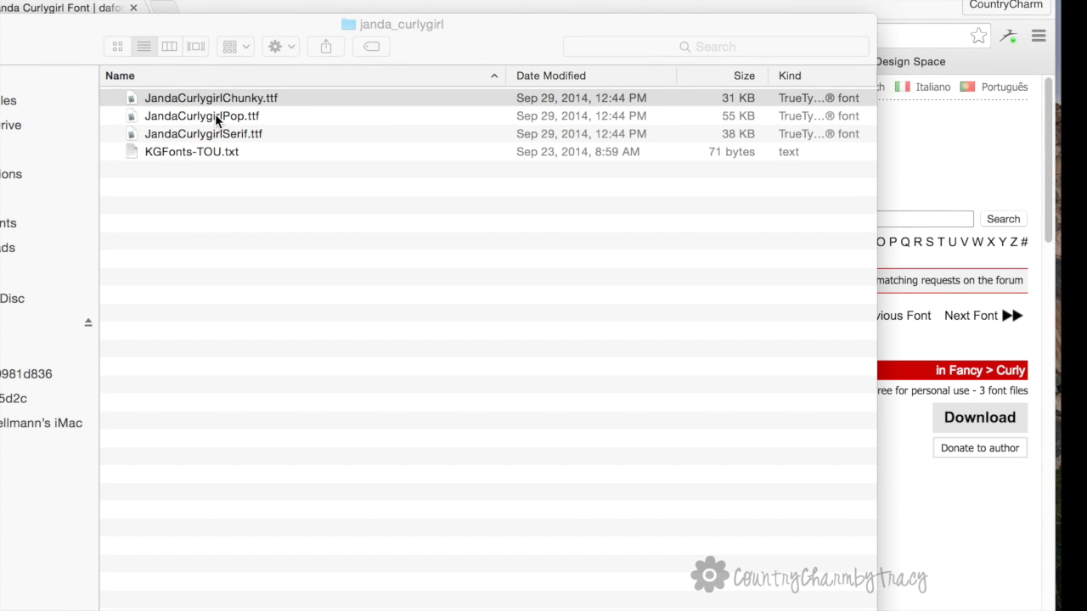
- Install JandaCurlygirlPop.ttf and open JandaCurlygirlSerif.ttf for installation
{"action": "left_click", "coordinate": [202, 117]}
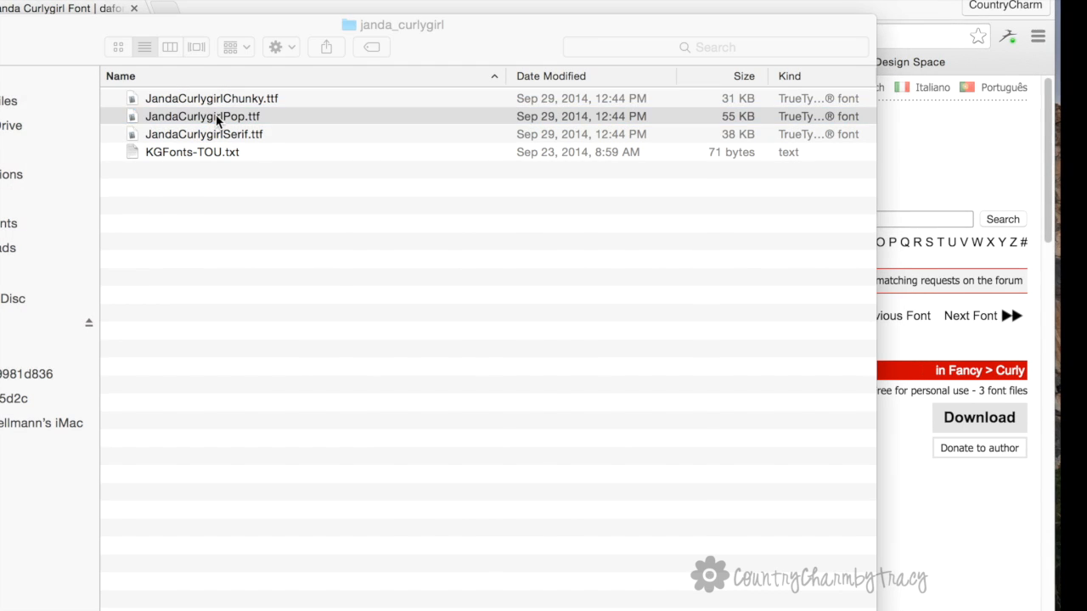
{"action": "double_click", "coordinate": [202, 116]}
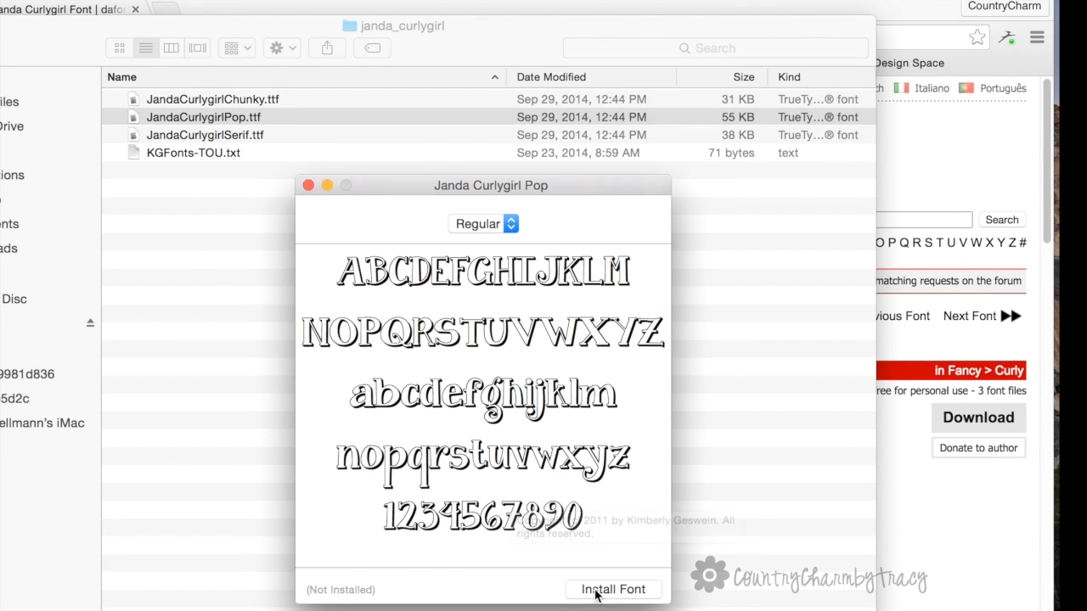
{"action": "left_click", "coordinate": [612, 590]}
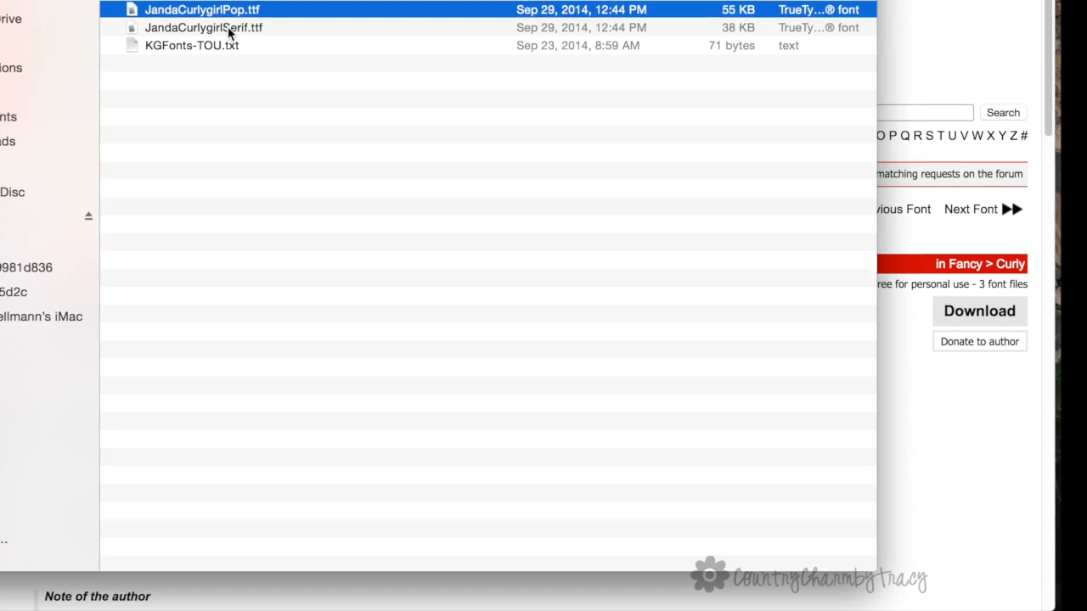
{"action": "double_click", "coordinate": [205, 30]}
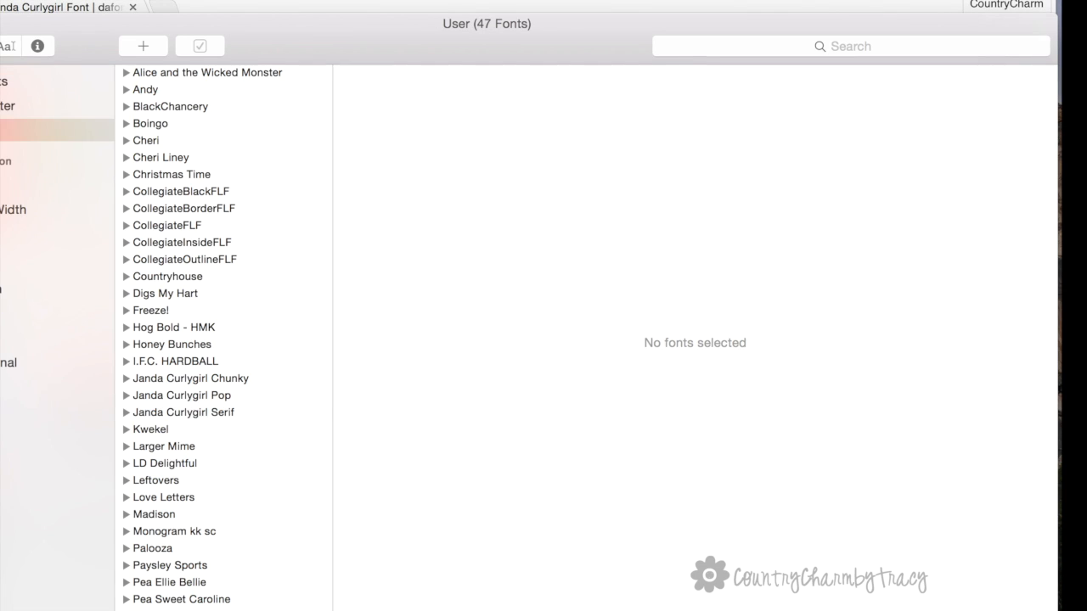
- View Font Book character previews for Janda Curlygirl Serif, Chunky and Pop
{"action": "left_click", "coordinate": [183, 411]}
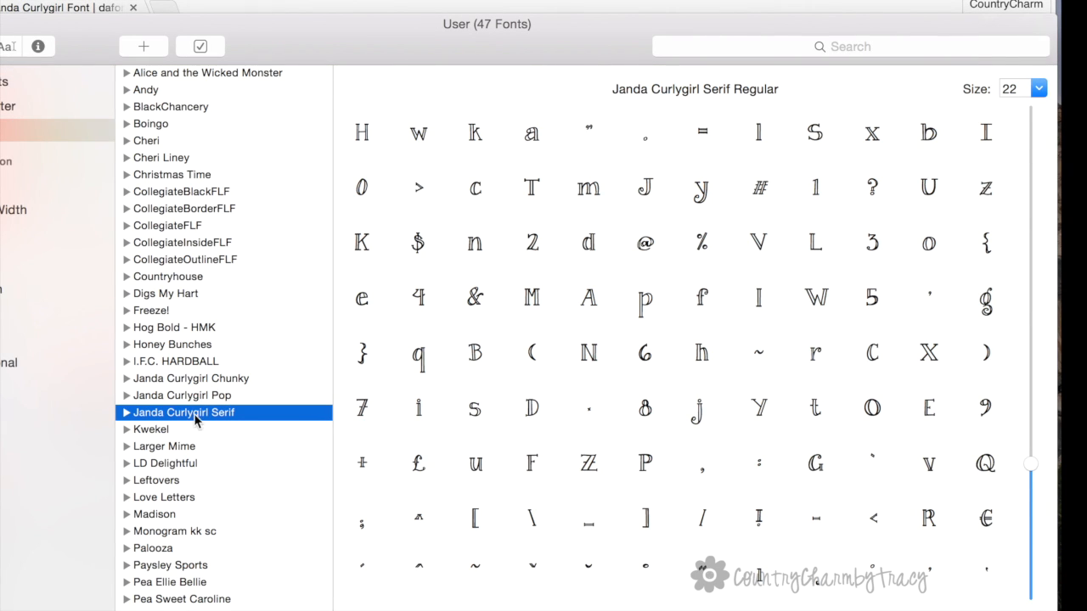
{"action": "mouse_move", "coordinate": [204, 386]}
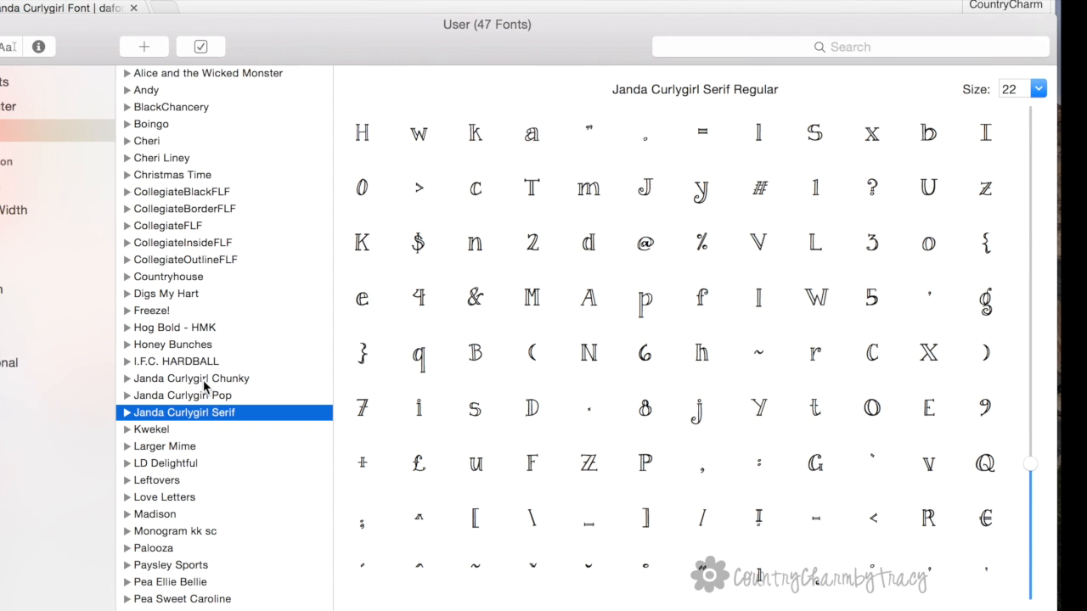
{"action": "left_click", "coordinate": [192, 378]}
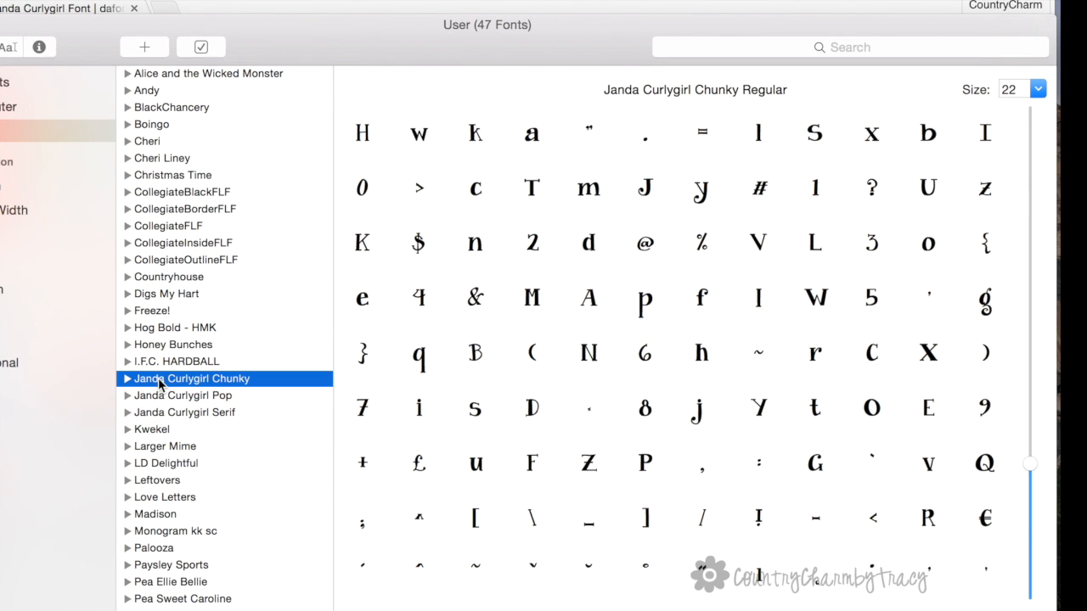
{"action": "left_click", "coordinate": [183, 395]}
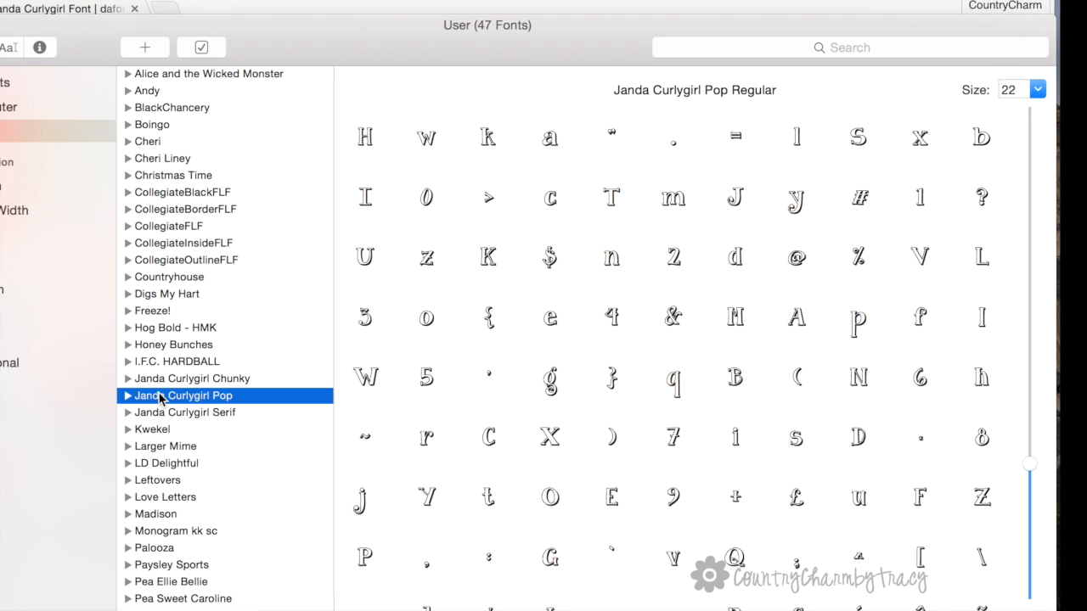
{"action": "mouse_move", "coordinate": [168, 417]}
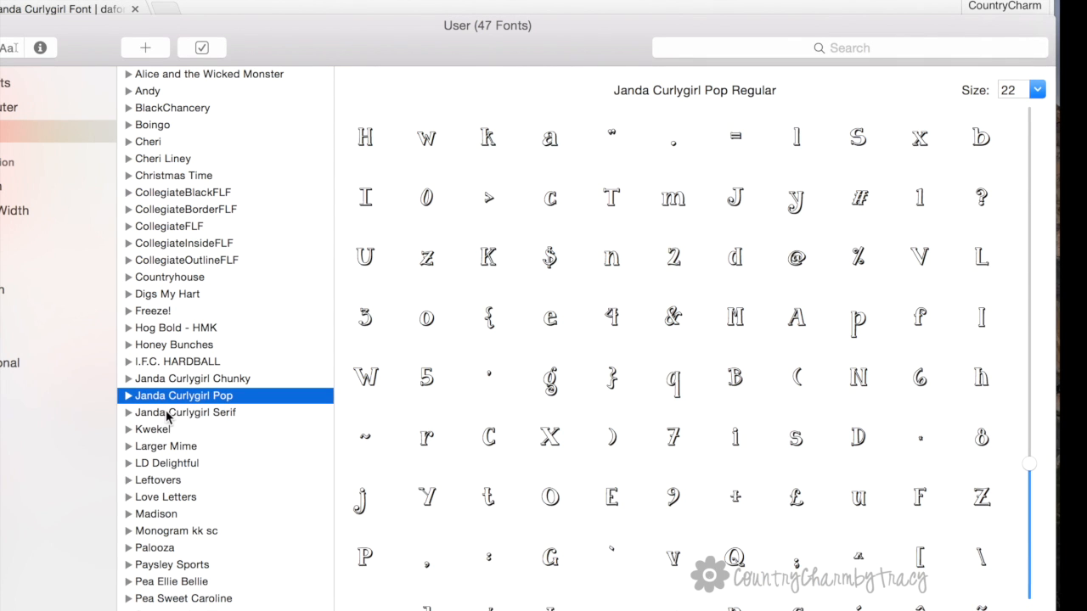
{"action": "left_click", "coordinate": [185, 412]}
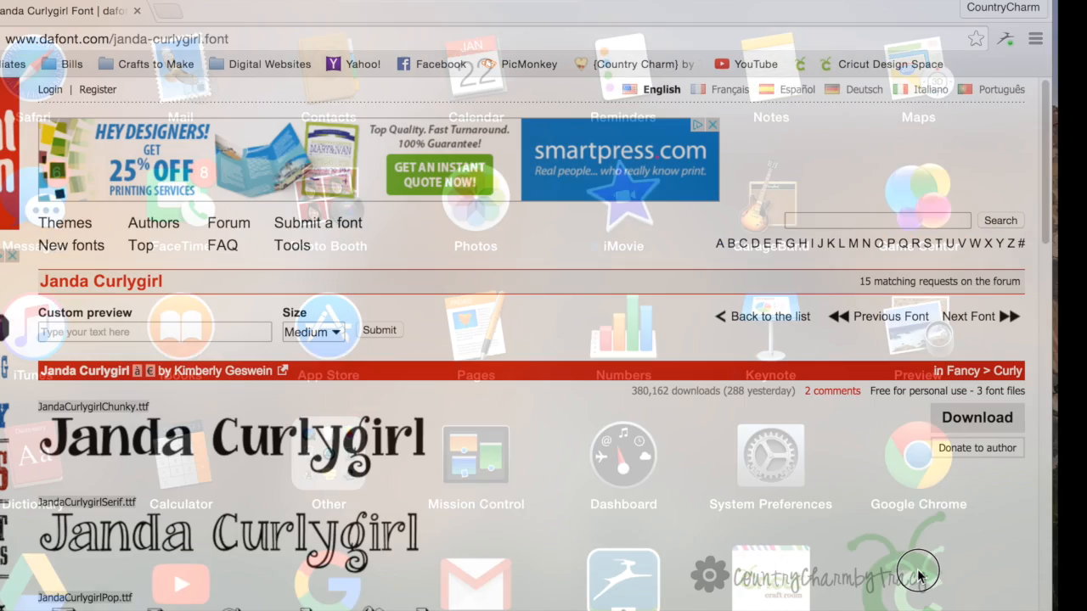
- Return to the Design Space canvas in Chrome and add an empty text box
{"action": "left_click", "coordinate": [331, 7]}
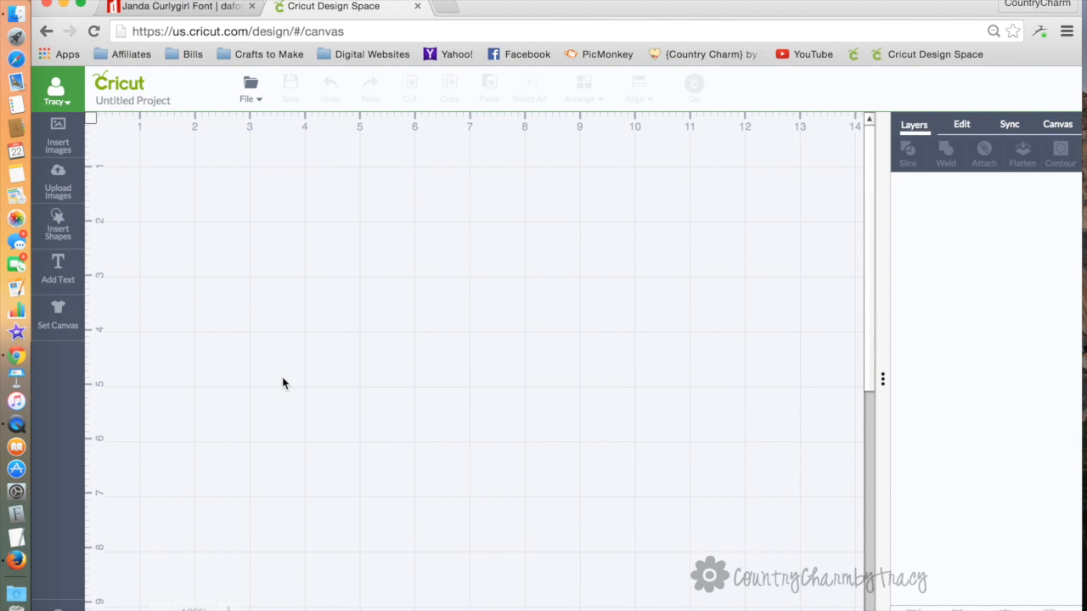
{"action": "mouse_move", "coordinate": [17, 263]}
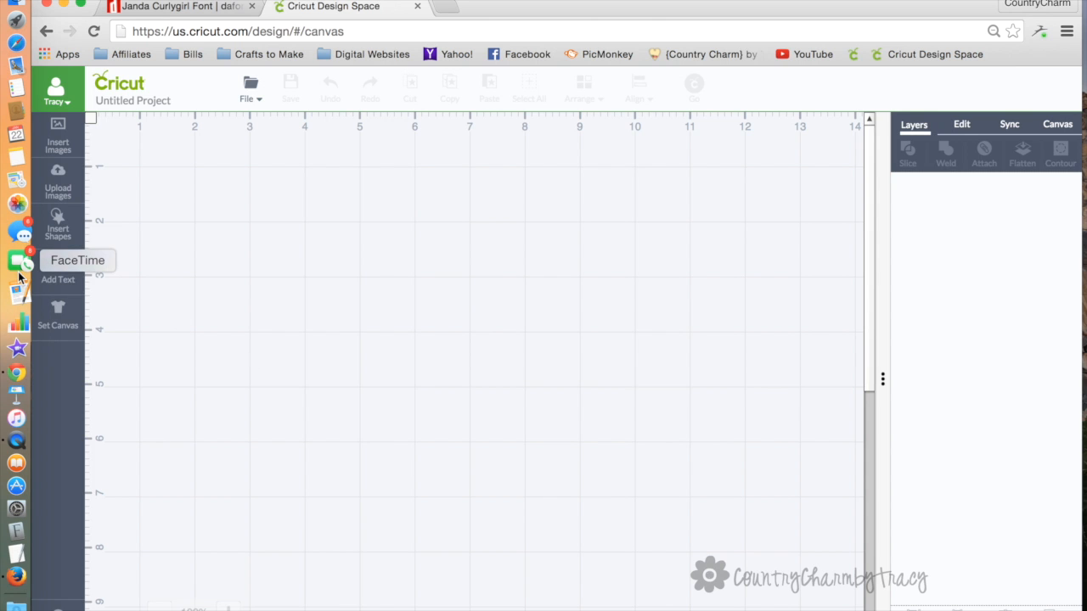
{"action": "left_click", "coordinate": [57, 270]}
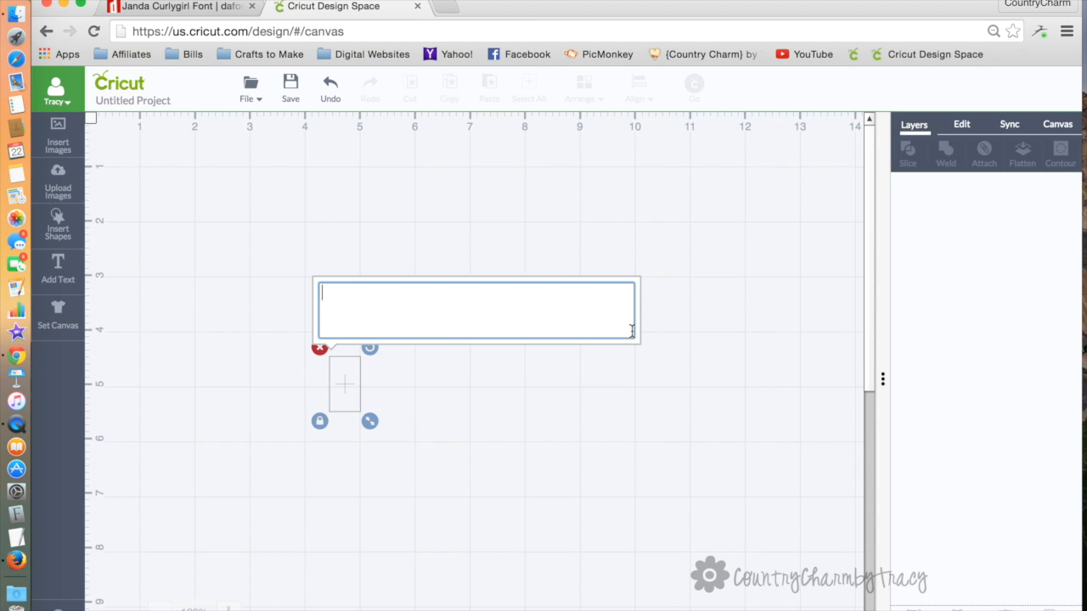
- Add the text 'Tracy' to the canvas and show its Edit settings
{"action": "type", "text": "Tracy"}
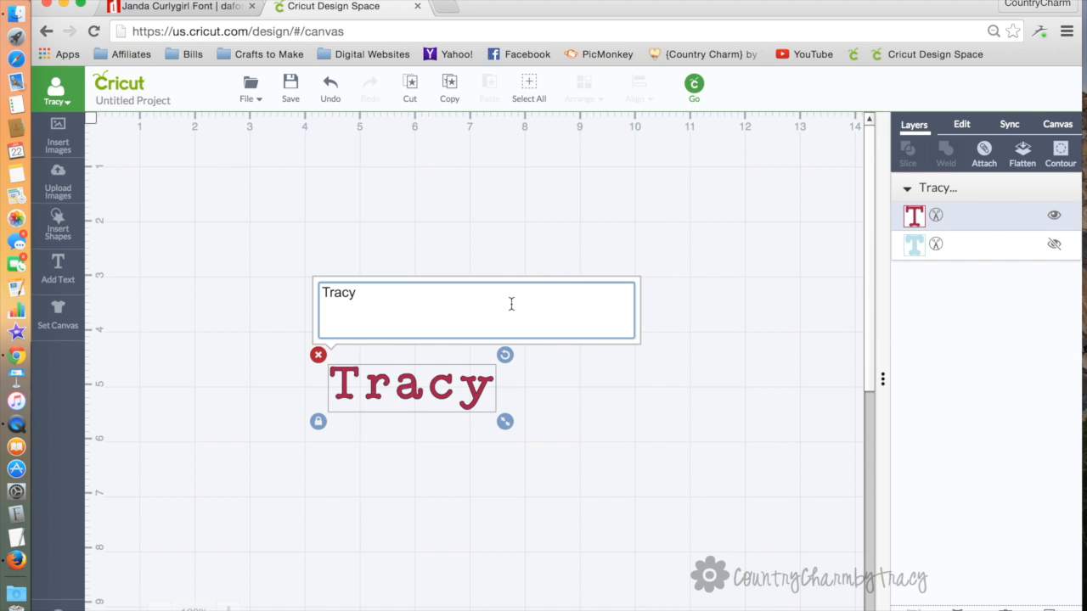
{"action": "left_click", "coordinate": [961, 123]}
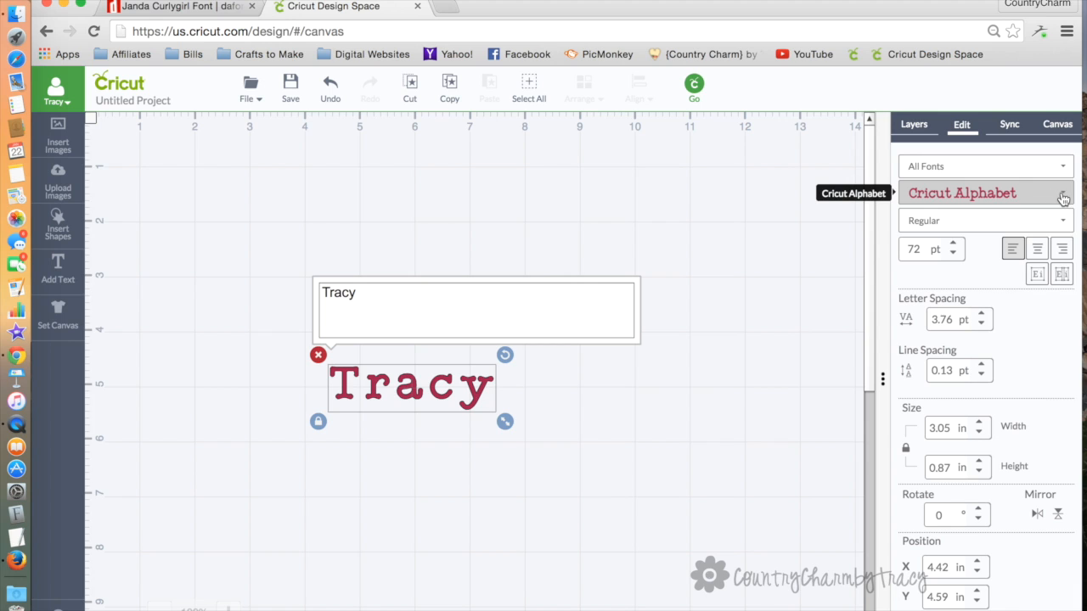
{"action": "mouse_move", "coordinate": [1074, 196]}
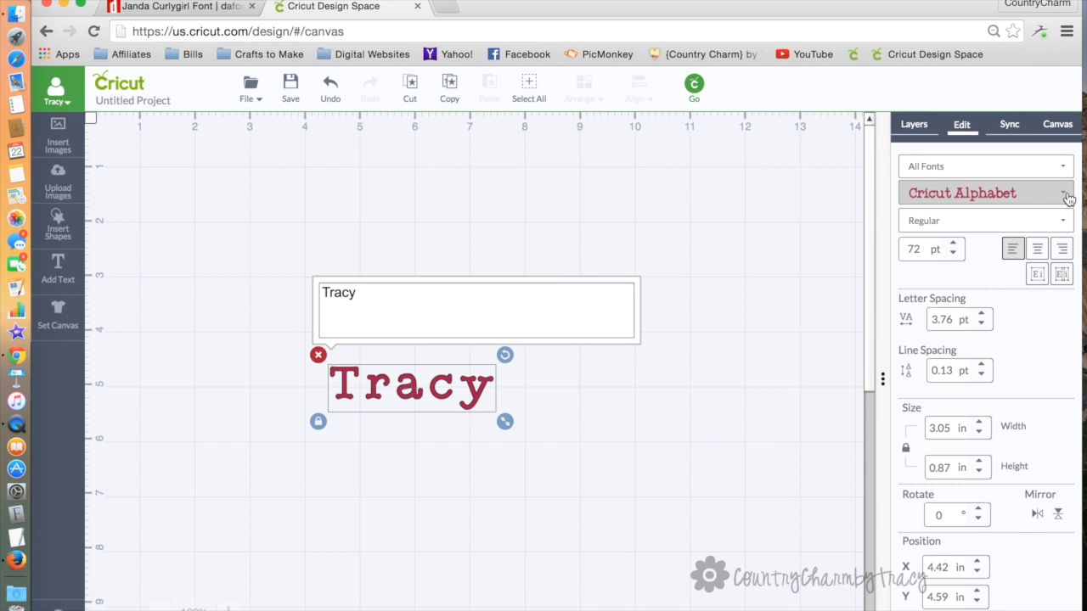
- Search the font list for 'Jan' and apply Janda Curlygirl Chunky to Tracy
{"action": "left_click", "coordinate": [985, 193]}
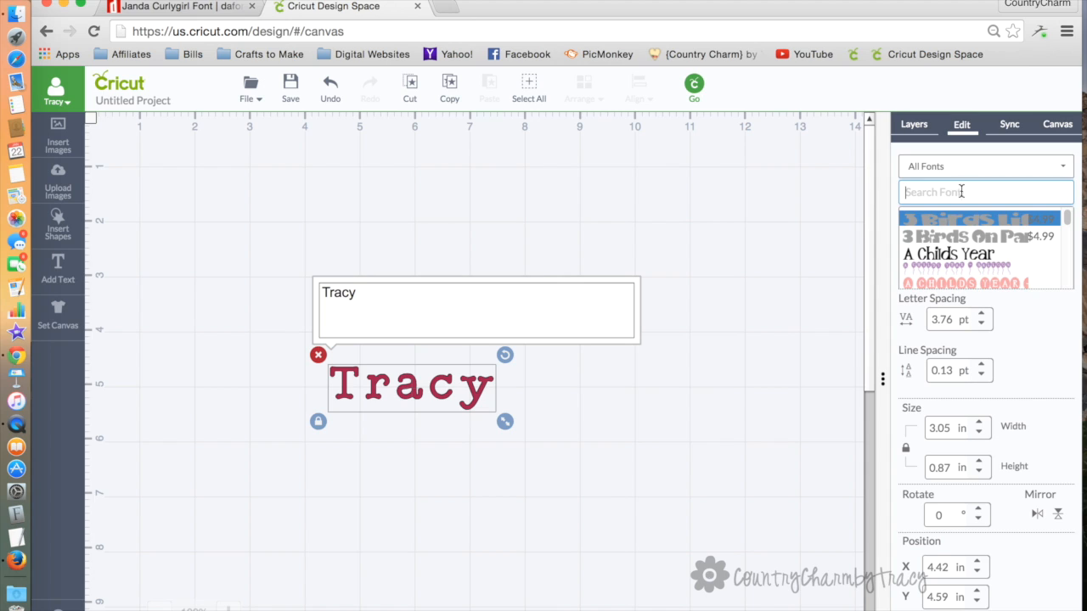
{"action": "mouse_move", "coordinate": [948, 193]}
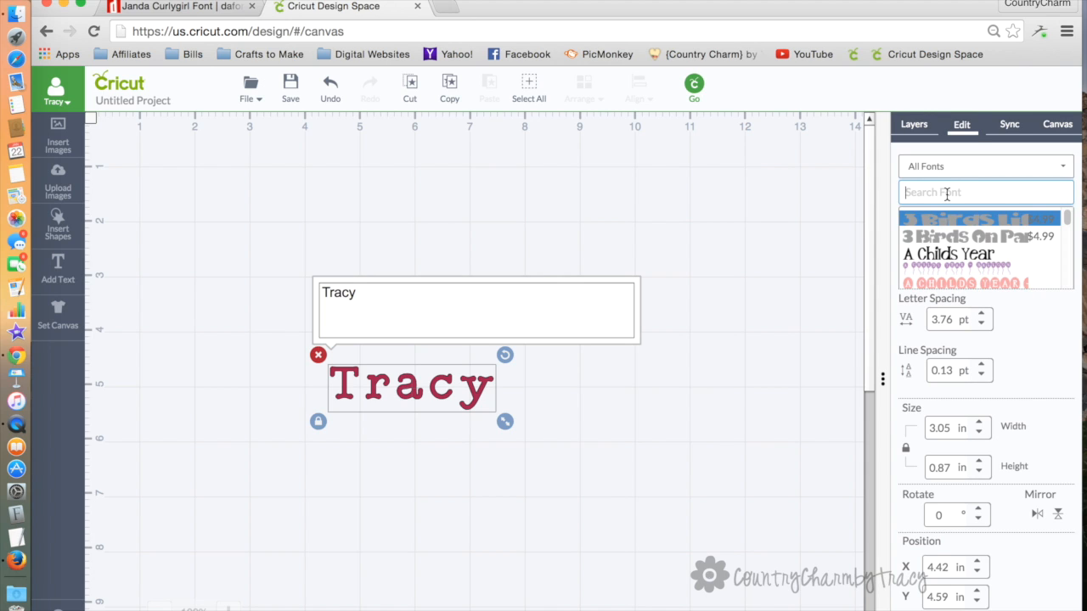
{"action": "type", "text": "i"}
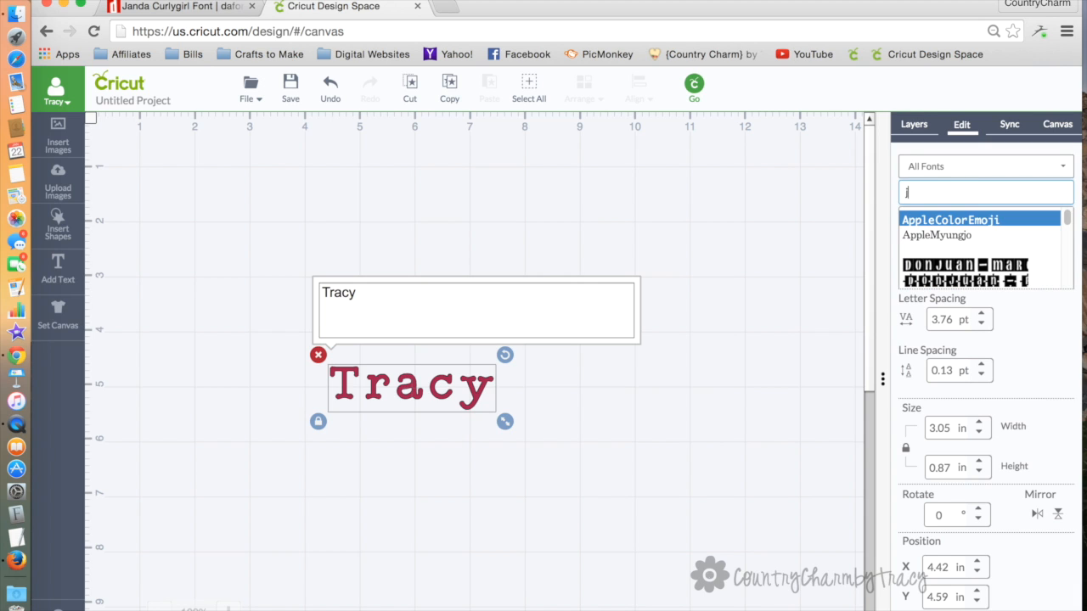
{"action": "type", "text": "AN"}
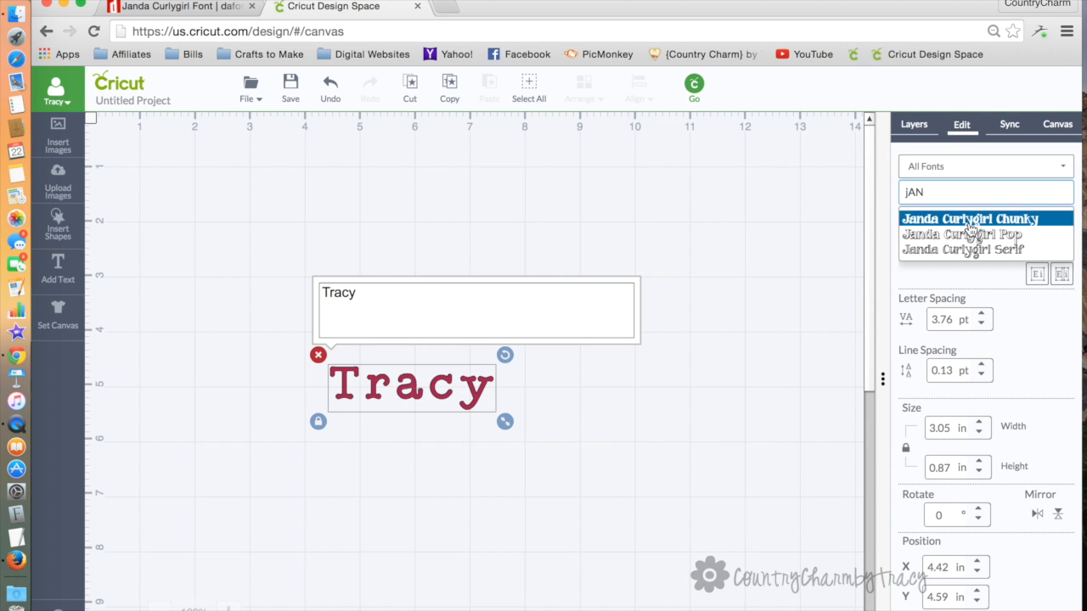
{"action": "mouse_move", "coordinate": [971, 225]}
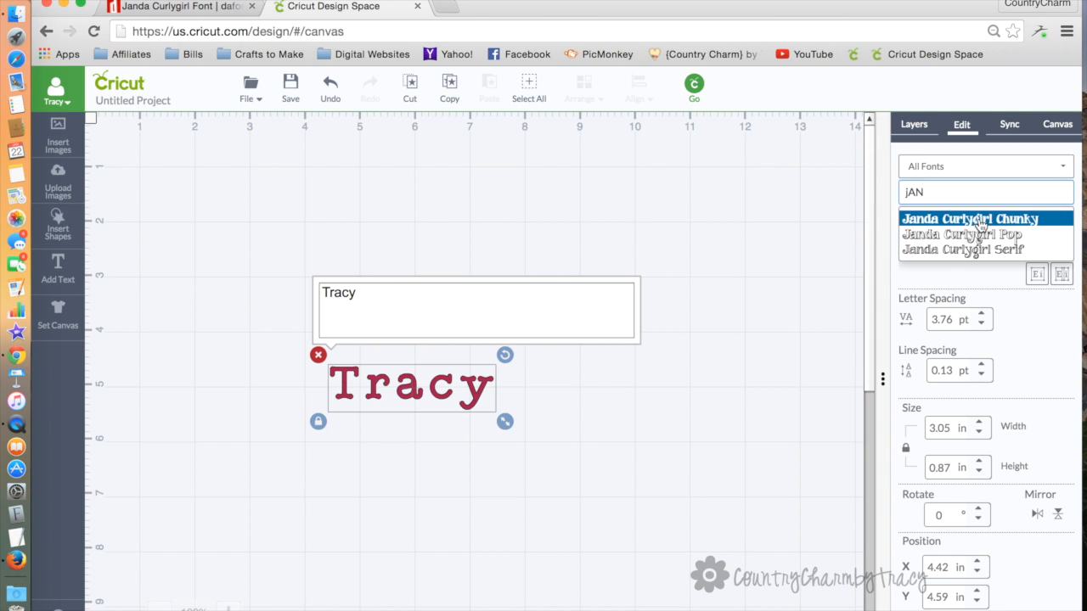
{"action": "left_click", "coordinate": [970, 218]}
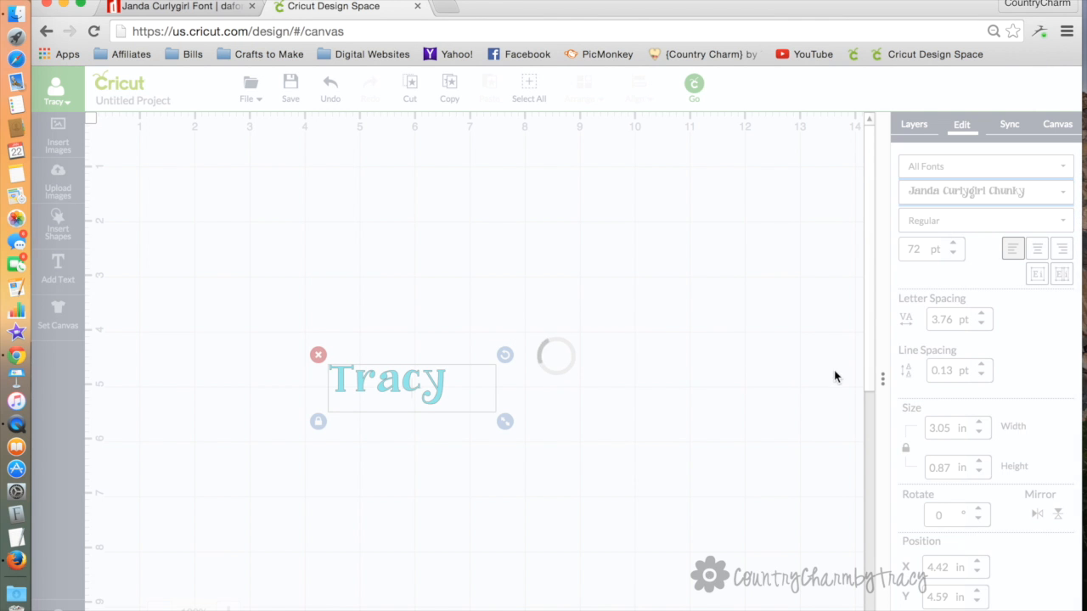
- Drag Tracy up the mat and resize it to about 6.35 × 2.17 inches
{"action": "left_click_drag", "start_coordinate": [506, 422], "coordinate": [416, 365]}
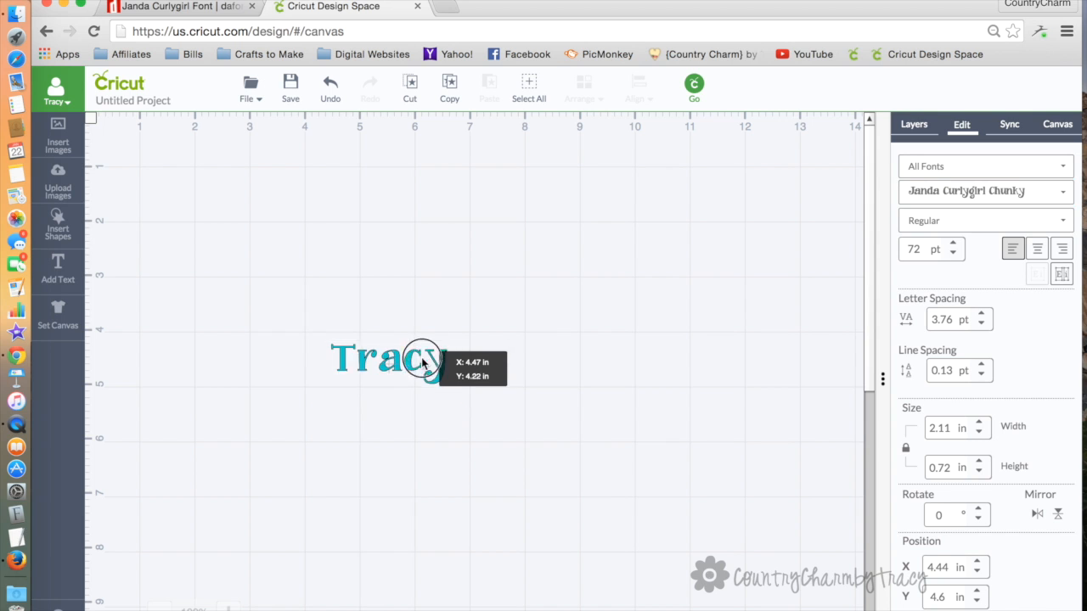
{"action": "left_click_drag", "start_coordinate": [416, 361], "coordinate": [615, 352]}
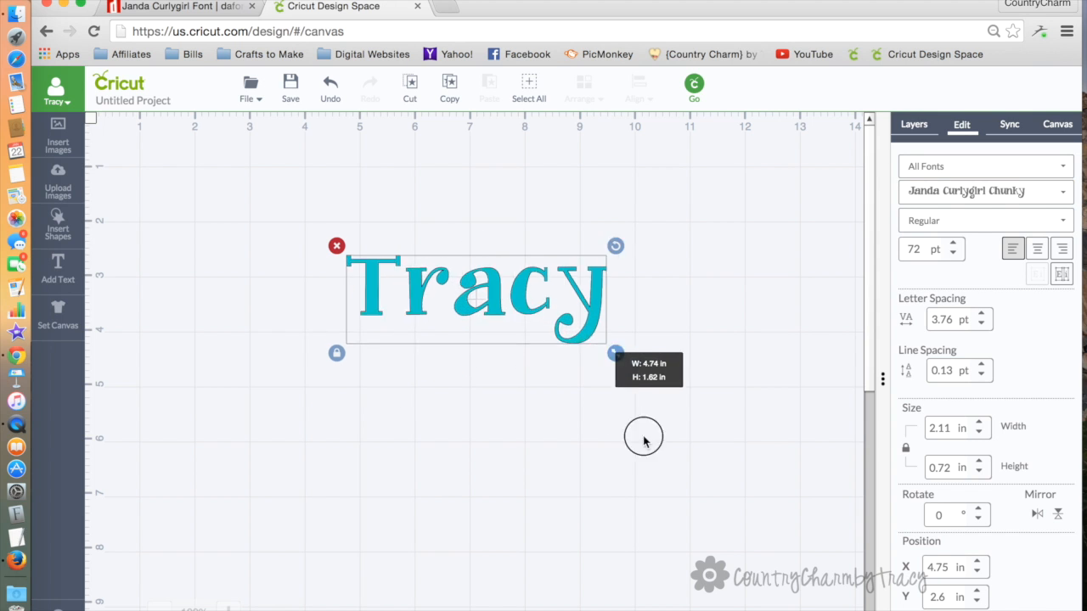
{"action": "left_click_drag", "start_coordinate": [615, 353], "coordinate": [704, 383]}
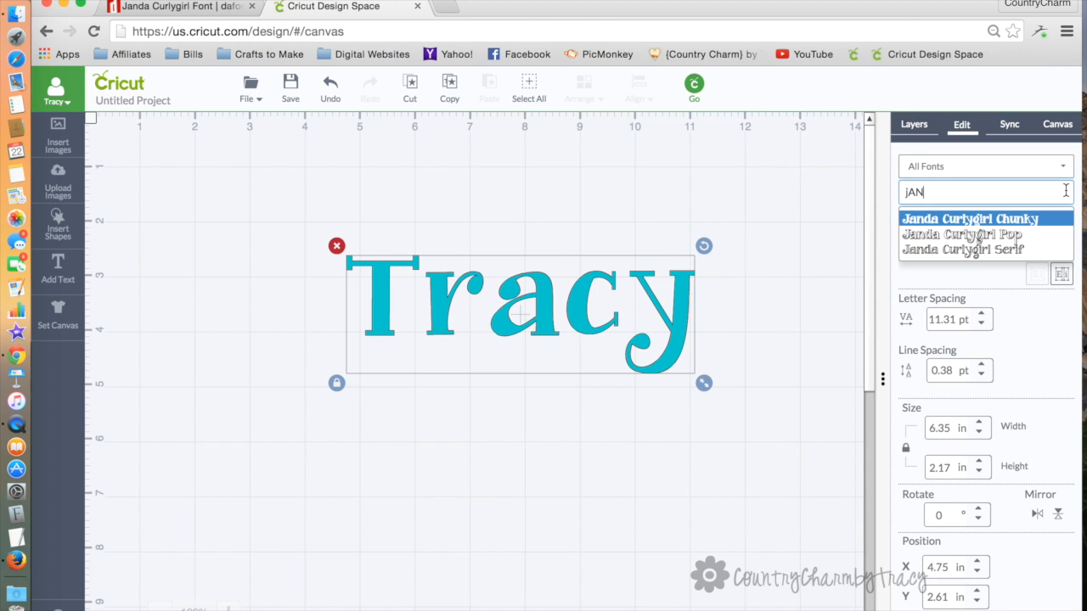
- Switch Tracy to Janda Curlygirl Pop, then to Janda Curlygirl Serif
{"action": "left_click", "coordinate": [961, 233]}
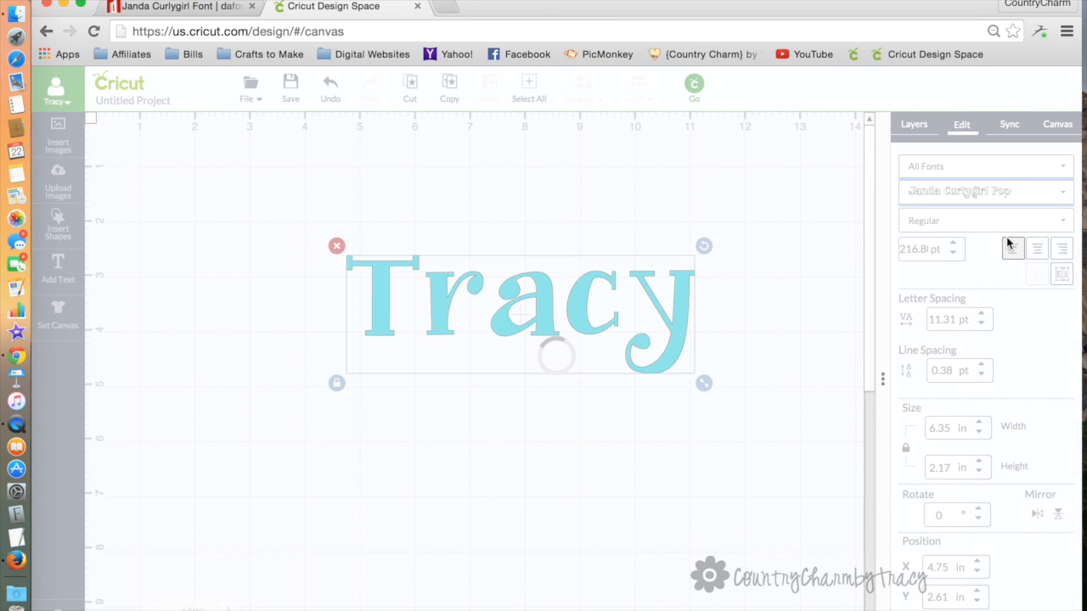
{"action": "left_click", "coordinate": [1057, 190]}
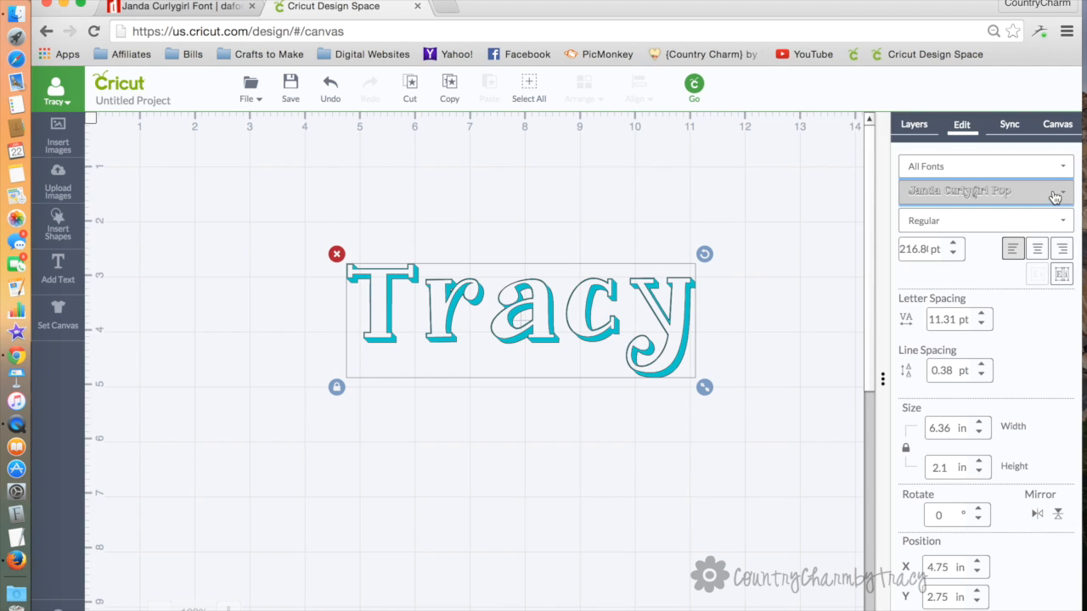
{"action": "mouse_move", "coordinate": [1055, 190]}
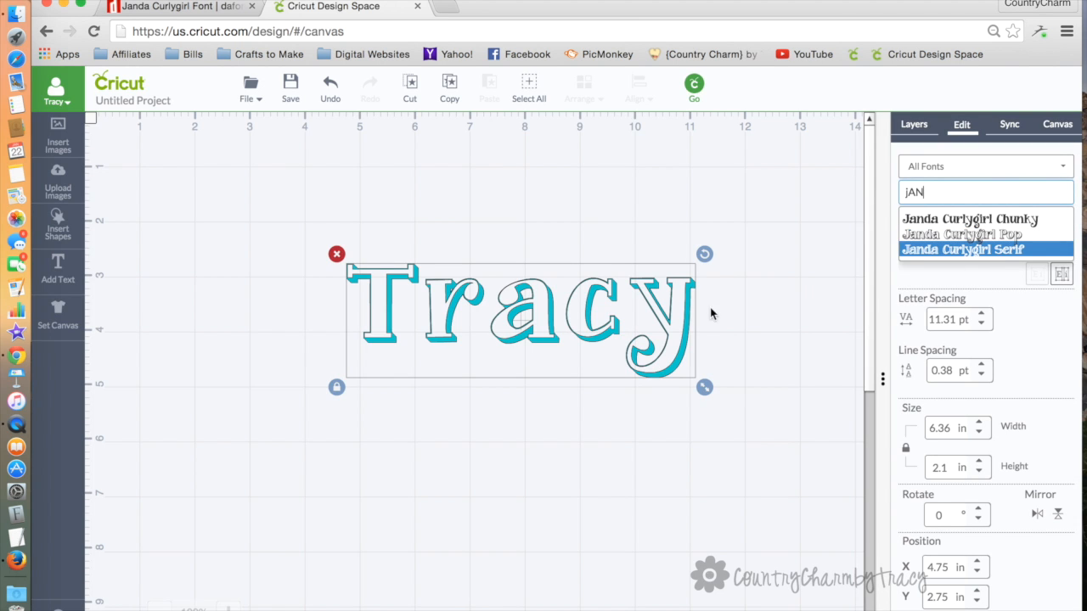
{"action": "left_click", "coordinate": [962, 249]}
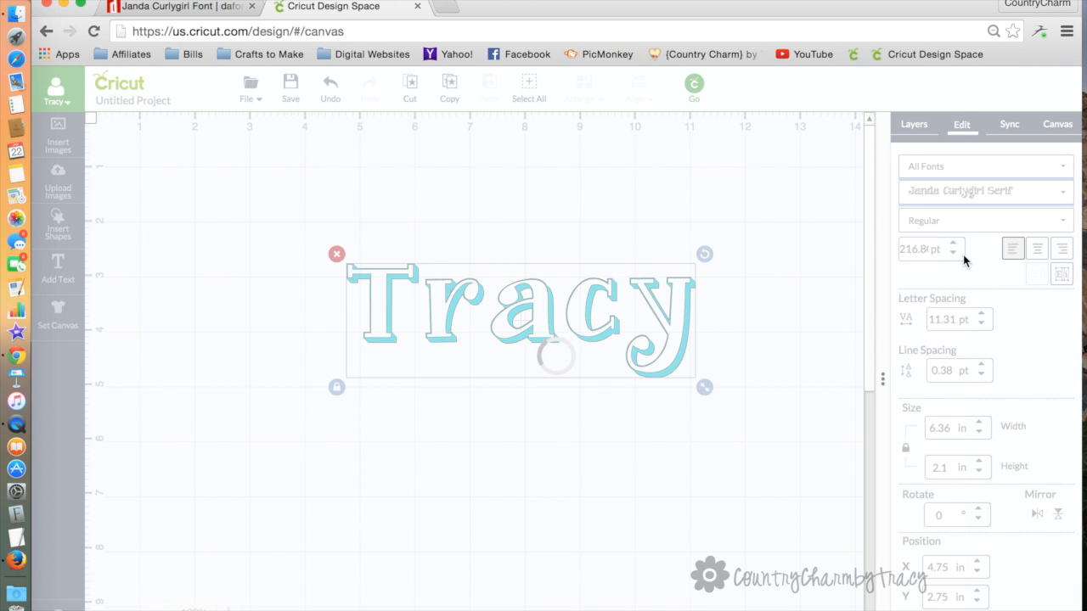